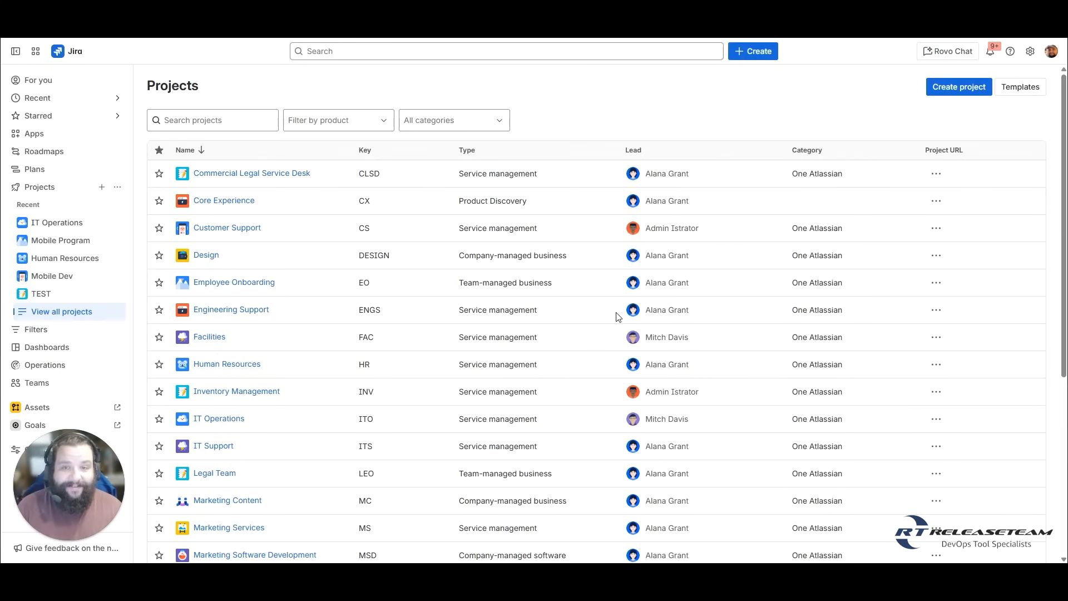
{"action": "mouse_move", "coordinate": [276, 89]}
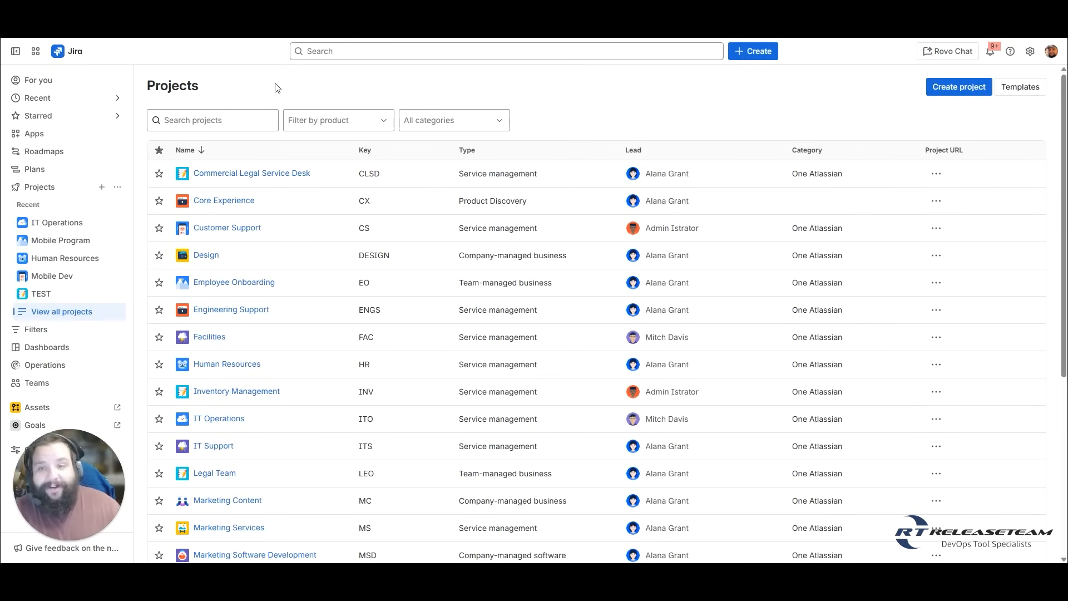
{"action": "mouse_move", "coordinate": [251, 88]}
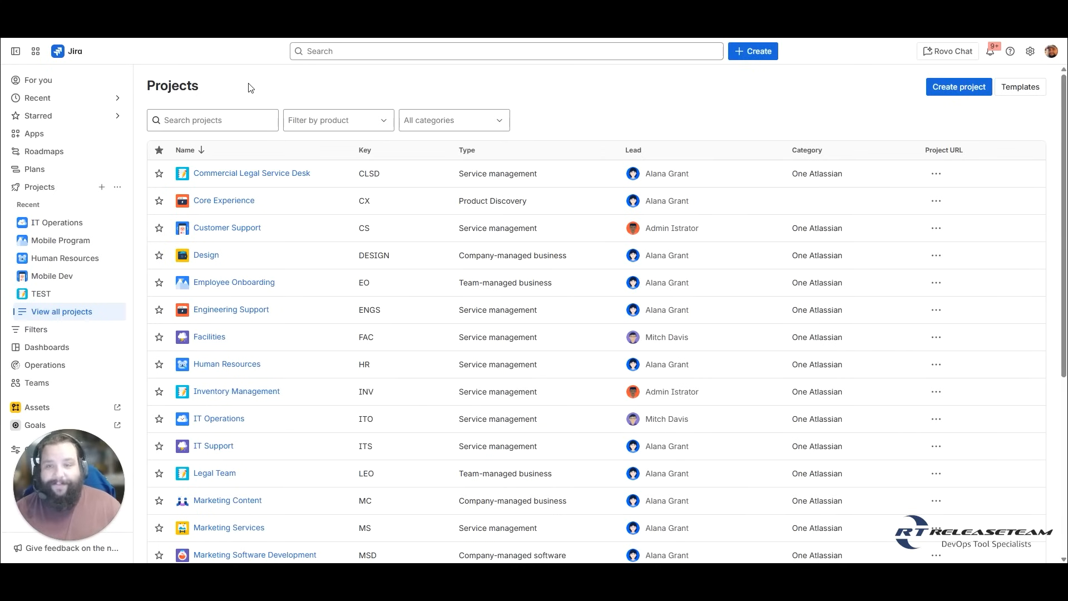
{"action": "mouse_move", "coordinate": [285, 84]}
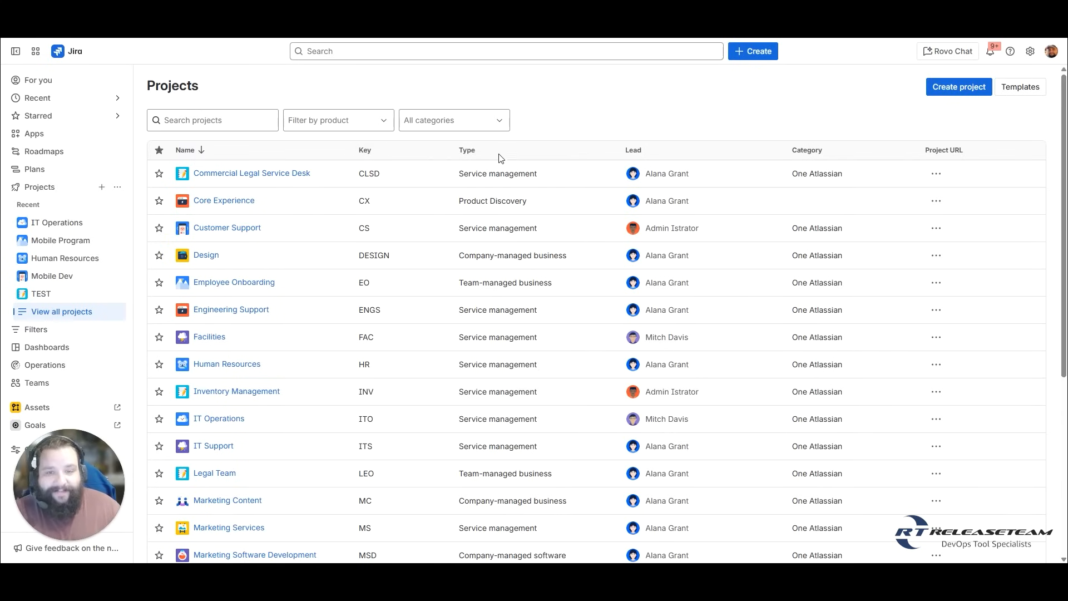
{"action": "mouse_move", "coordinate": [655, 134]}
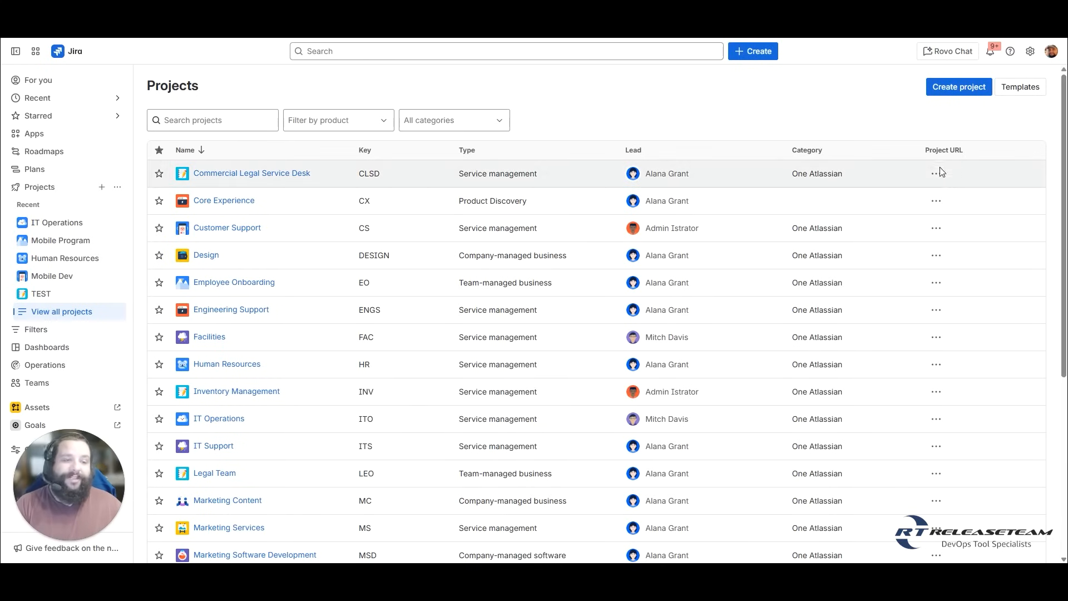
Open the ••• menu in the Commercial Legal Service Desk row to see settings, trash and archive
{"action": "left_click", "coordinate": [936, 172]}
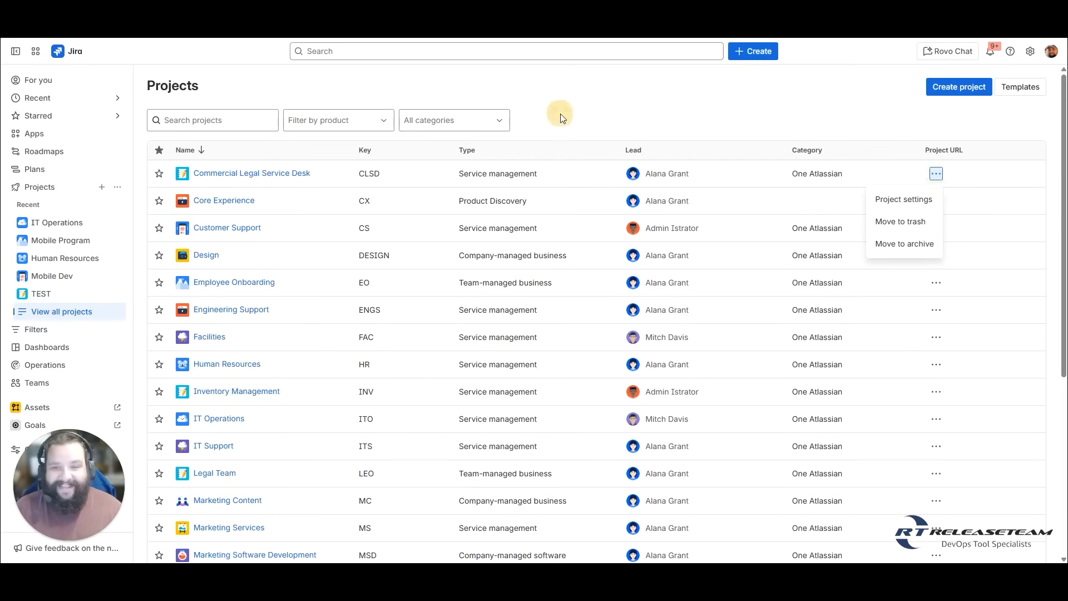
Close the Commercial Legal Service Desk actions menu without choosing any option
{"action": "left_click", "coordinate": [559, 112]}
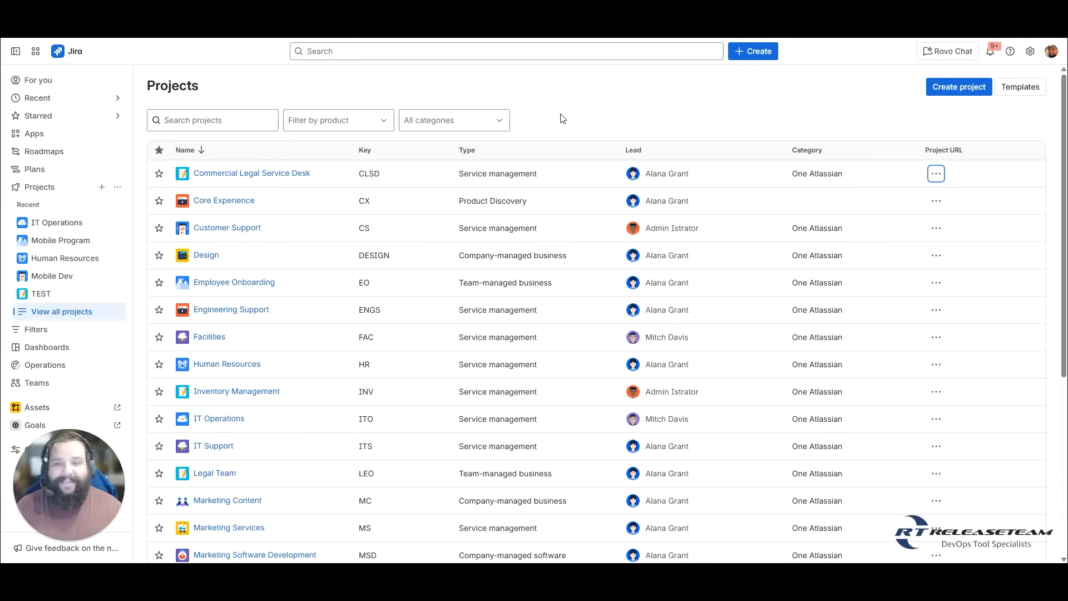
{"action": "mouse_move", "coordinate": [559, 130]}
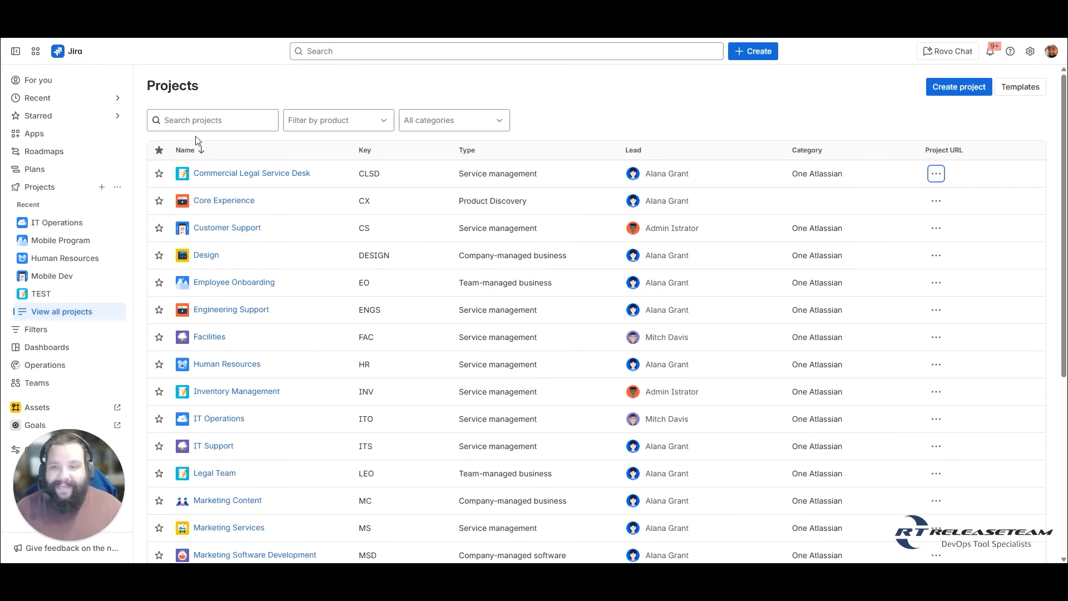
{"action": "mouse_move", "coordinate": [374, 142]}
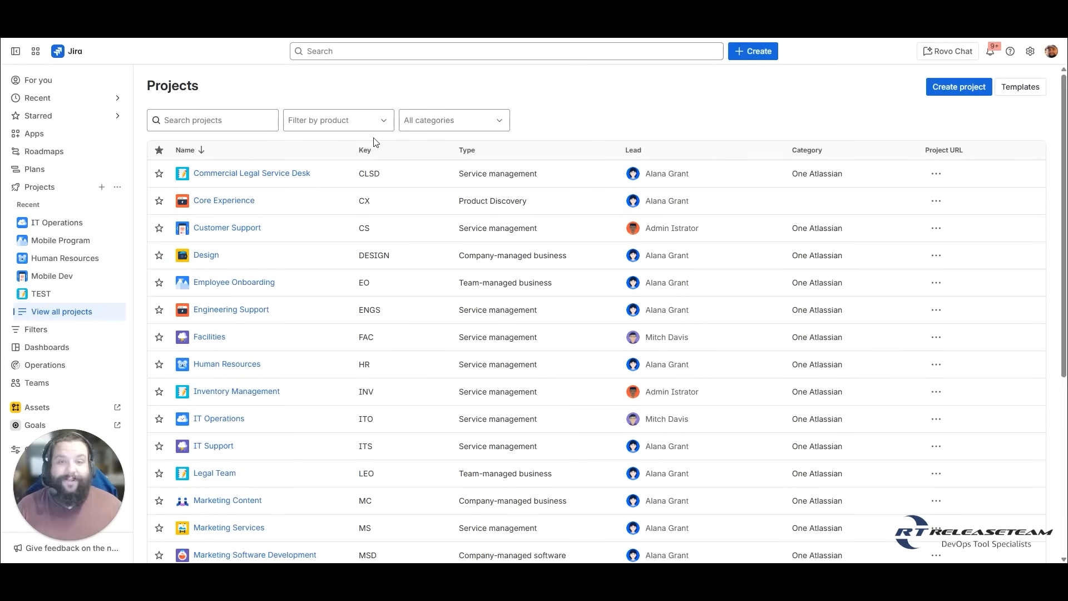
{"action": "mouse_move", "coordinate": [468, 141]}
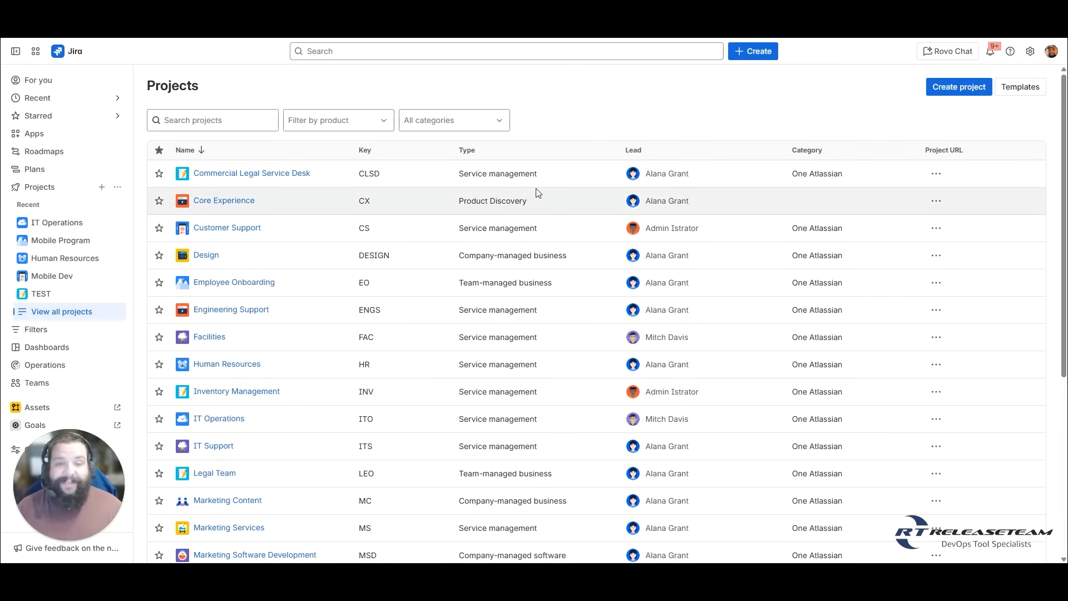
{"action": "mouse_move", "coordinate": [537, 367]}
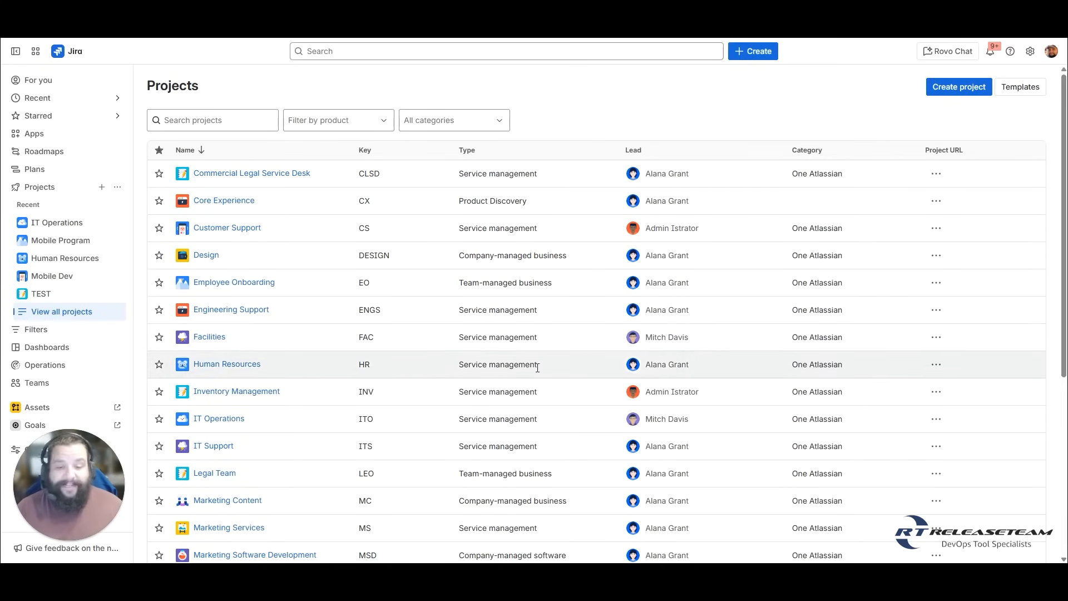
{"action": "scroll", "scroll_direction": "down", "scroll_amount": 3}
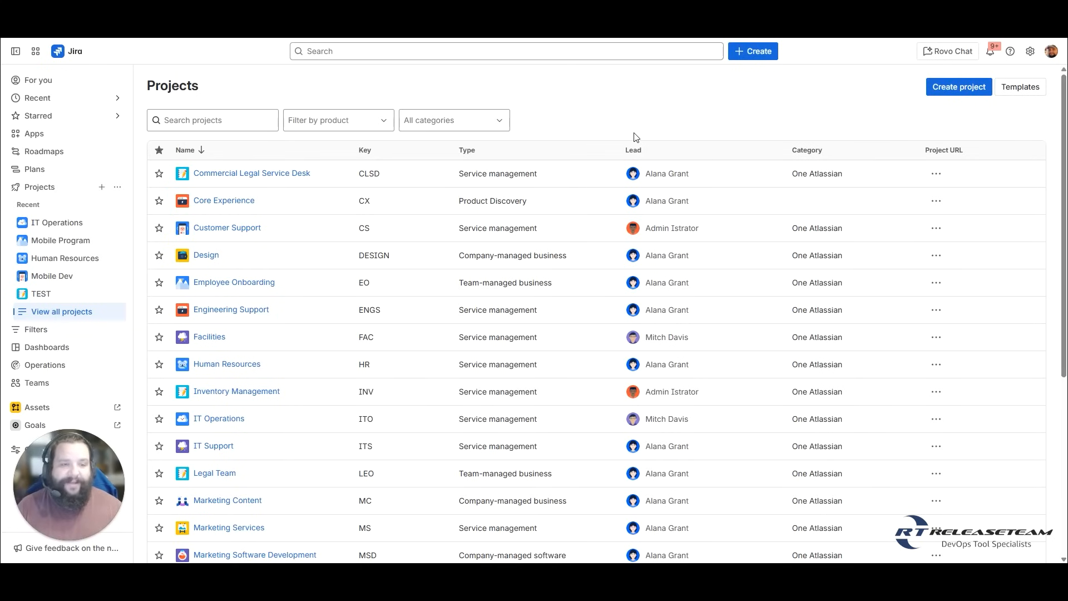
{"action": "mouse_move", "coordinate": [808, 133]}
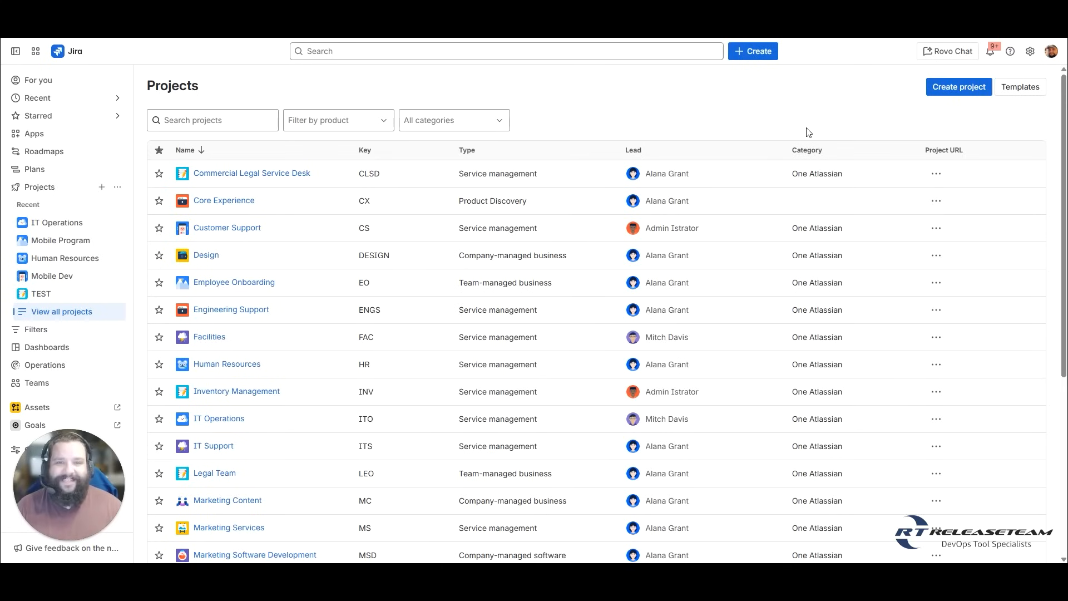
{"action": "mouse_move", "coordinate": [666, 123]}
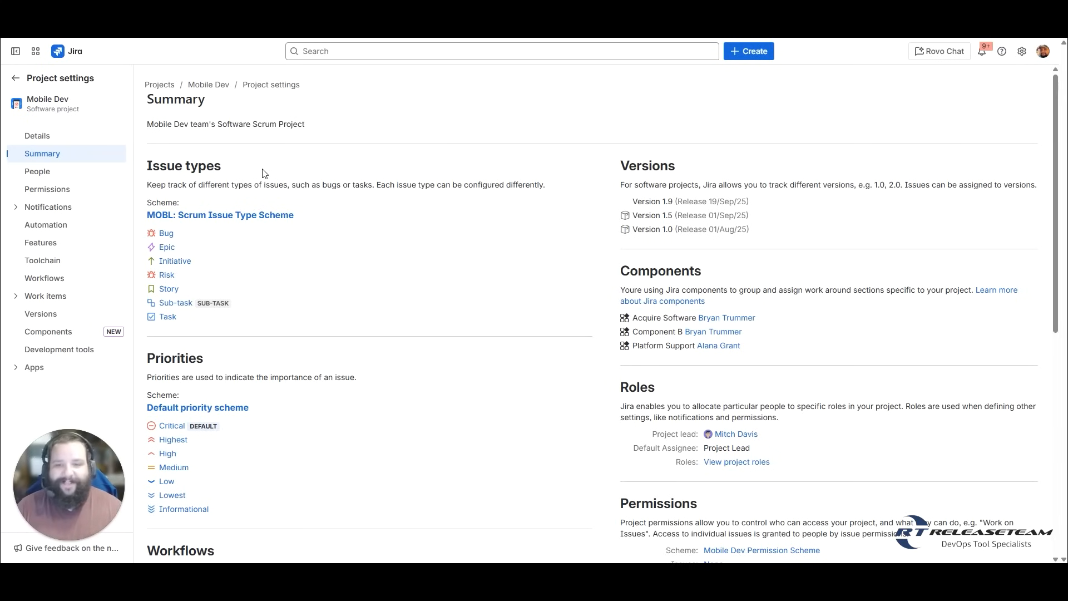
{"action": "scroll", "scroll_direction": "down", "scroll_amount": 3}
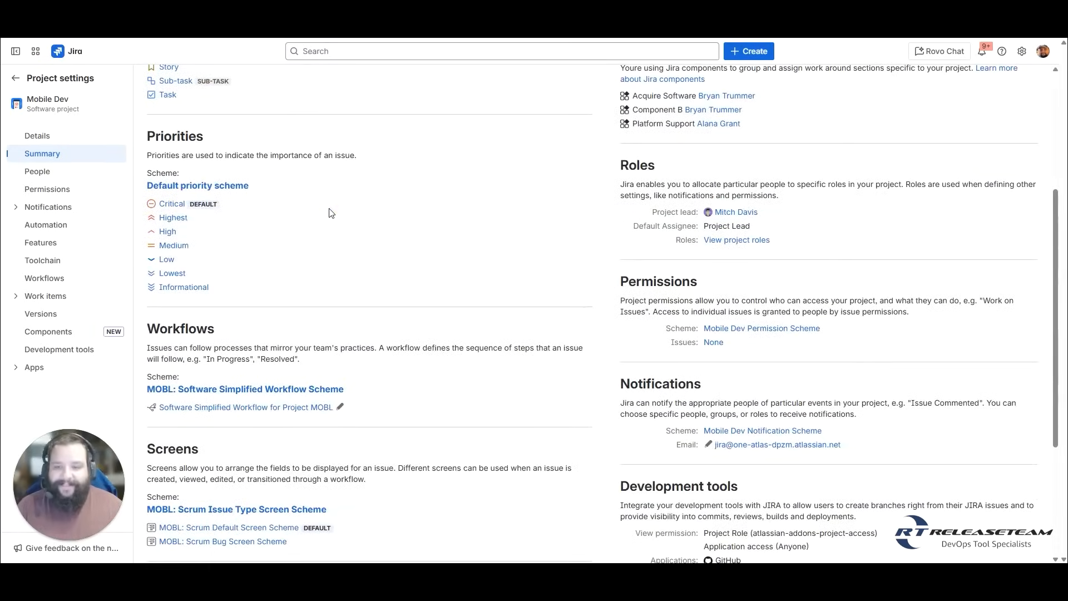
{"action": "scroll", "scroll_direction": "down", "scroll_amount": 3}
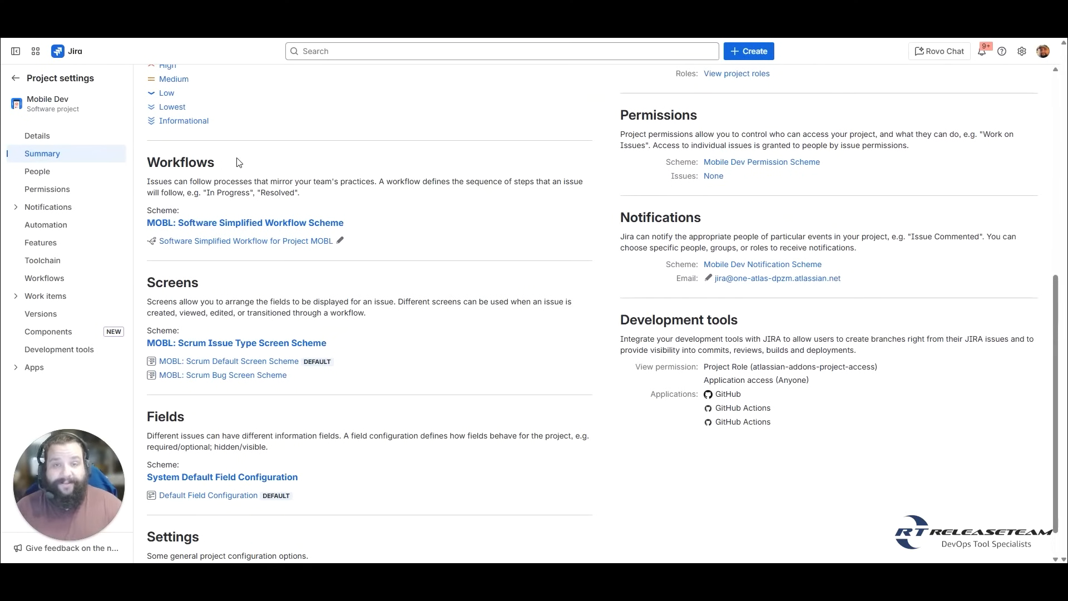
{"action": "scroll", "scroll_direction": "down", "scroll_amount": 3}
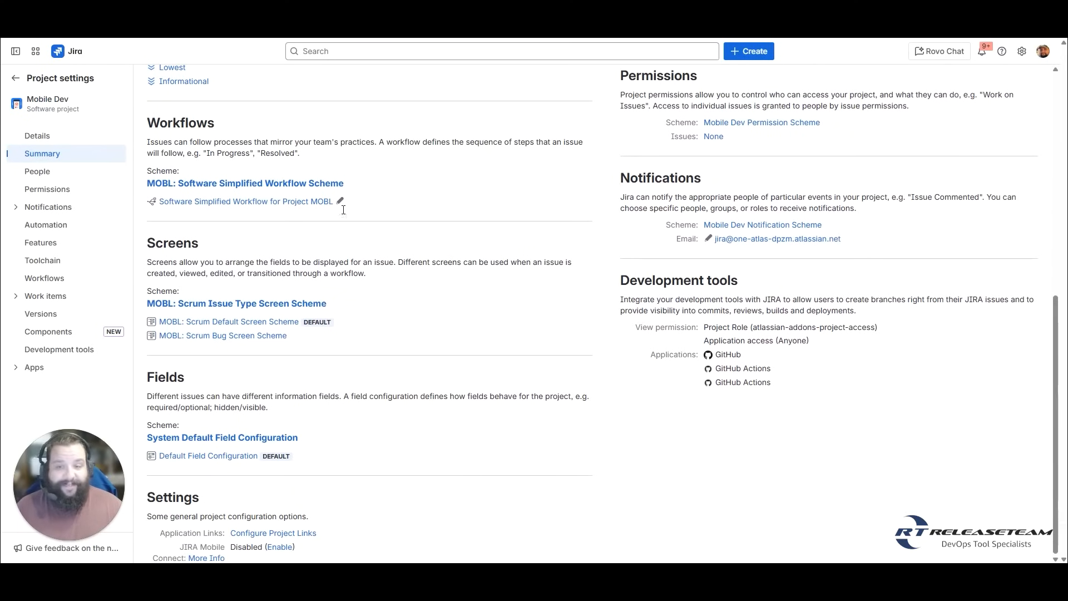
{"action": "mouse_move", "coordinate": [366, 259]}
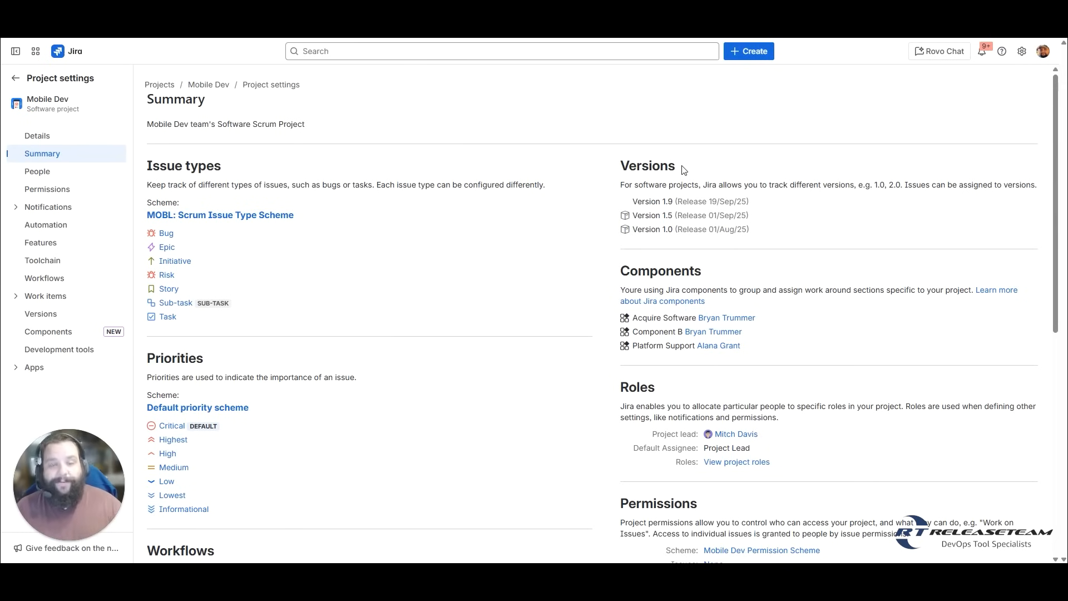
{"action": "mouse_move", "coordinate": [686, 169]}
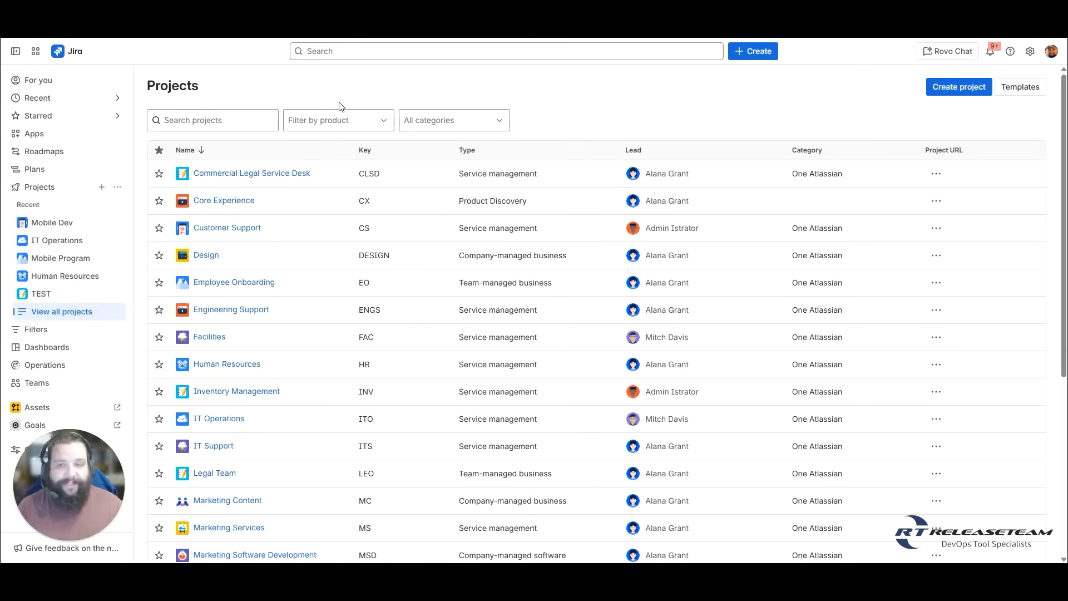
{"action": "mouse_move", "coordinate": [829, 119]}
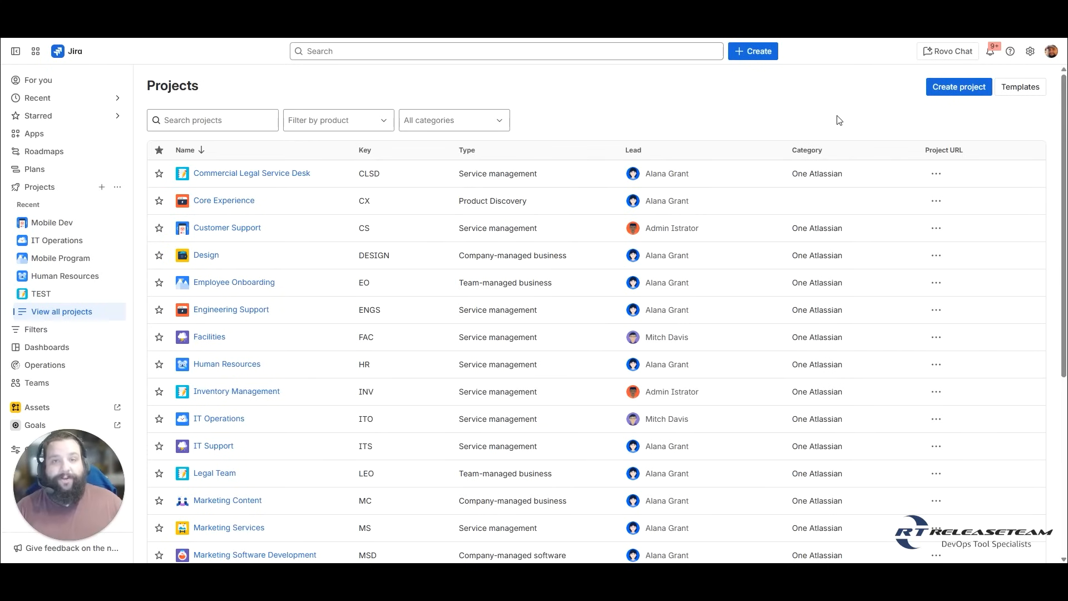
{"action": "mouse_move", "coordinate": [965, 100]}
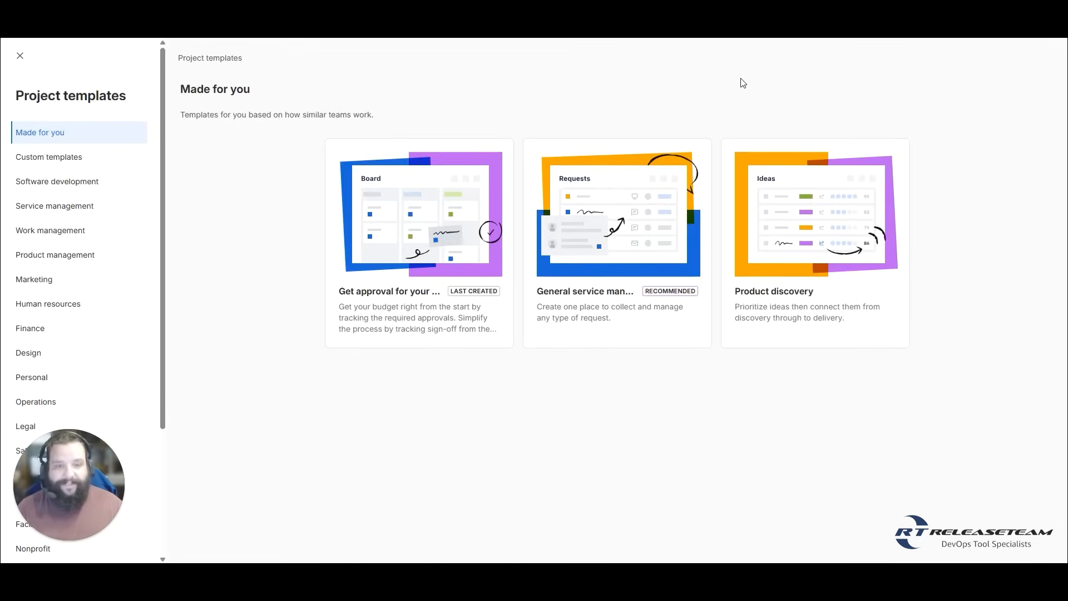
{"action": "mouse_move", "coordinate": [122, 111]}
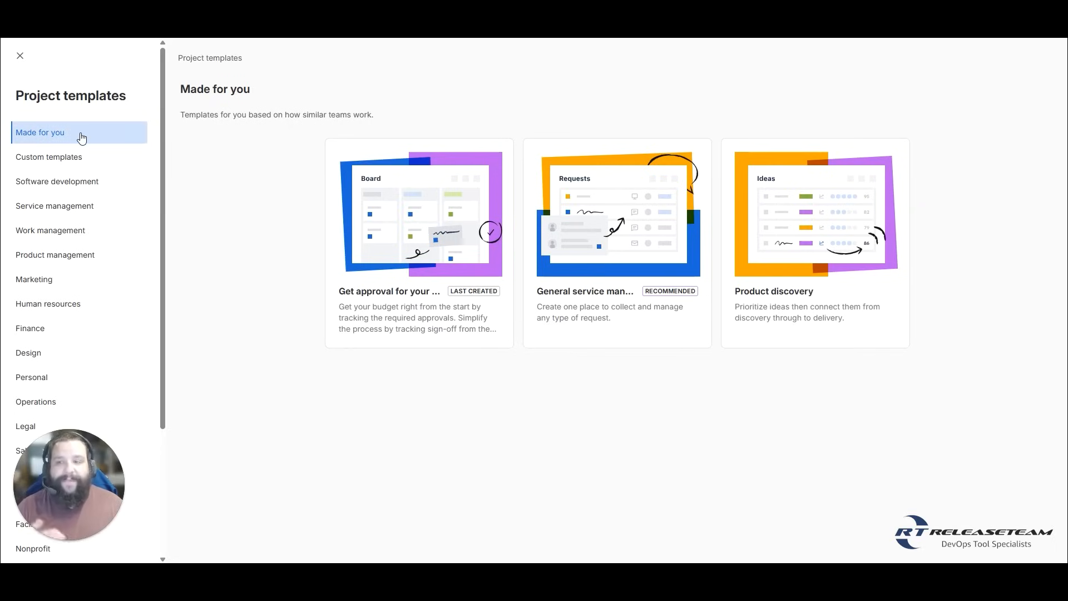
Browse organization and software development templates down to Bug tracking, then show Service management
{"action": "left_click", "coordinate": [49, 157]}
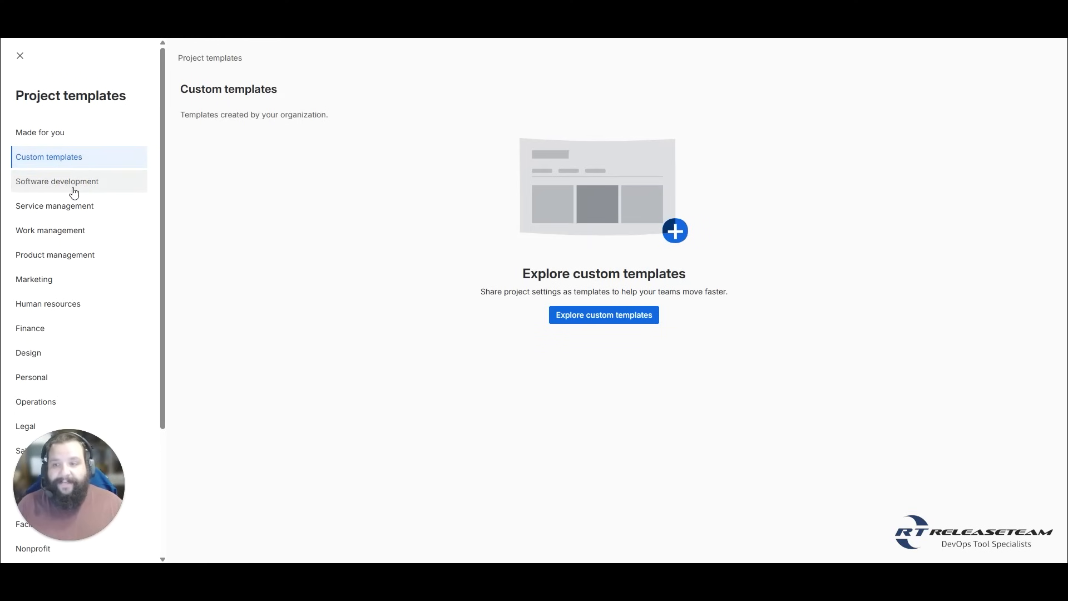
{"action": "left_click", "coordinate": [57, 181]}
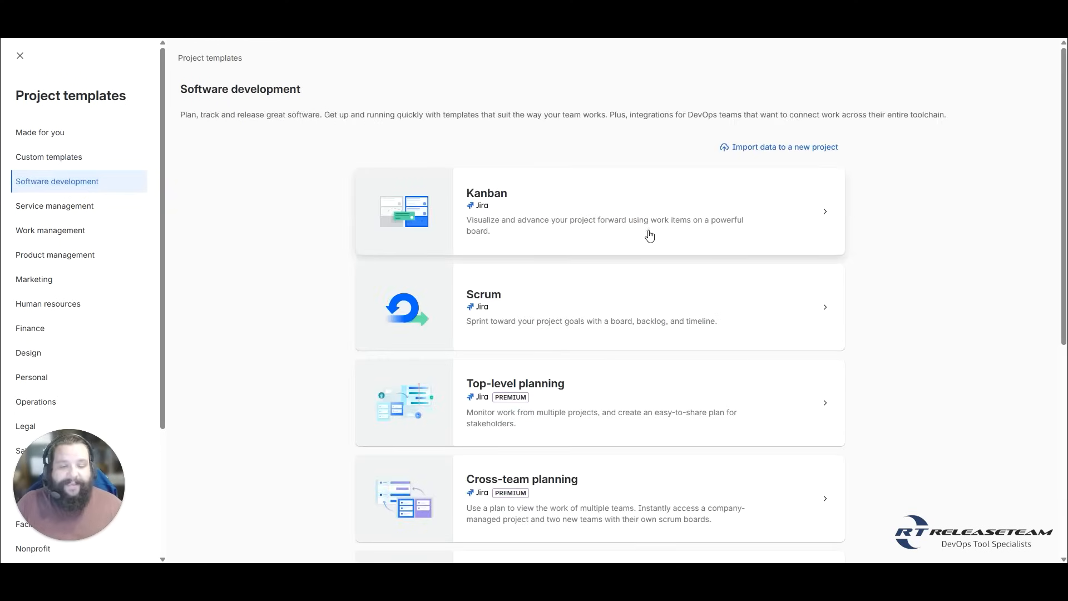
{"action": "scroll", "scroll_direction": "down", "scroll_amount": 3}
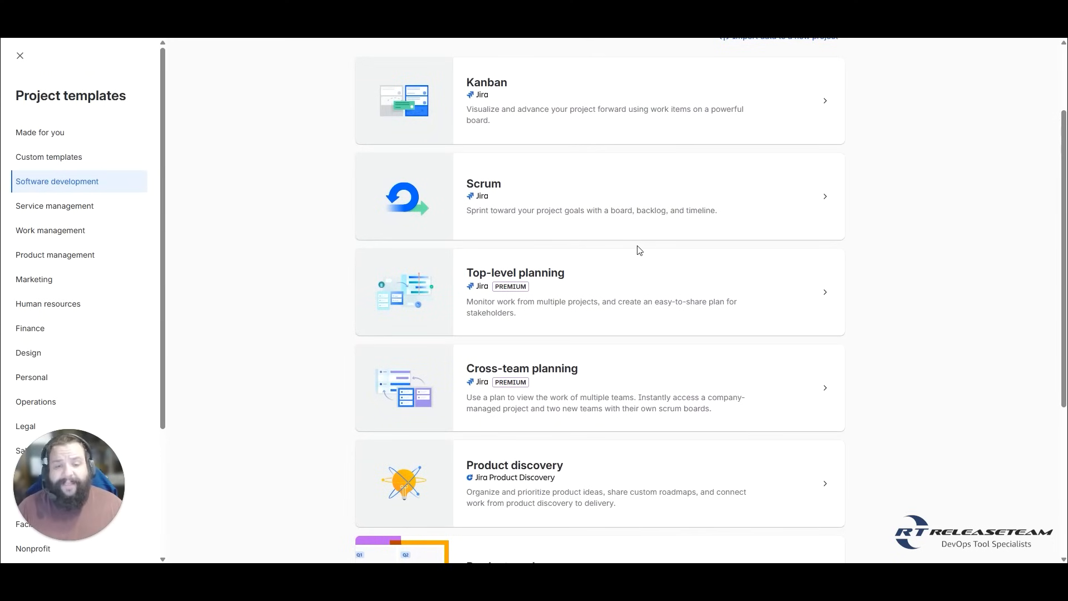
{"action": "scroll", "scroll_direction": "down", "scroll_amount": 3}
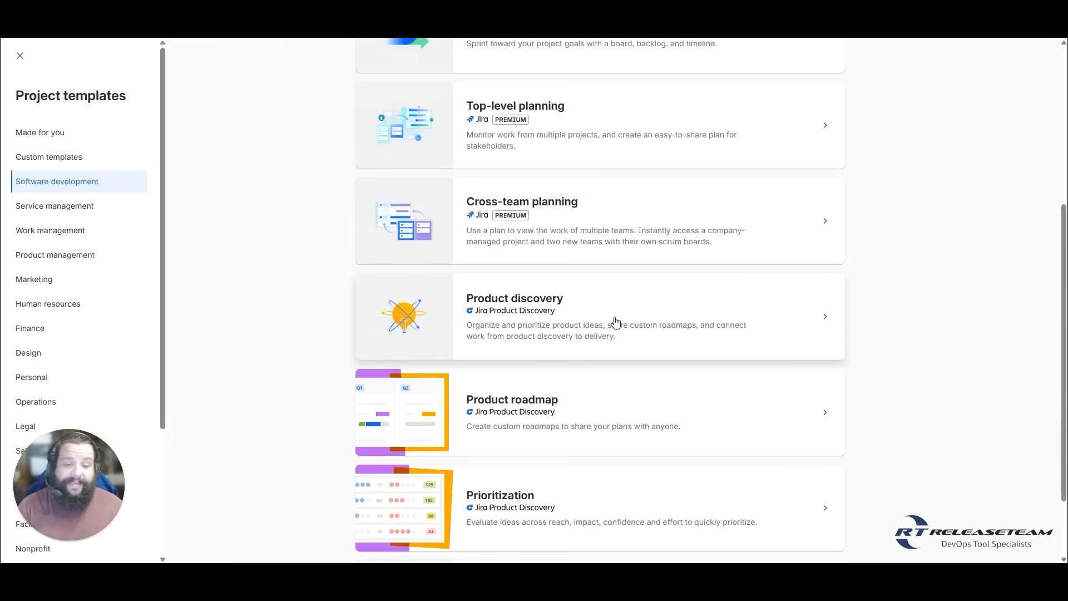
{"action": "scroll", "scroll_direction": "down", "scroll_amount": 3}
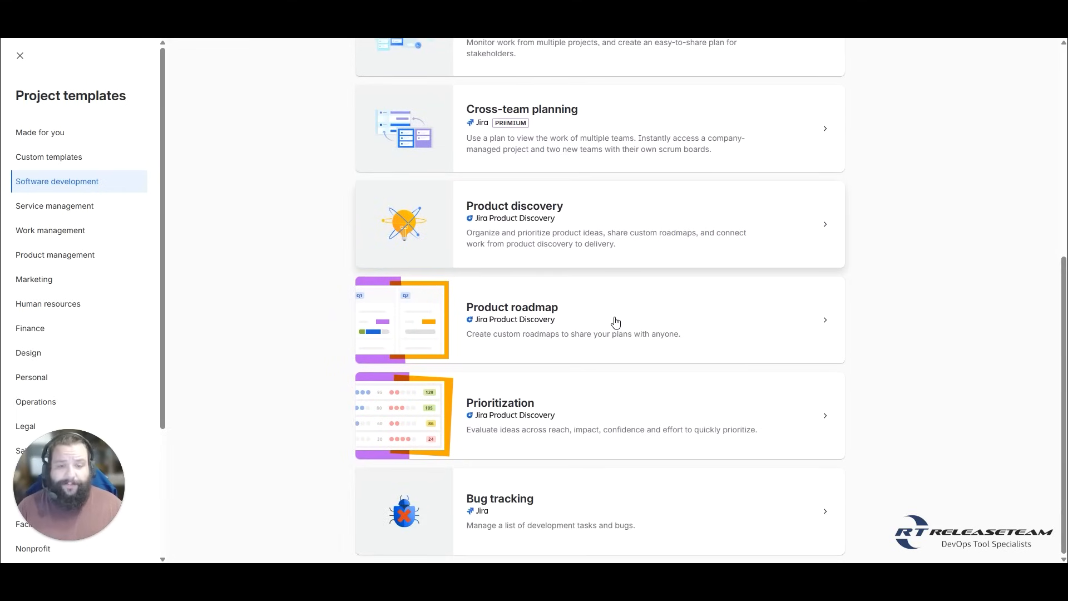
{"action": "mouse_move", "coordinate": [594, 416]}
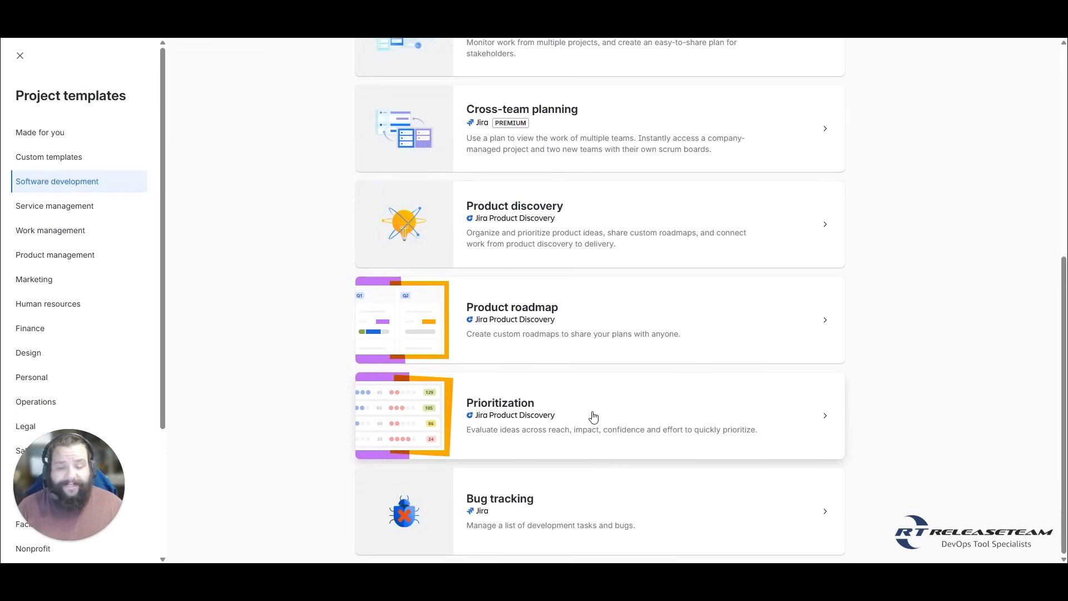
{"action": "mouse_move", "coordinate": [570, 512]}
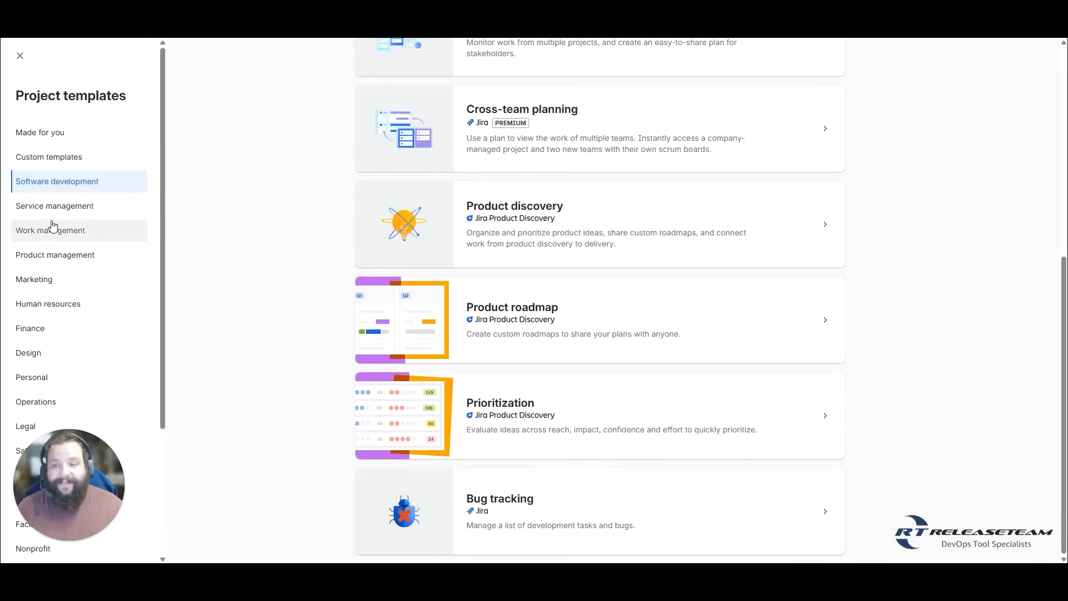
{"action": "left_click", "coordinate": [54, 205]}
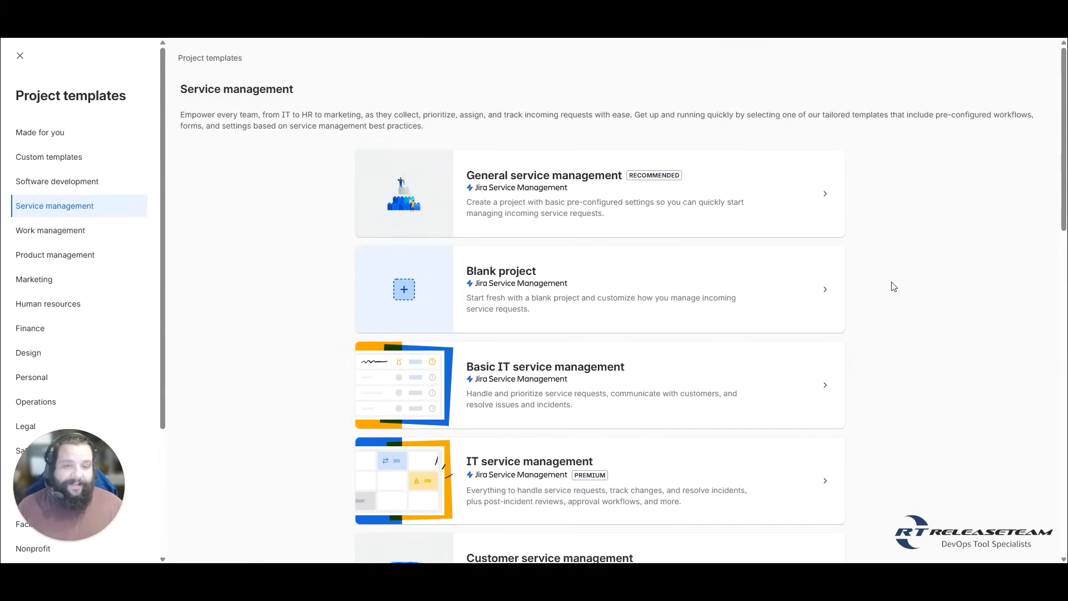
{"action": "mouse_move", "coordinate": [917, 279]}
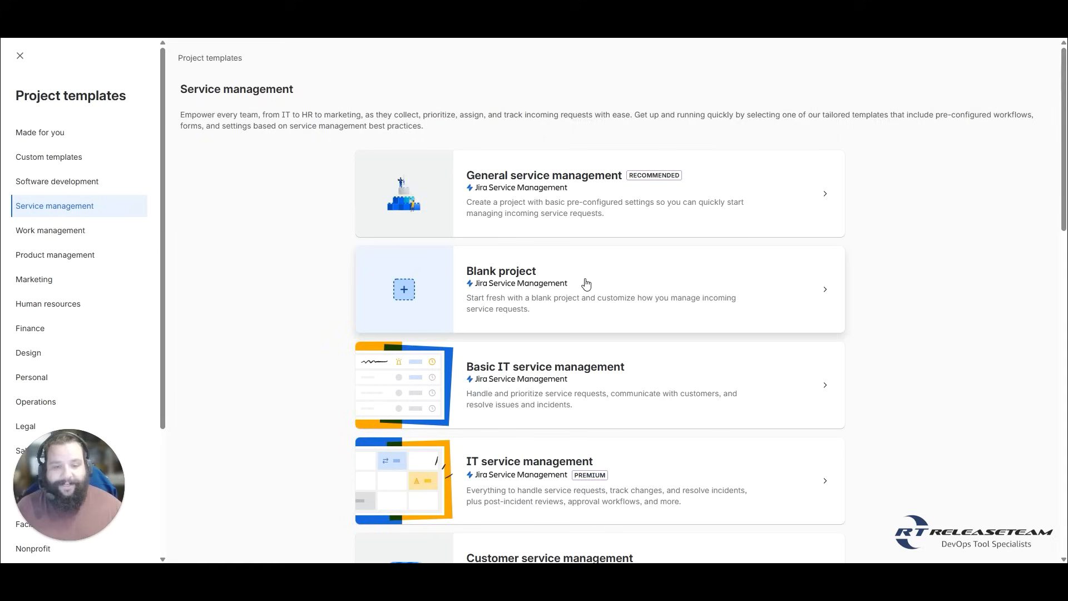
Scroll through every Jira Service Management template, then switch to the Work management category
{"action": "scroll", "scroll_direction": "down", "scroll_amount": 3}
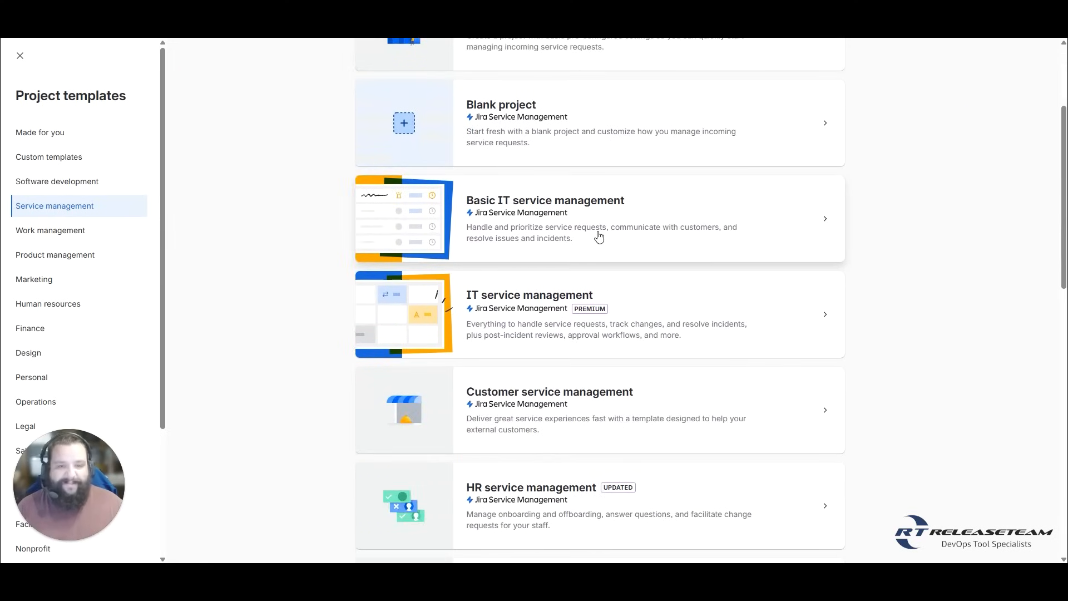
{"action": "scroll", "scroll_direction": "down", "scroll_amount": 3}
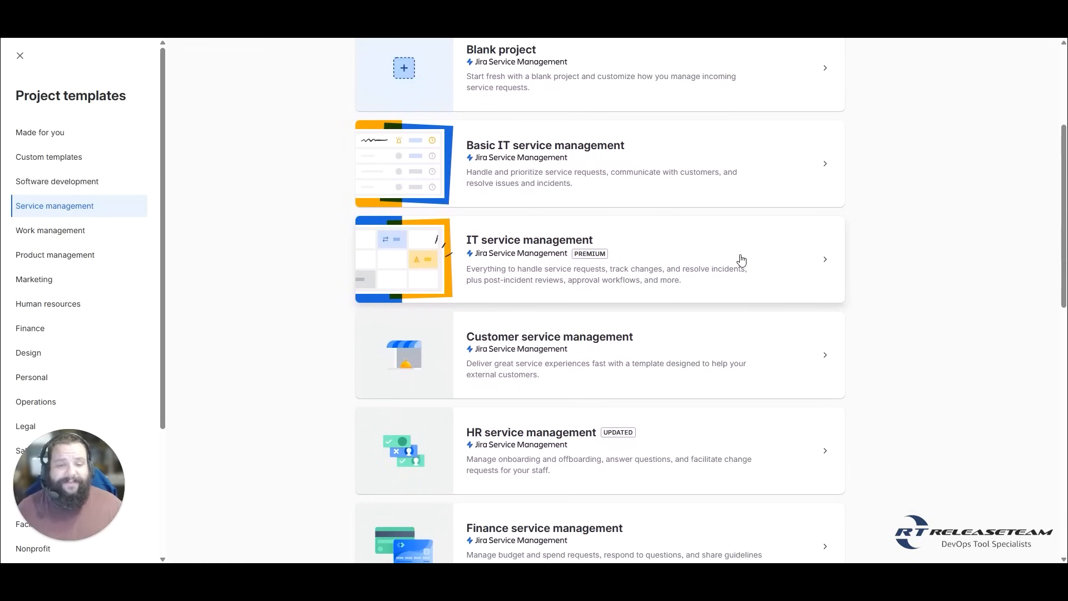
{"action": "scroll", "scroll_direction": "down", "scroll_amount": 3}
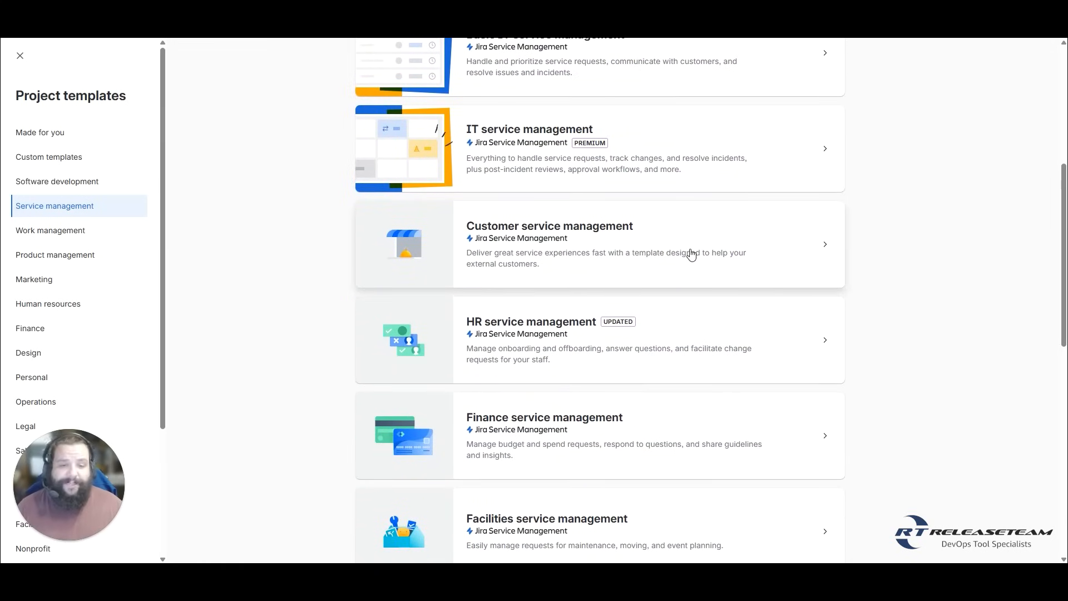
{"action": "scroll", "scroll_direction": "down", "scroll_amount": 3}
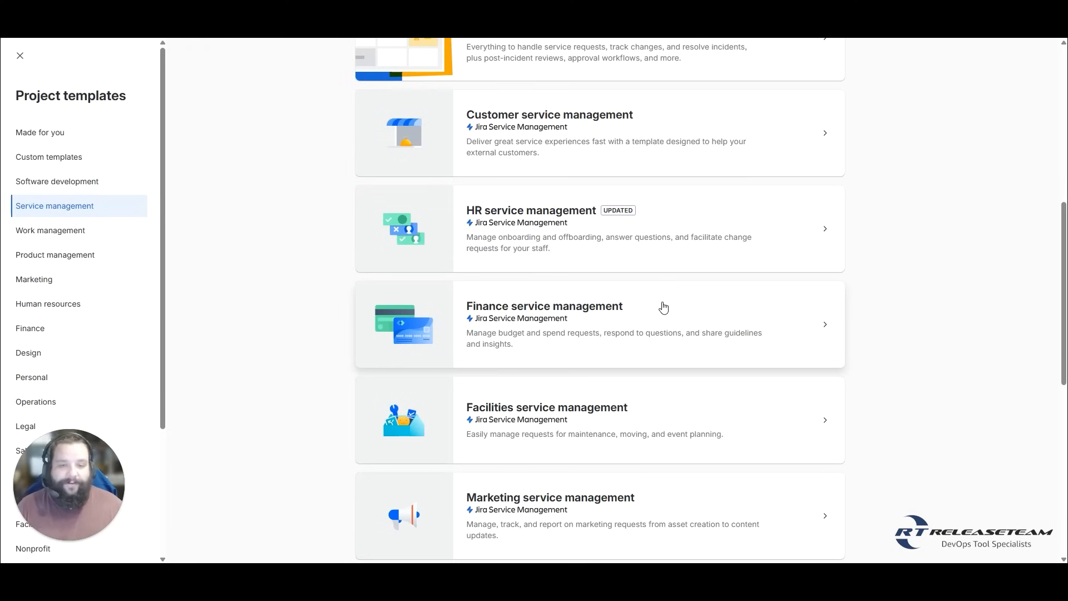
{"action": "scroll", "scroll_direction": "down", "scroll_amount": 3}
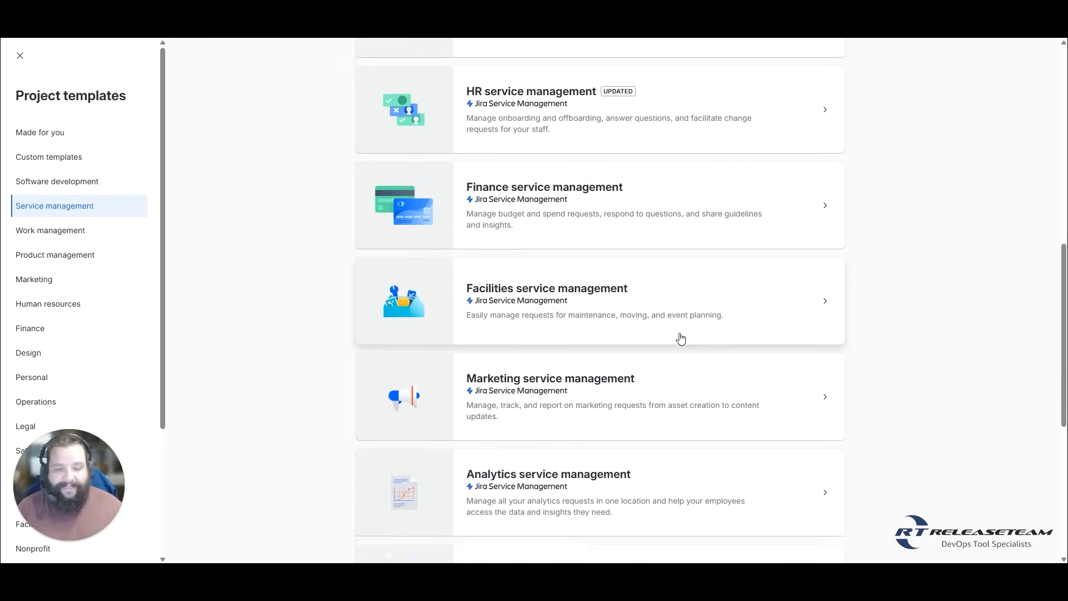
{"action": "scroll", "scroll_direction": "down", "scroll_amount": 3}
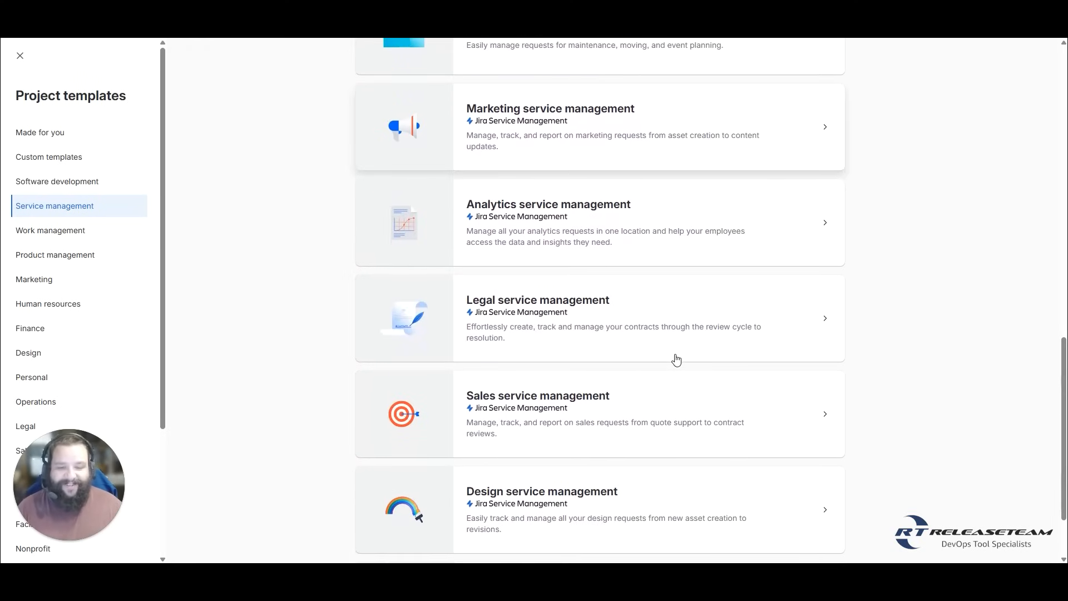
{"action": "scroll", "scroll_direction": "down", "scroll_amount": 3}
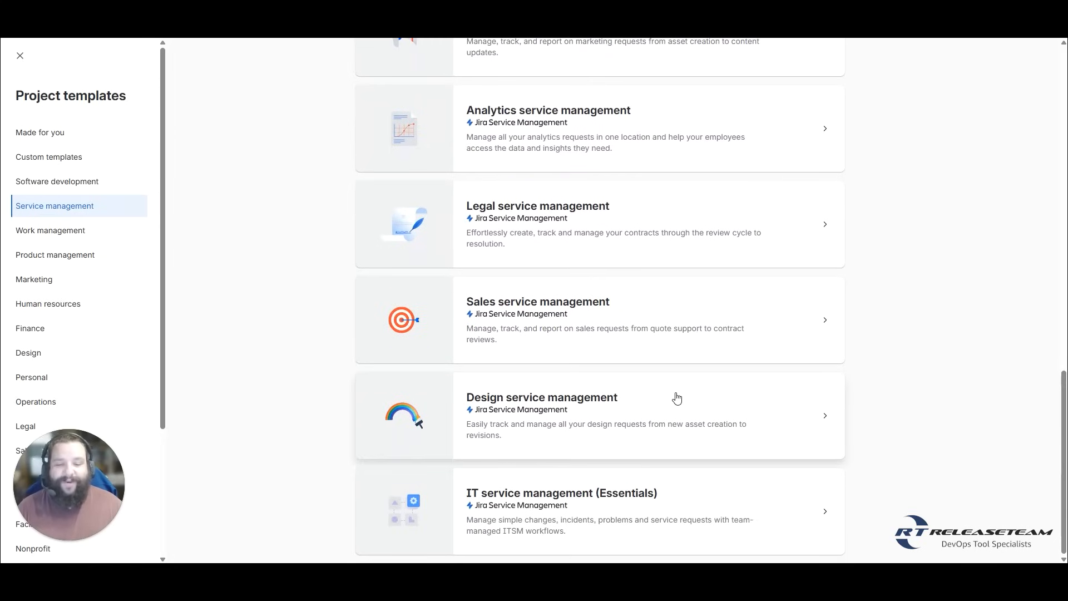
{"action": "mouse_move", "coordinate": [601, 513]}
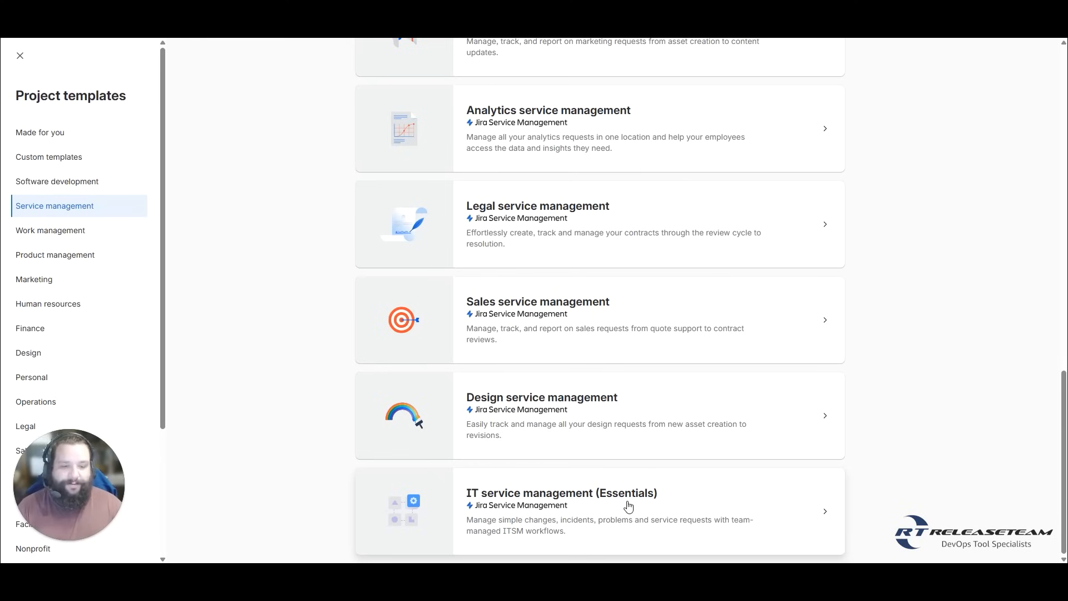
{"action": "mouse_move", "coordinate": [50, 230]}
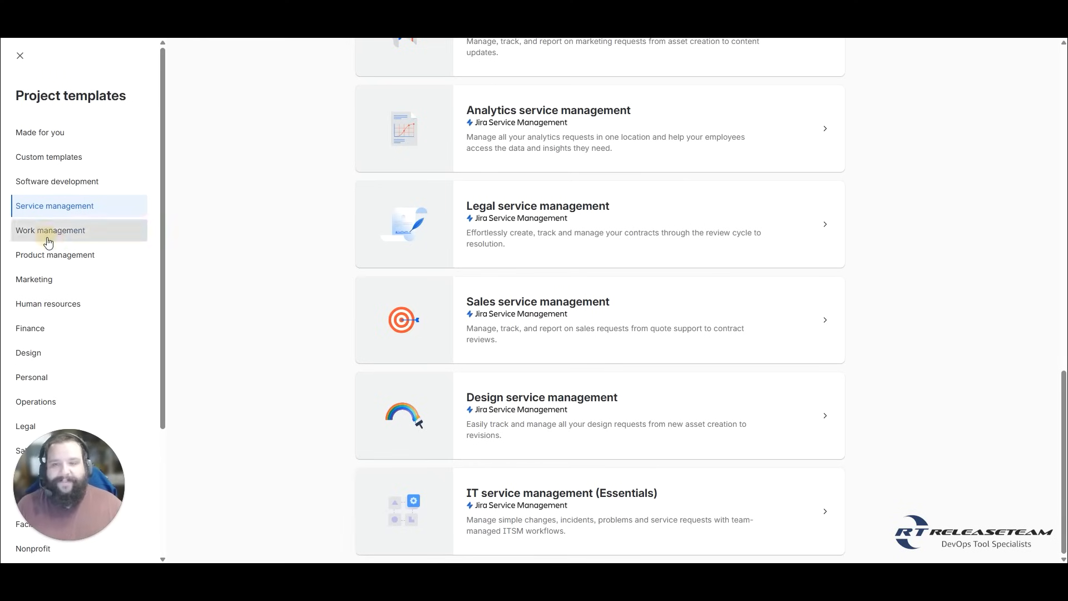
{"action": "left_click", "coordinate": [51, 230]}
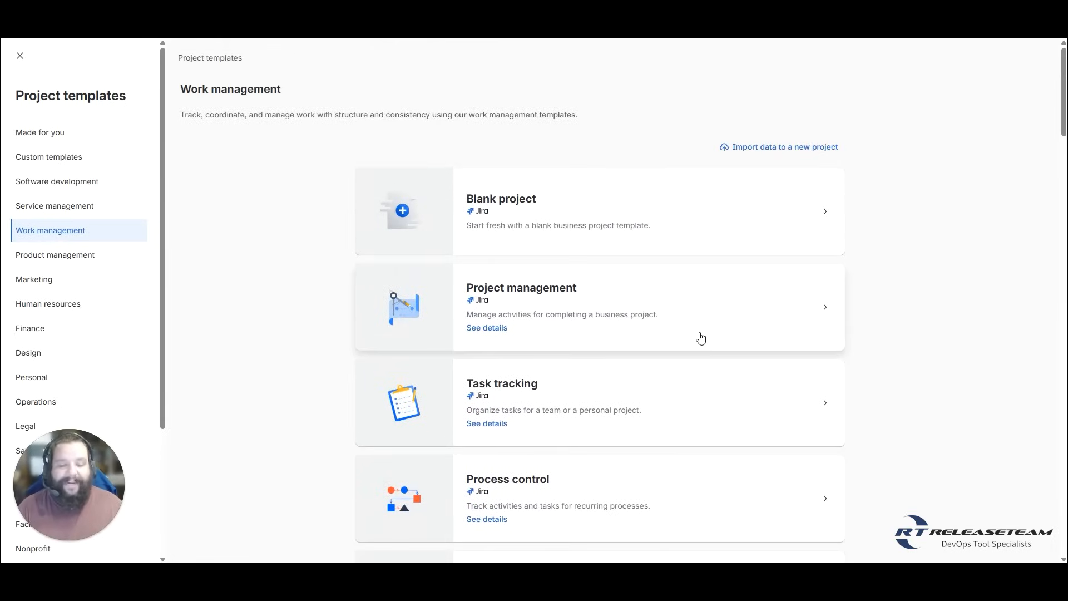
Scroll through the Work management templates, then switch to the Product management category
{"action": "scroll", "scroll_direction": "down", "scroll_amount": 3}
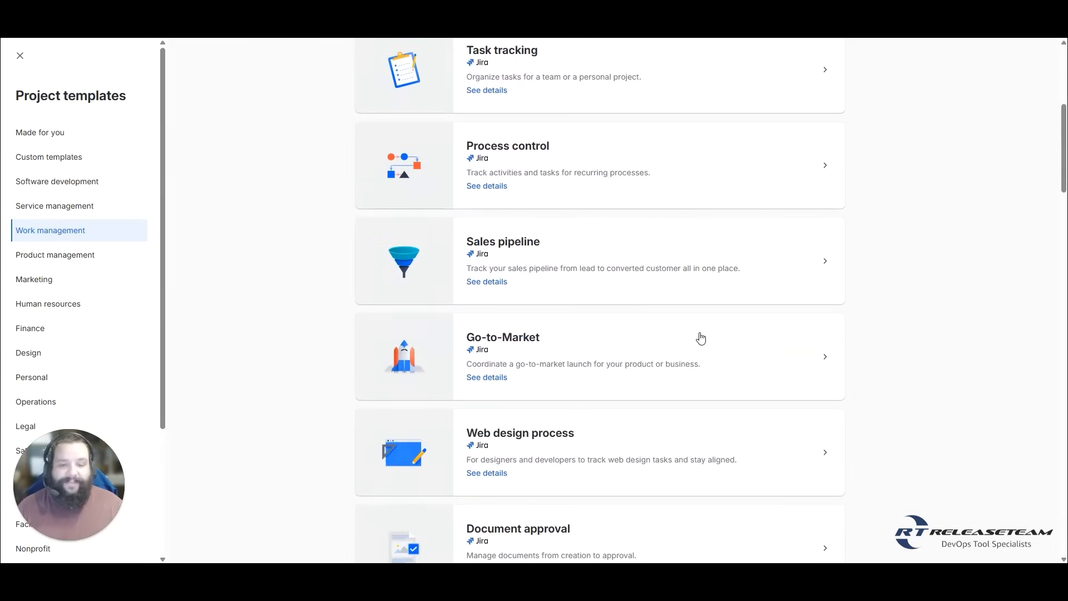
{"action": "scroll", "scroll_direction": "down", "scroll_amount": 3}
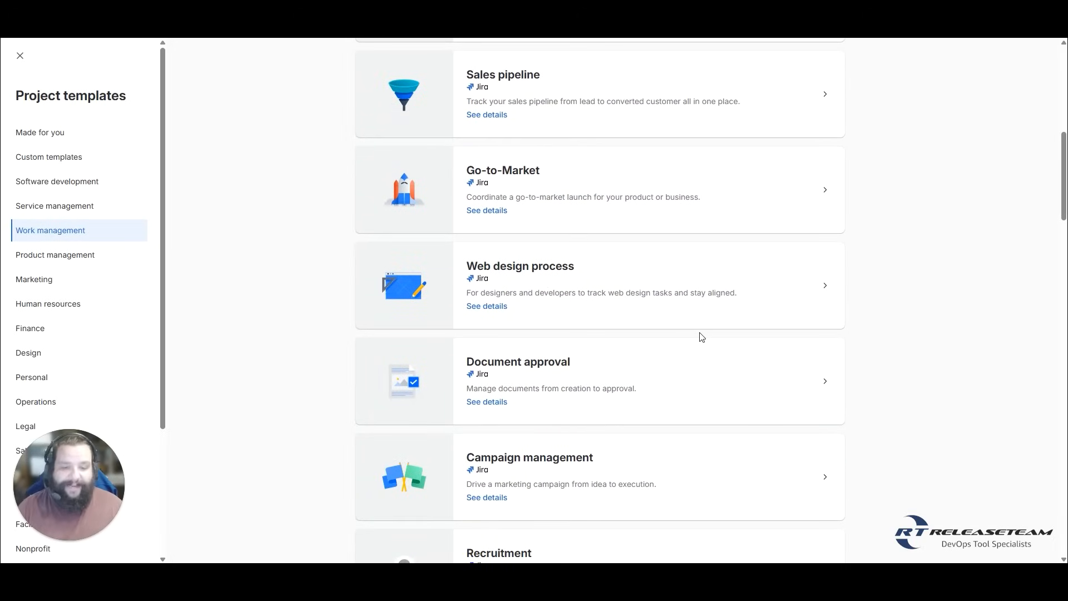
{"action": "scroll", "scroll_direction": "down", "scroll_amount": 3}
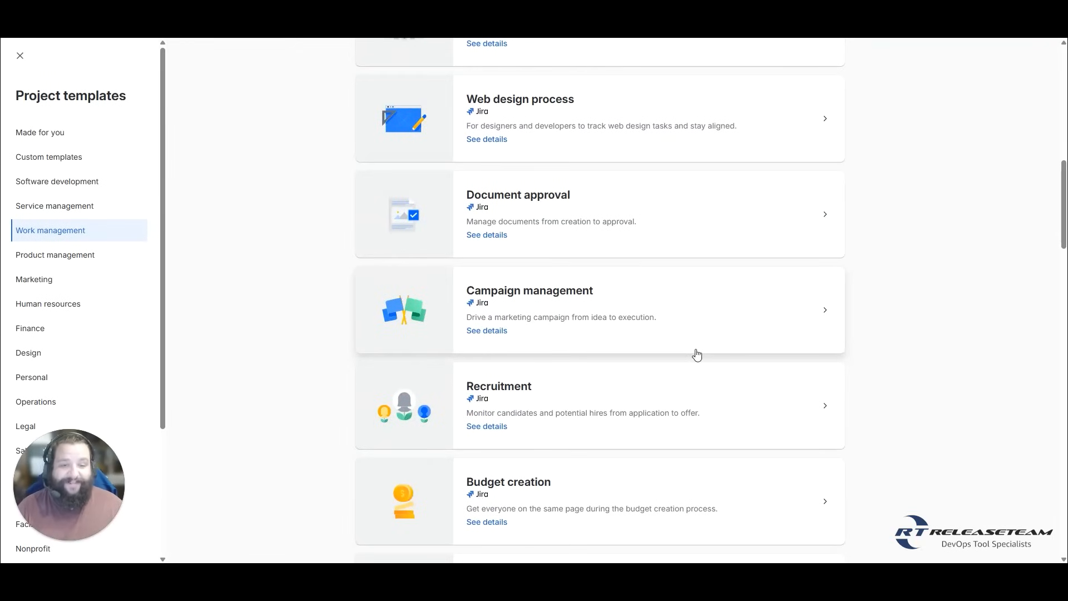
{"action": "scroll", "scroll_direction": "down", "scroll_amount": 3}
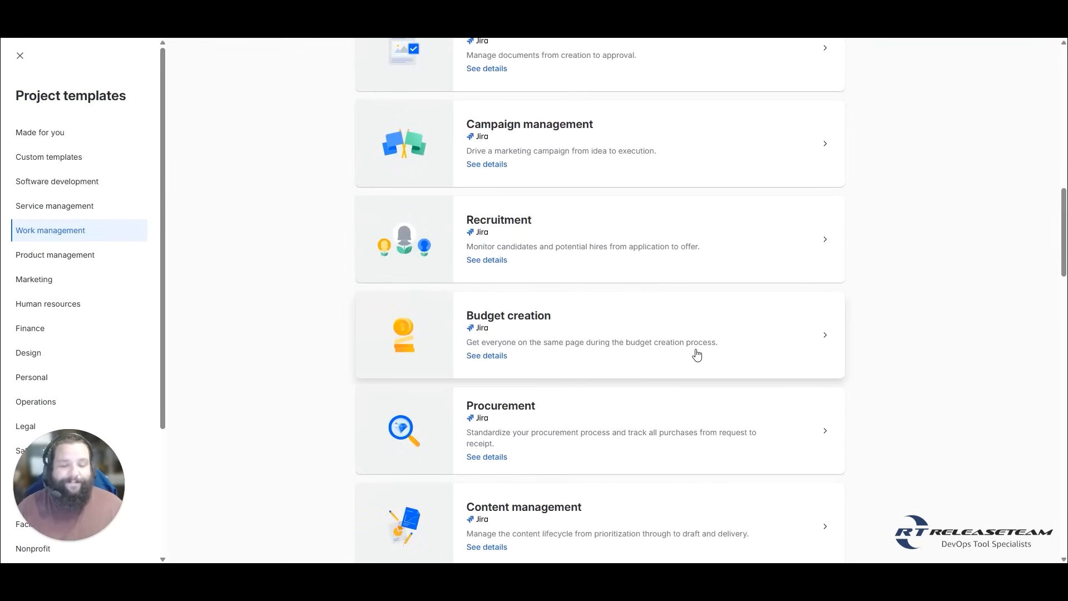
{"action": "scroll", "scroll_direction": "down", "scroll_amount": 3}
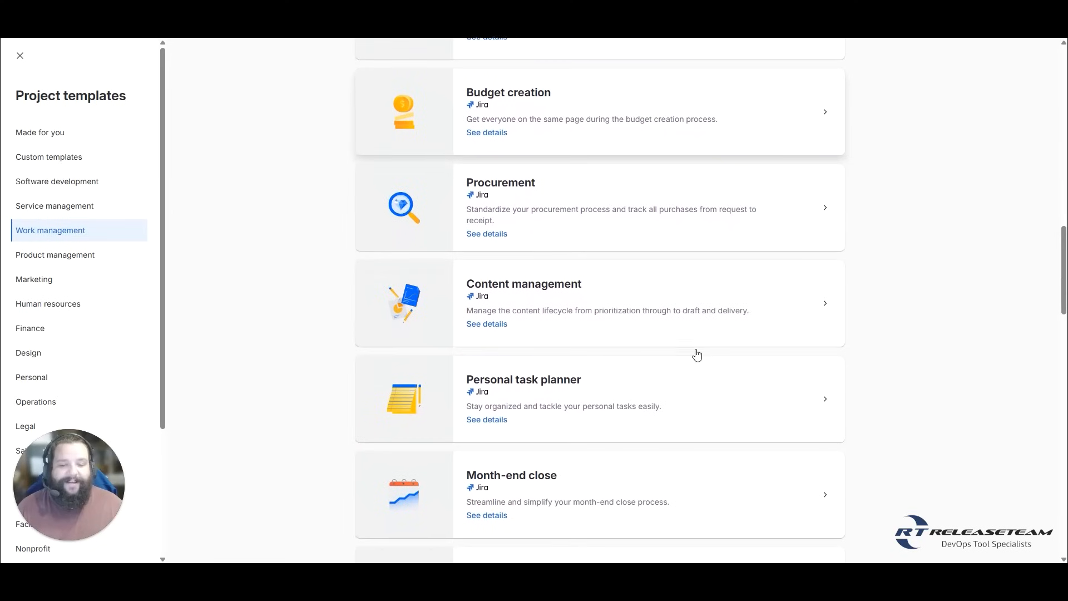
{"action": "scroll", "scroll_direction": "down", "scroll_amount": 3}
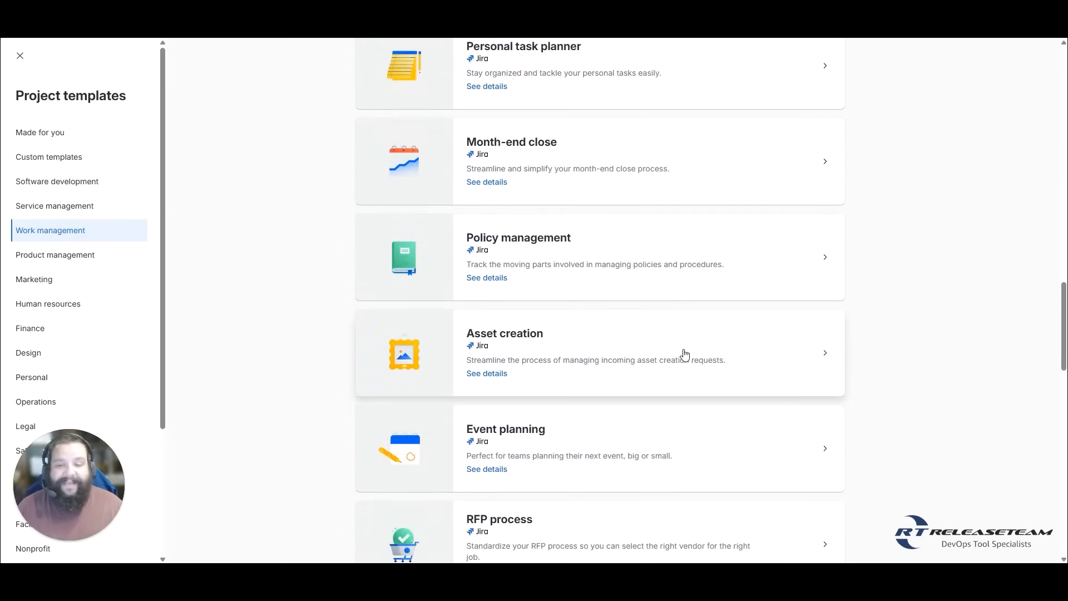
{"action": "left_click", "coordinate": [54, 254]}
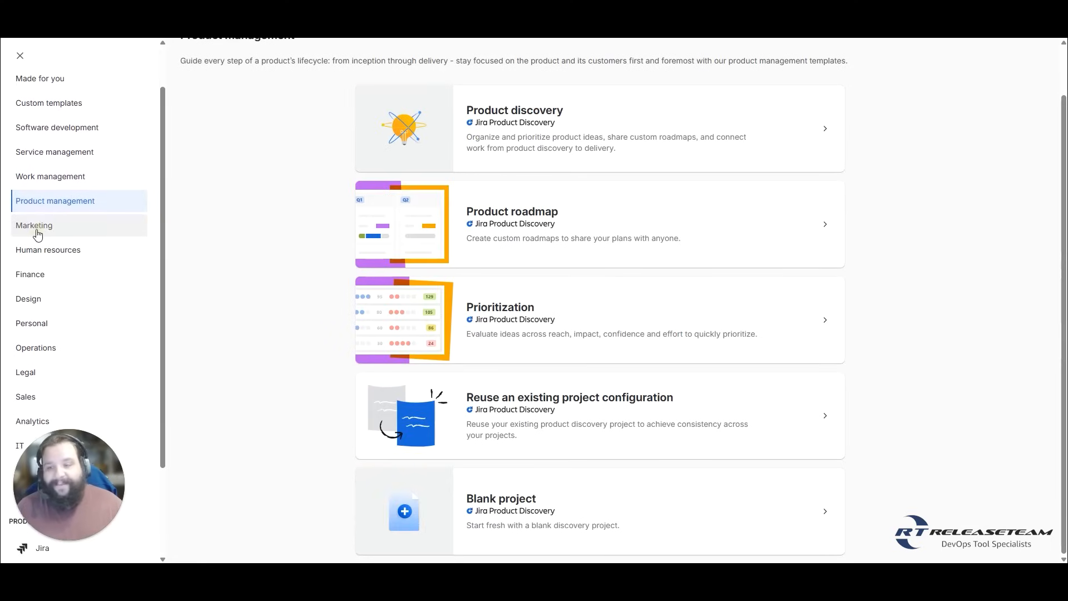
Browse Jira and Jira Service Management templates, then pick Task tracking under Work management
{"action": "left_click", "coordinate": [48, 249]}
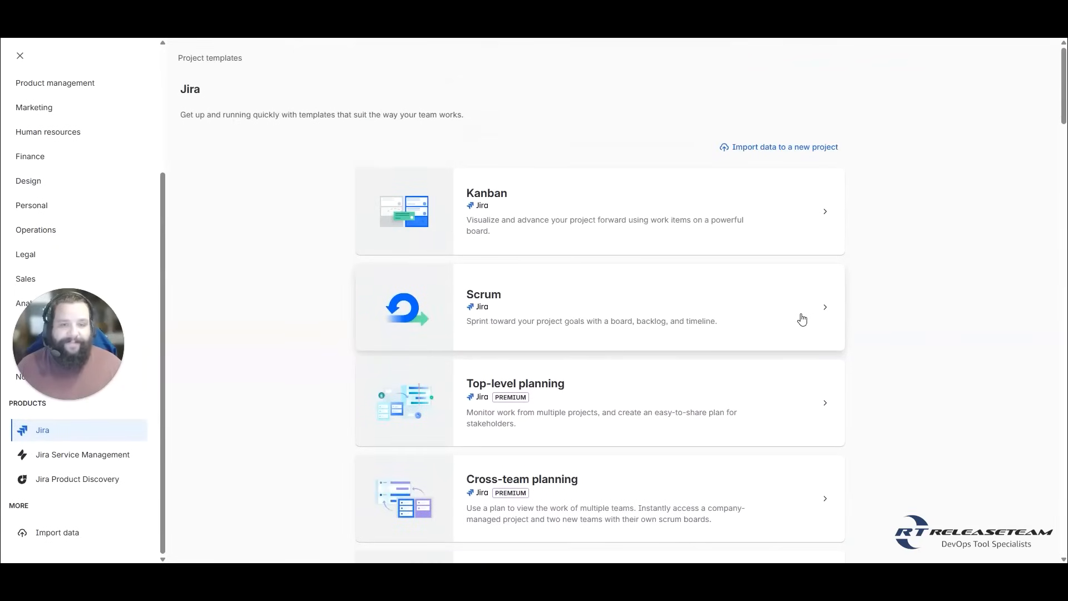
{"action": "scroll", "scroll_direction": "down", "scroll_amount": 3}
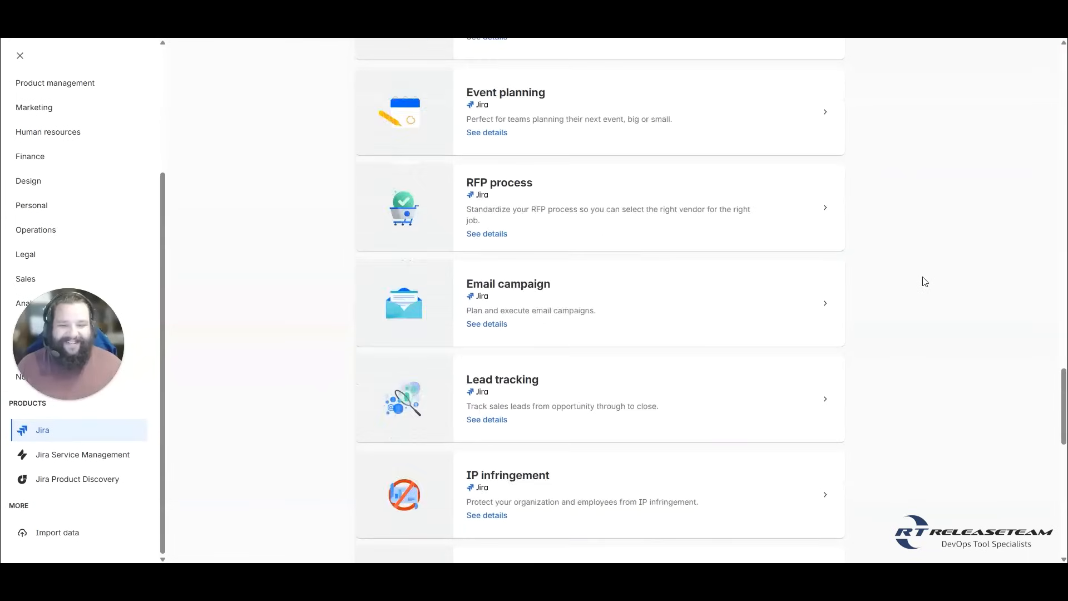
{"action": "scroll", "scroll_direction": "down", "scroll_amount": 3}
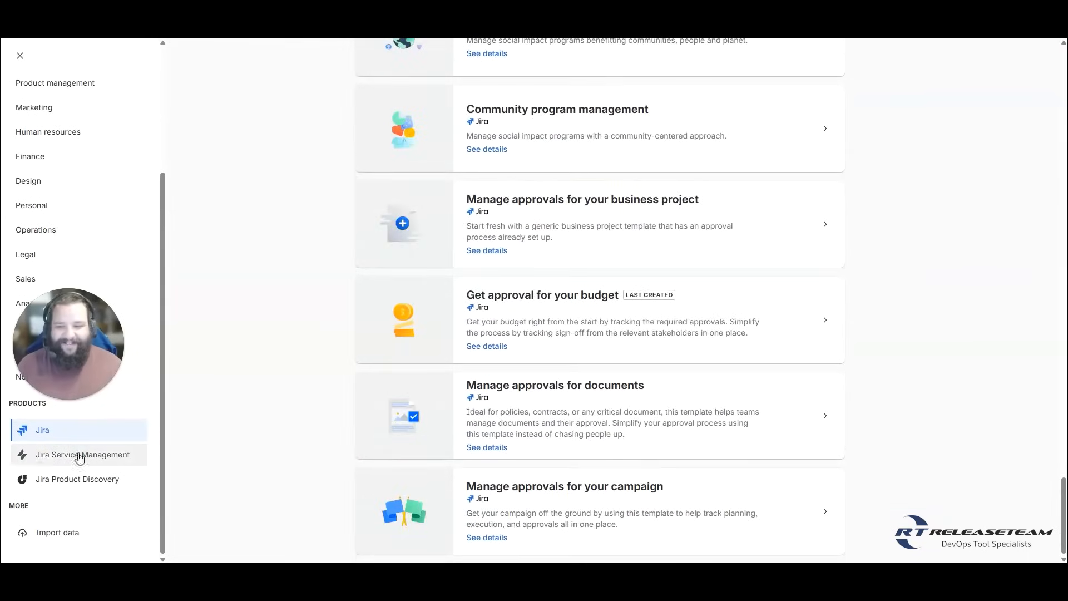
{"action": "left_click", "coordinate": [82, 455]}
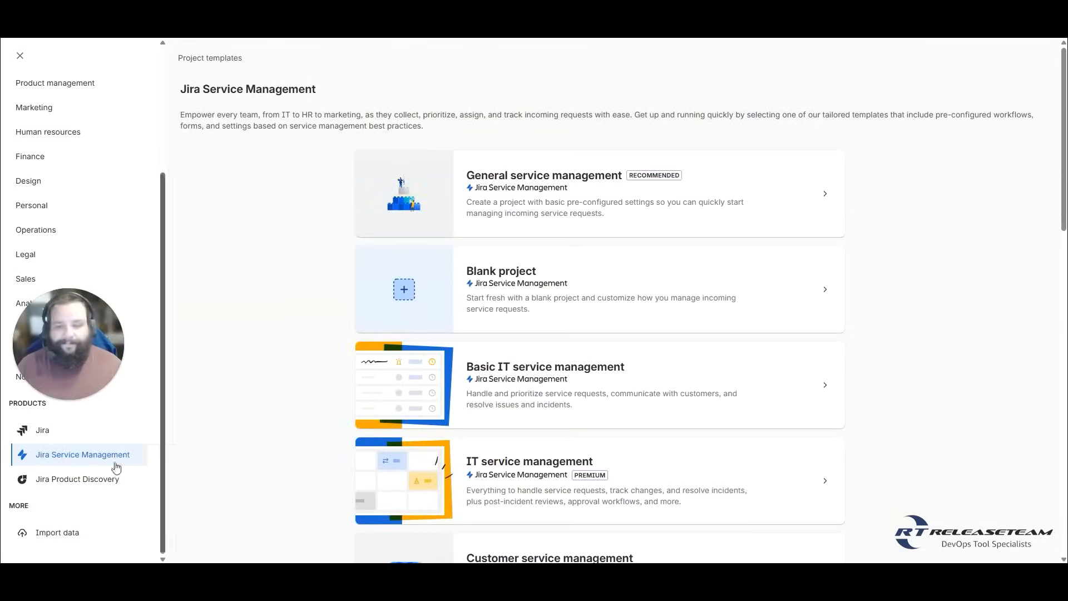
{"action": "left_click", "coordinate": [77, 479]}
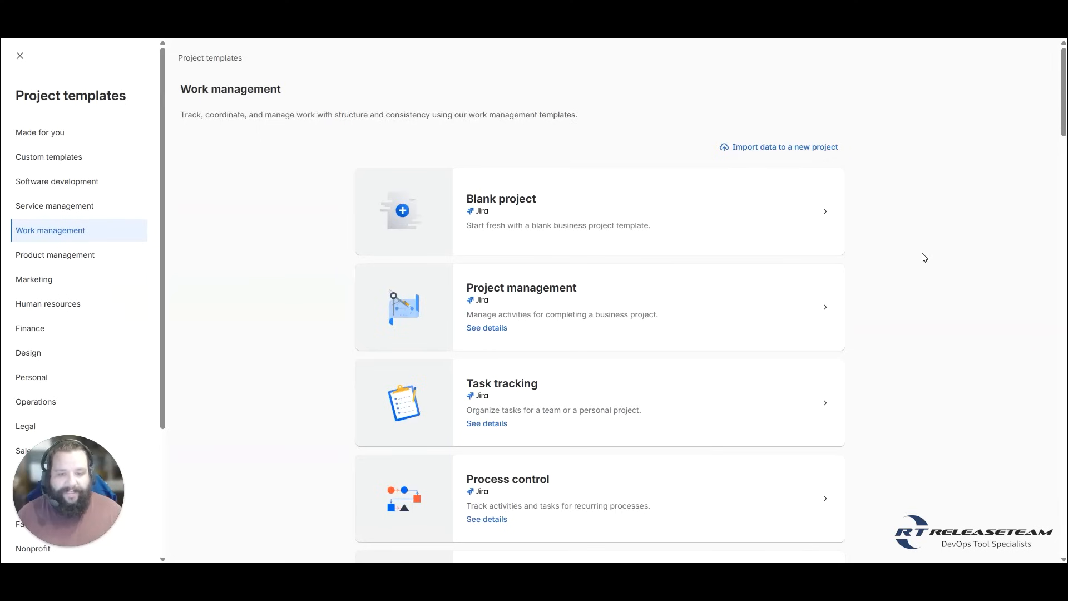
{"action": "scroll", "scroll_direction": "down", "scroll_amount": 3}
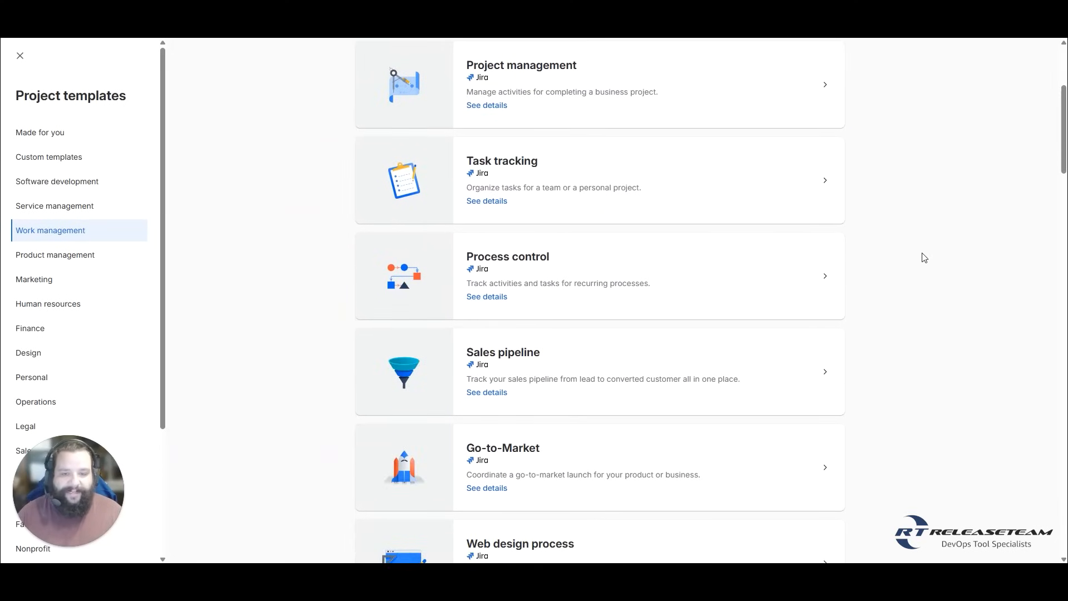
{"action": "left_click", "coordinate": [502, 180]}
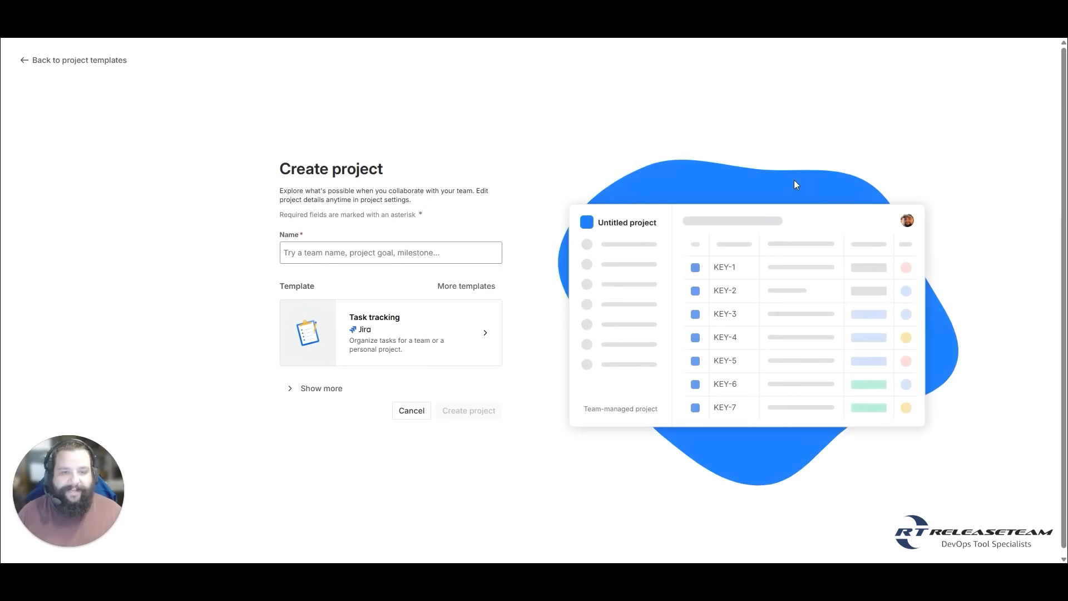
{"action": "mouse_move", "coordinate": [312, 191]}
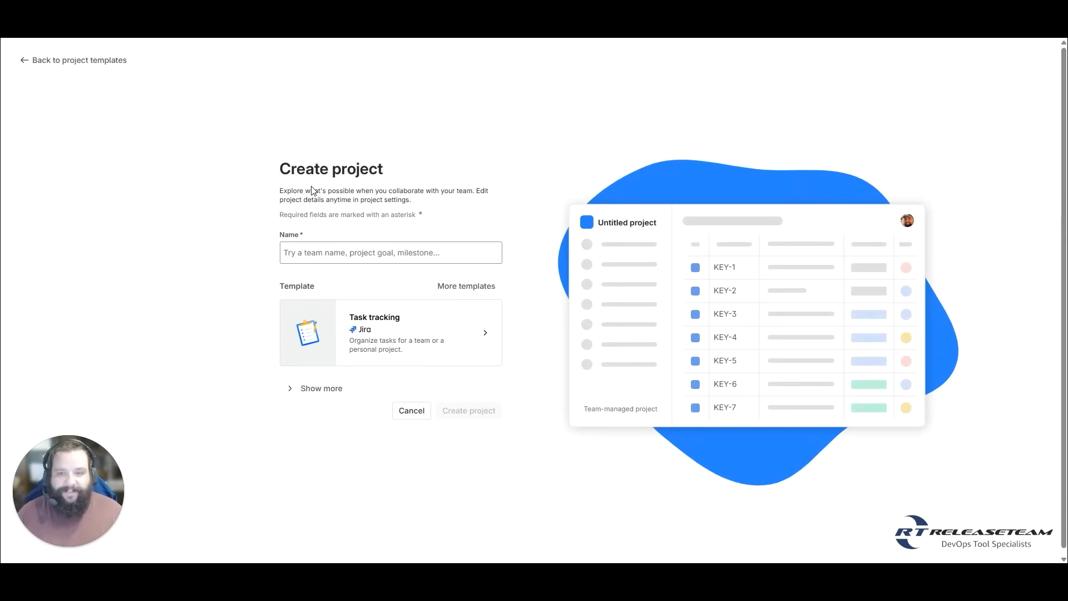
Expand Show more and check project type (team-managed), the key field and access choices
{"action": "left_click", "coordinate": [389, 252]}
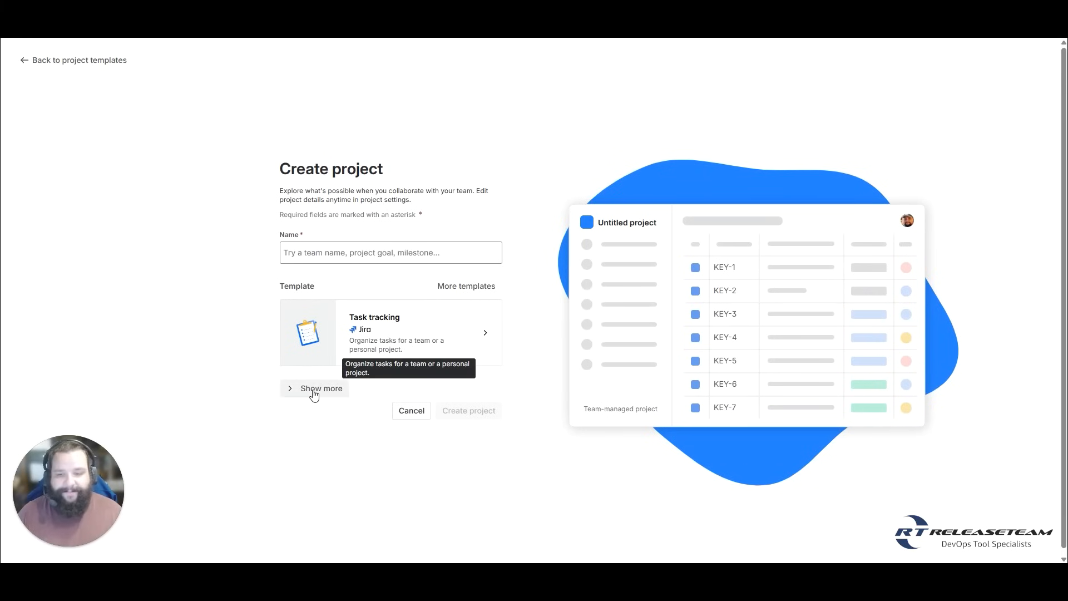
{"action": "left_click", "coordinate": [321, 388]}
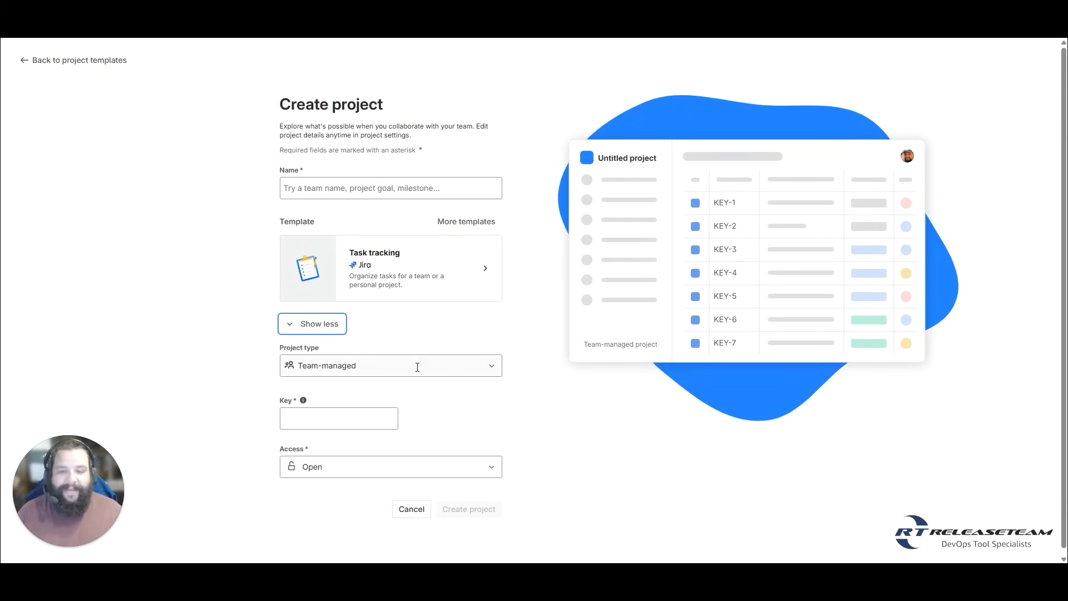
{"action": "left_click", "coordinate": [389, 365]}
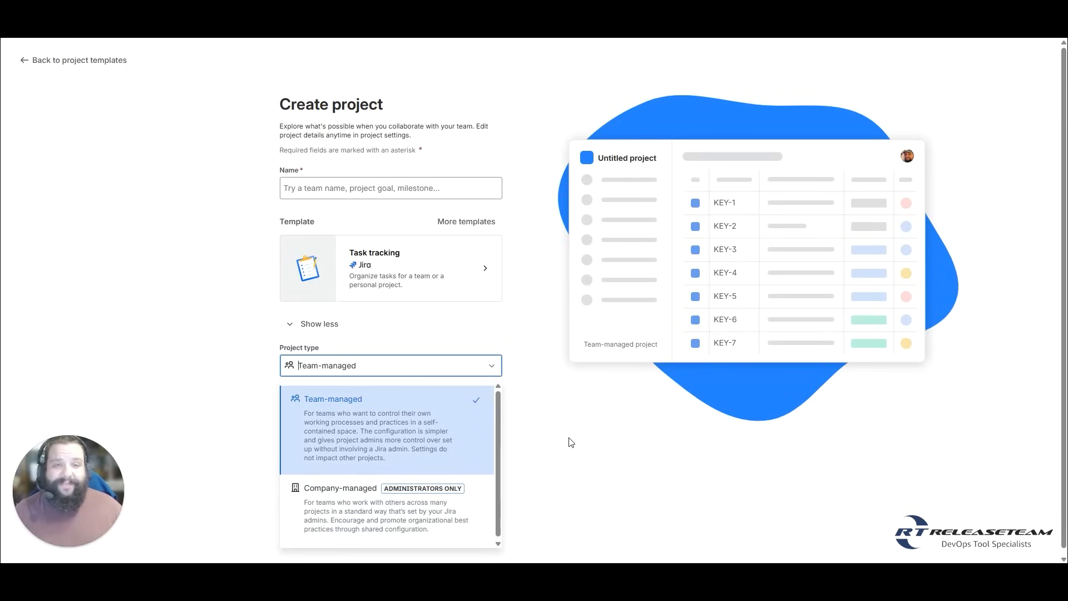
{"action": "left_click", "coordinate": [334, 399]}
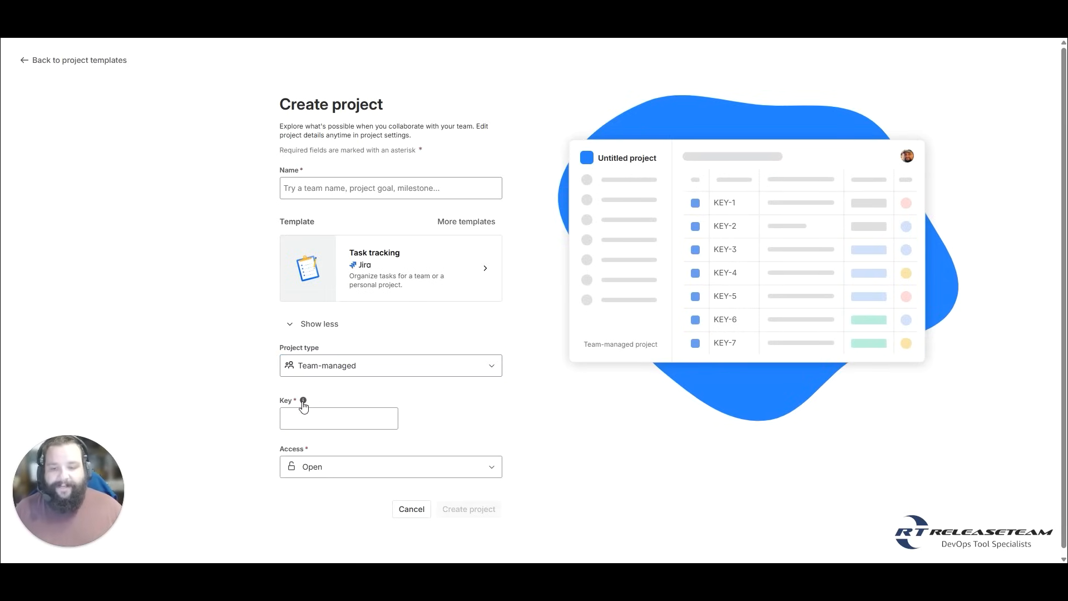
{"action": "left_click", "coordinate": [338, 418]}
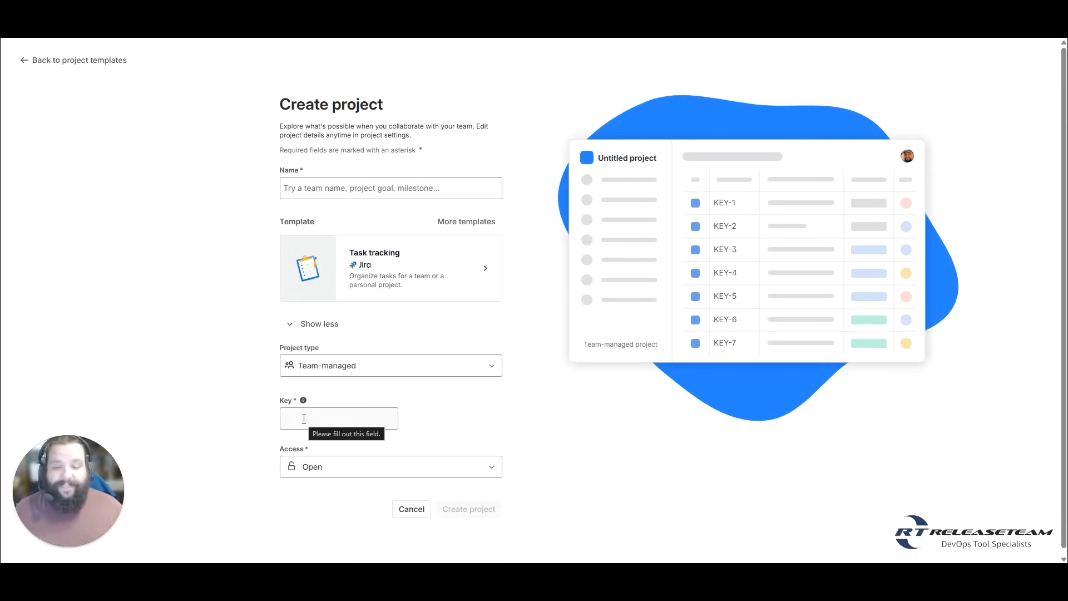
{"action": "left_click", "coordinate": [390, 466]}
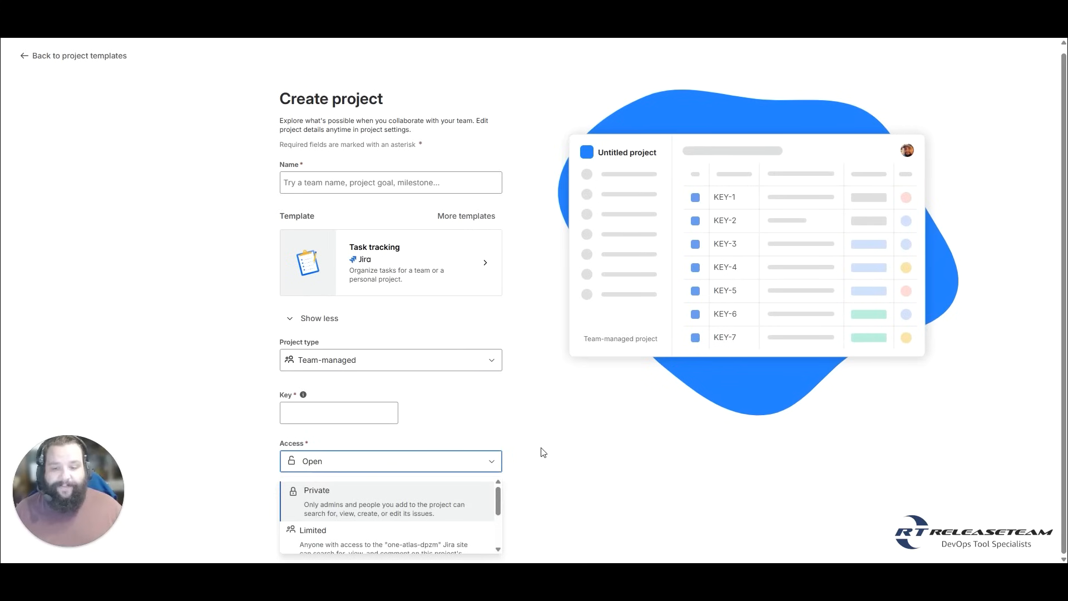
{"action": "mouse_move", "coordinate": [328, 507]}
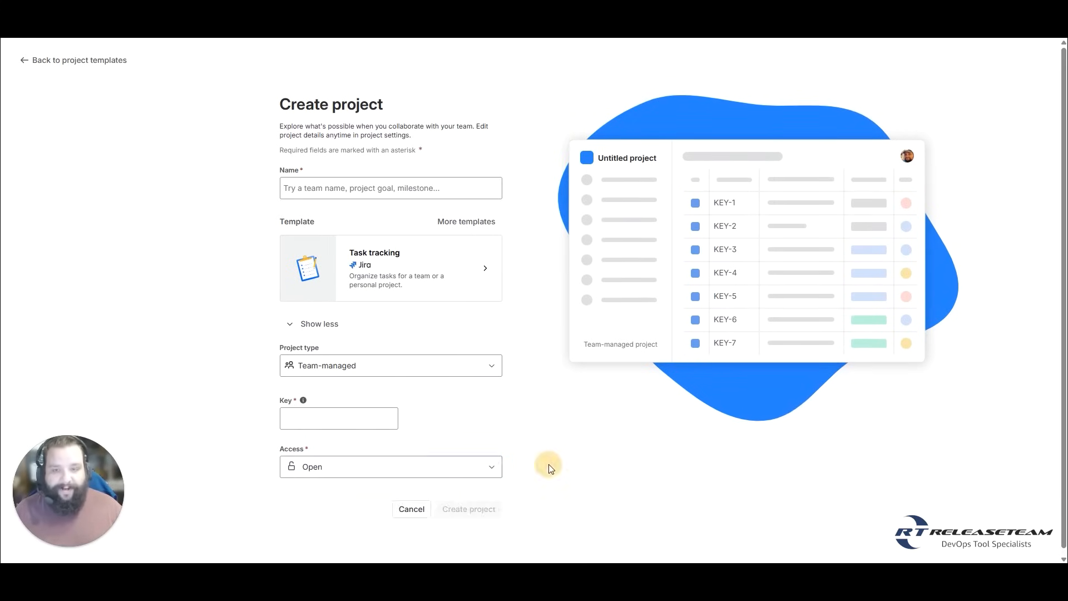
Create the project named 'Task Checking' with key TC and Open access
{"action": "type", "text": "Task Checking"}
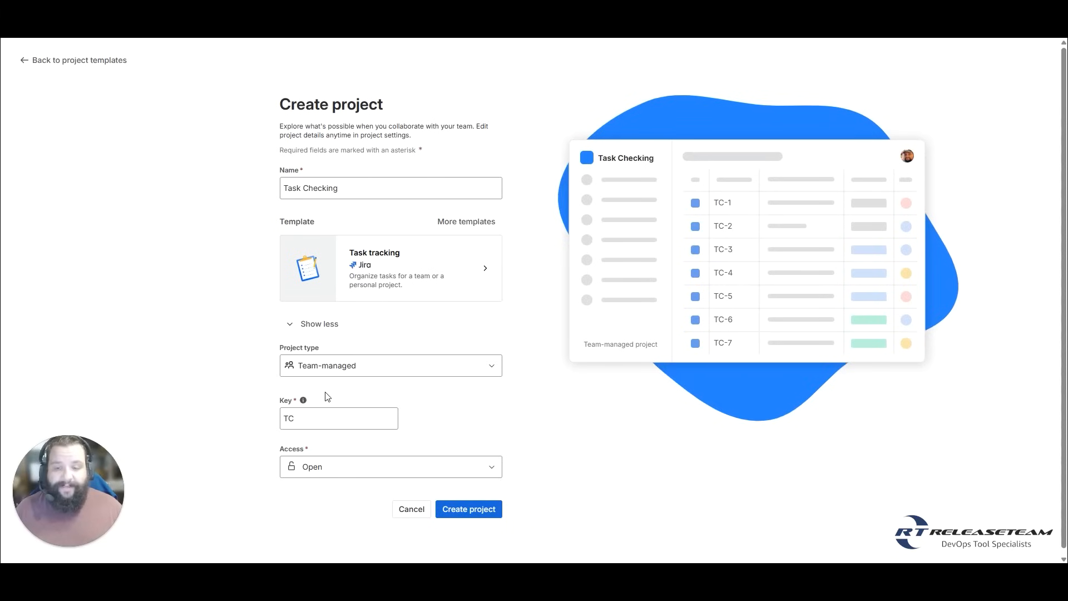
{"action": "mouse_move", "coordinate": [564, 495]}
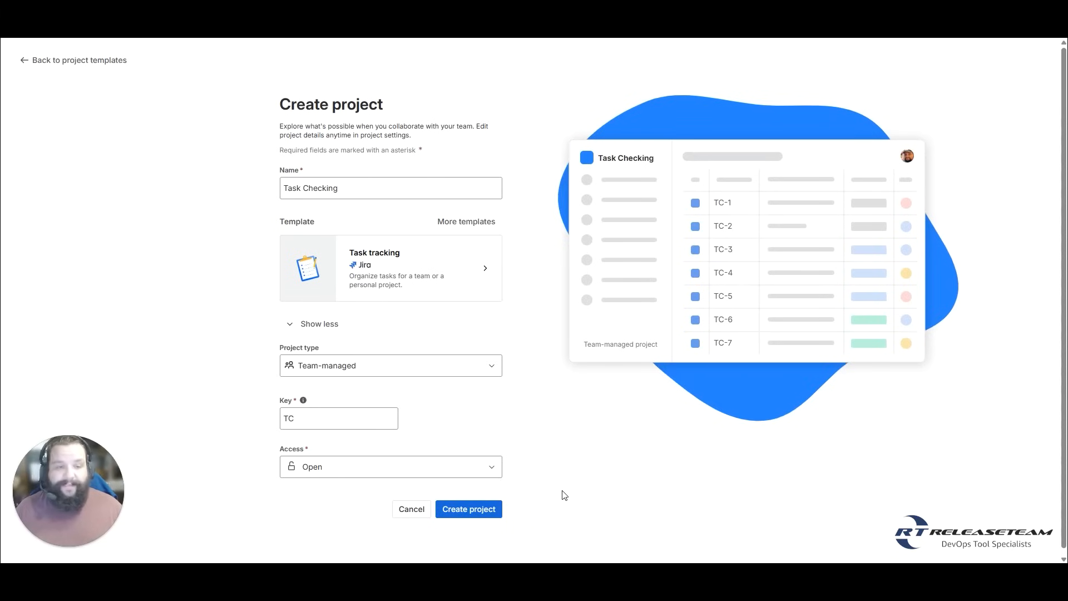
{"action": "left_click", "coordinate": [468, 509]}
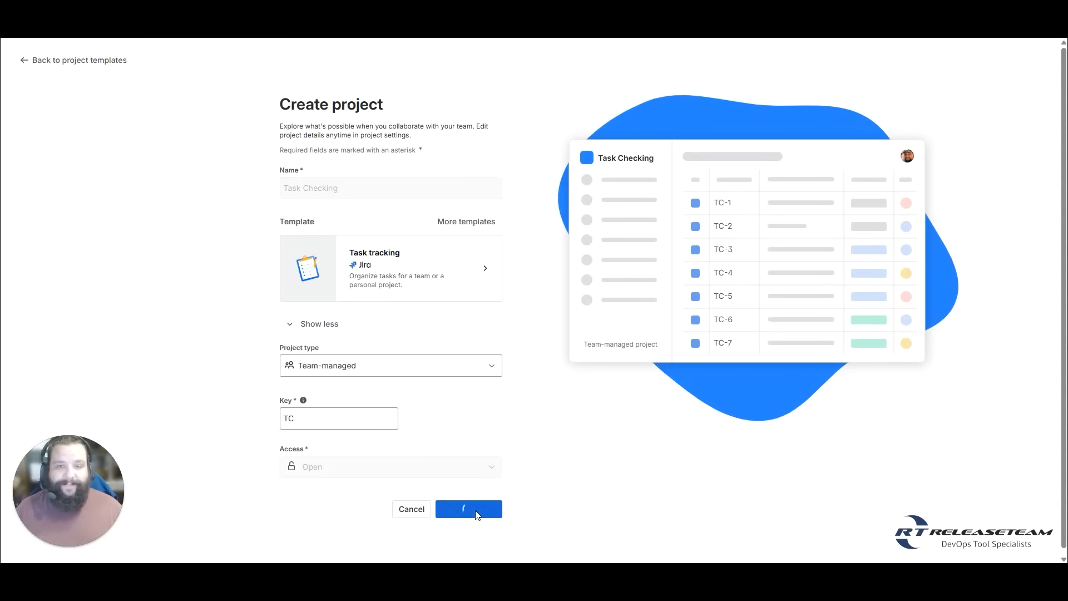
{"action": "left_click", "coordinate": [468, 509]}
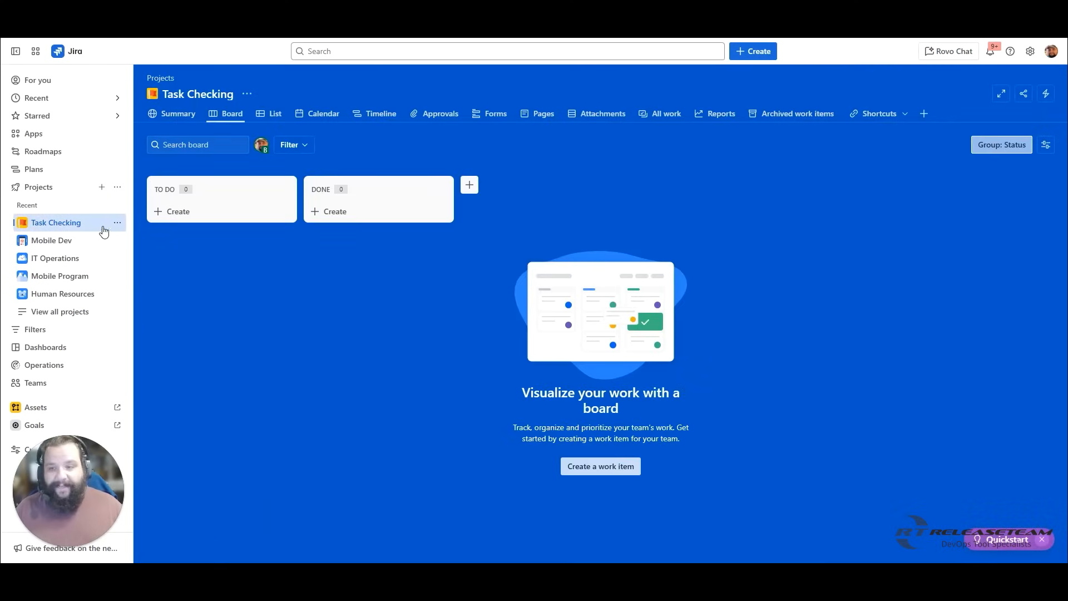
Open Project settings for Task Checking from its sidebar ••• menu
{"action": "left_click", "coordinate": [116, 223]}
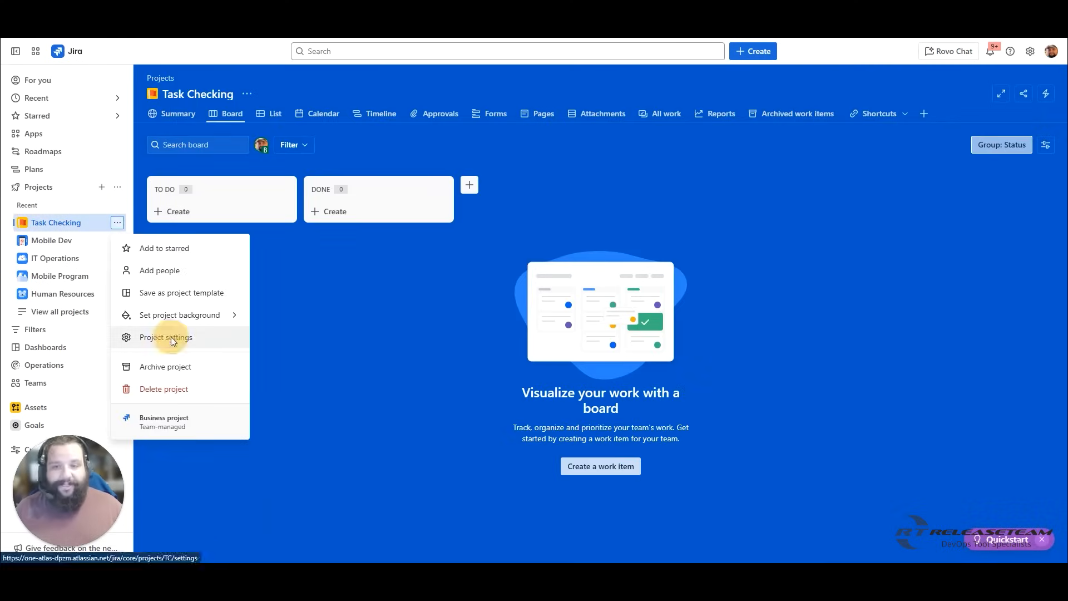
{"action": "left_click", "coordinate": [165, 337]}
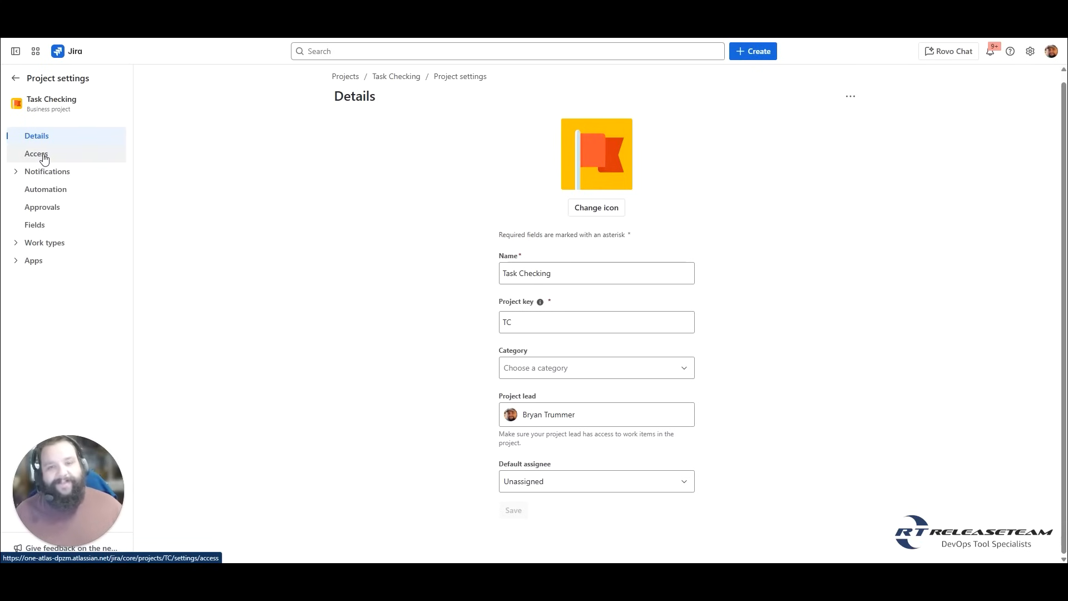
{"action": "mouse_move", "coordinate": [456, 226]}
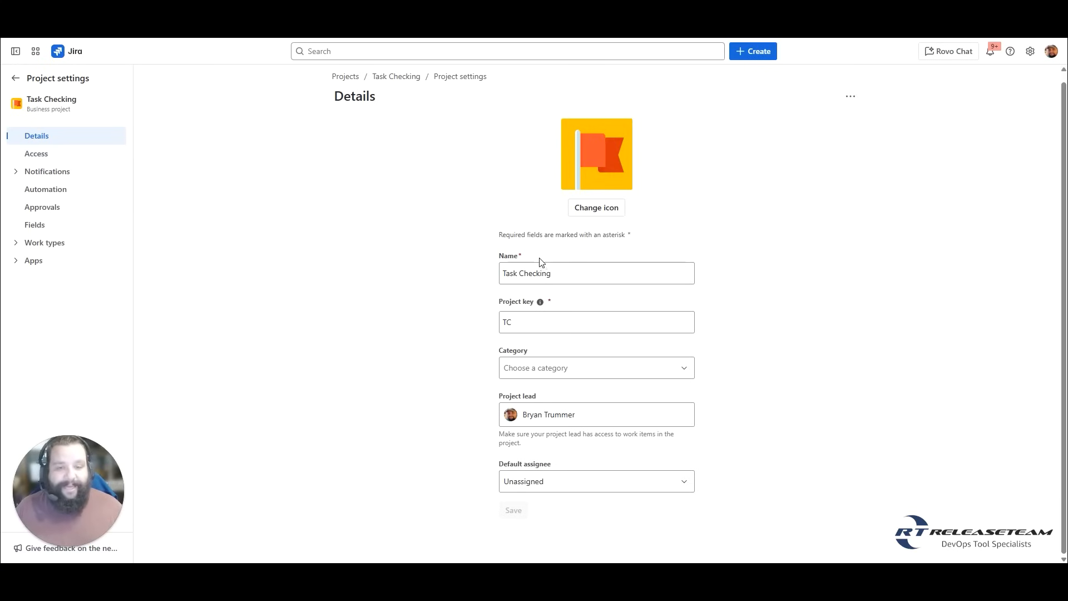
{"action": "mouse_move", "coordinate": [556, 307]}
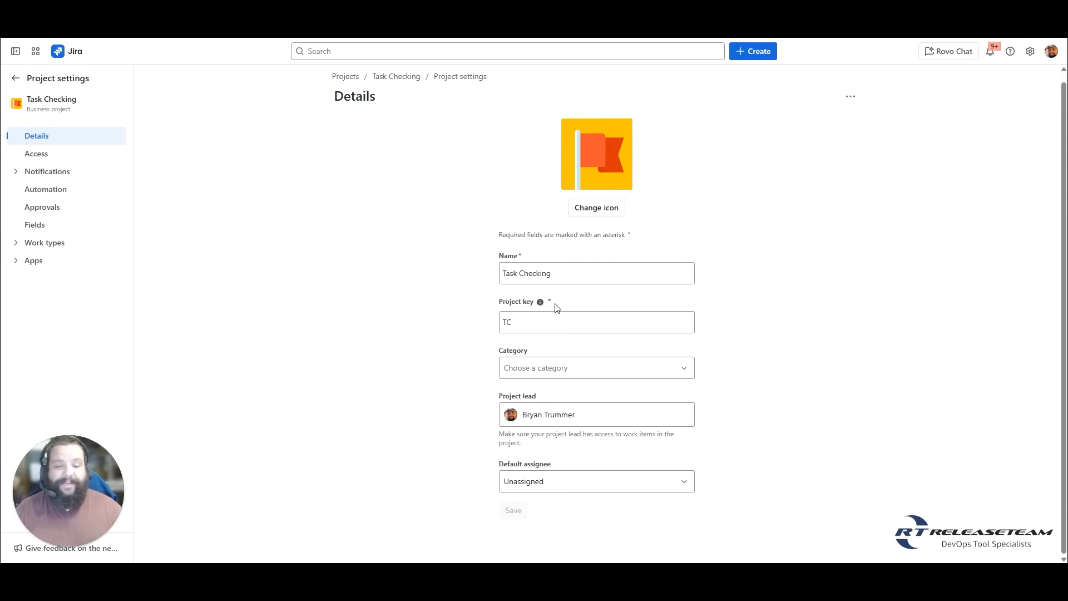
{"action": "mouse_move", "coordinate": [544, 396]}
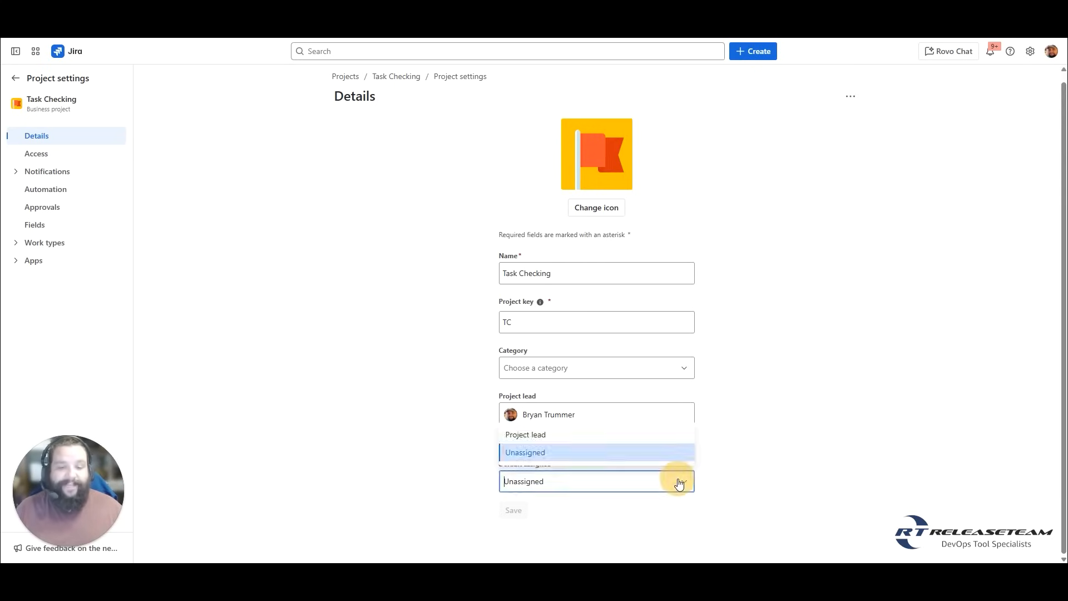
Set and save Default assignee as Project lead, keeping the original flag icon
{"action": "left_click", "coordinate": [524, 434]}
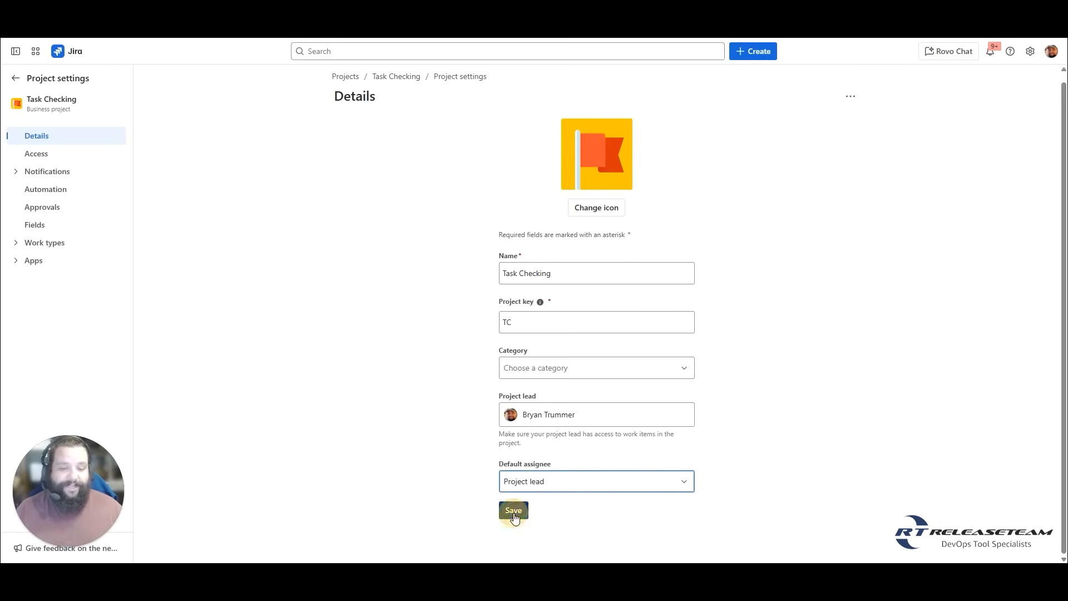
{"action": "left_click", "coordinate": [513, 510]}
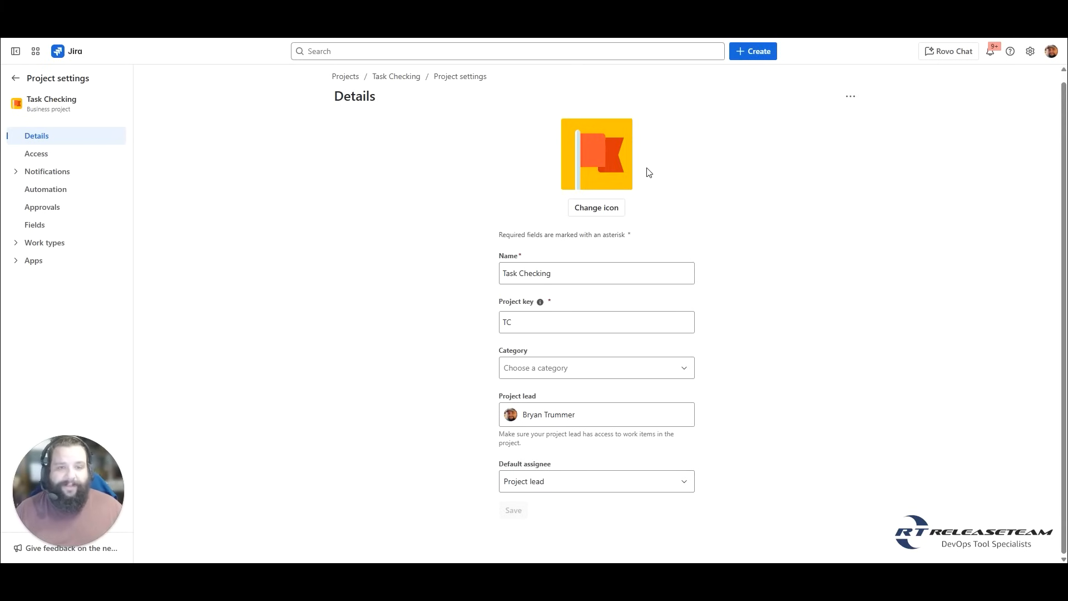
{"action": "left_click", "coordinate": [595, 207]}
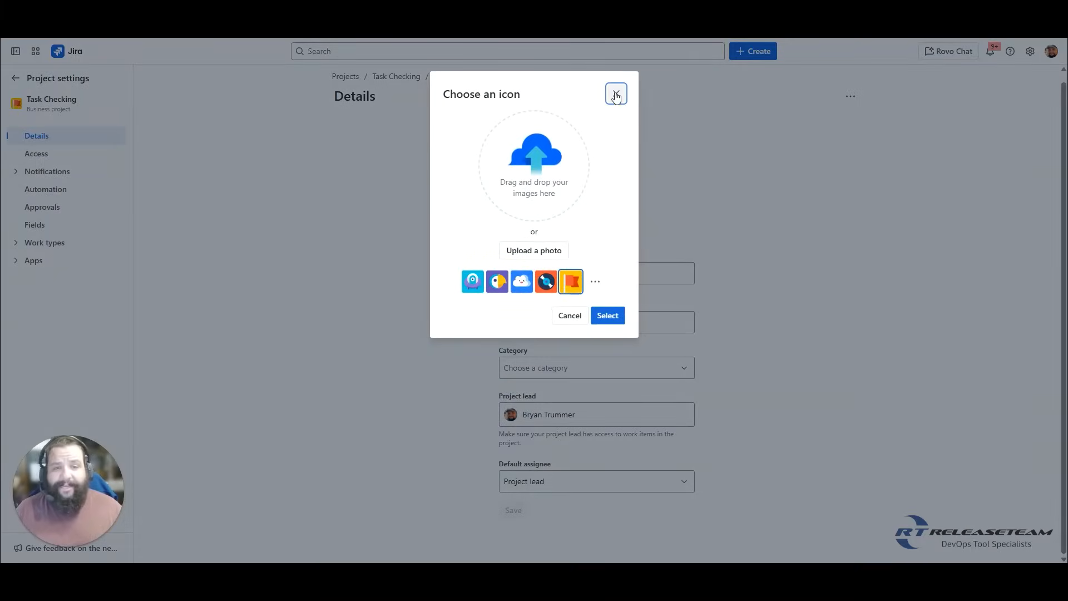
{"action": "left_click", "coordinate": [614, 94]}
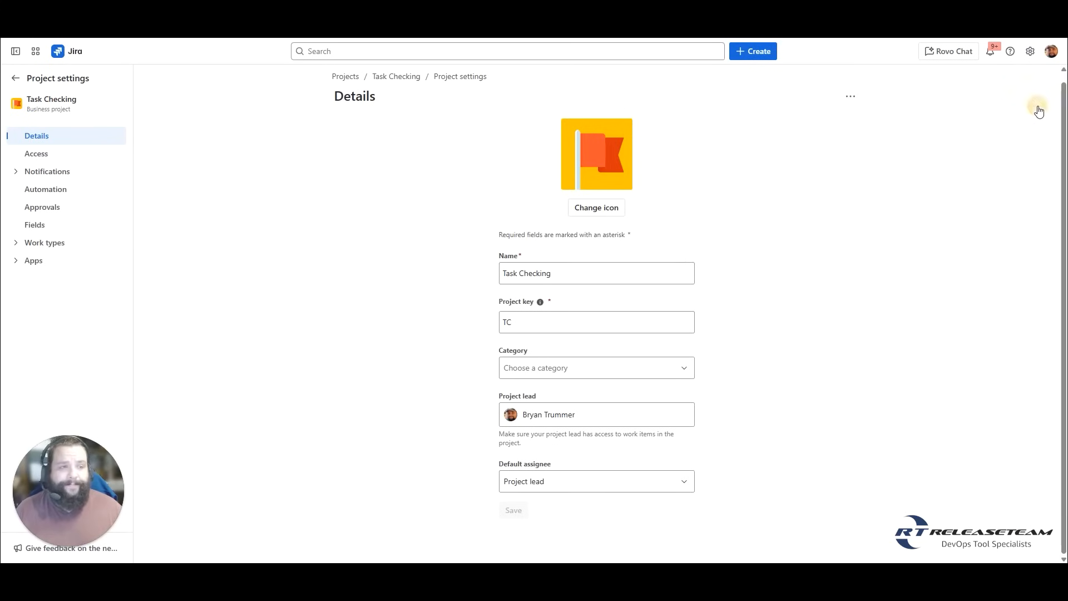
From the project templates gallery, open Import data for a new project (Asana, Trello, GitHub, CSV)
{"action": "left_click", "coordinate": [752, 51]}
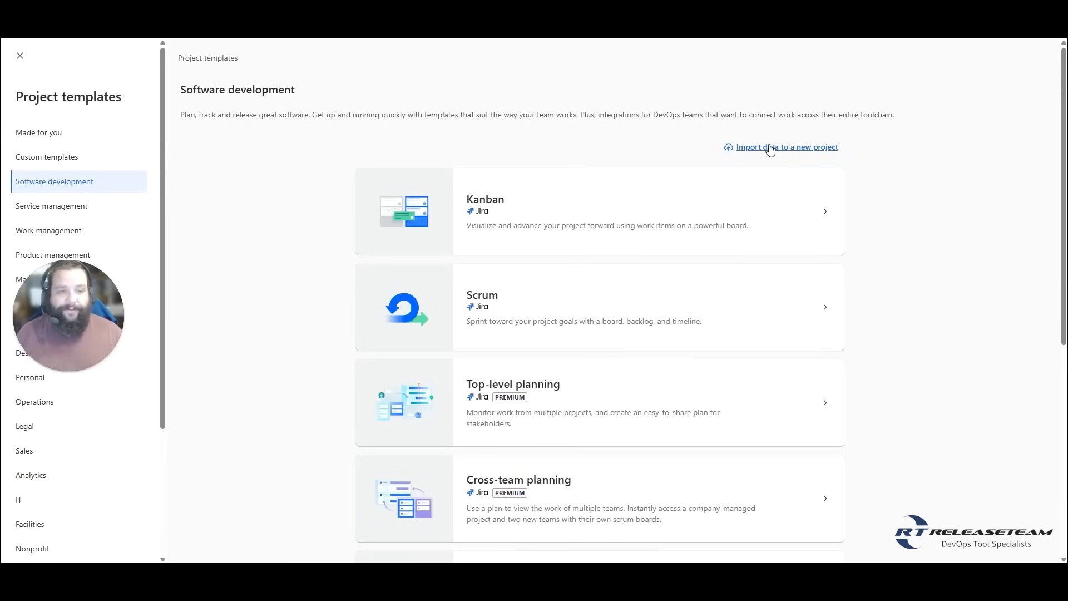
{"action": "left_click", "coordinate": [787, 147]}
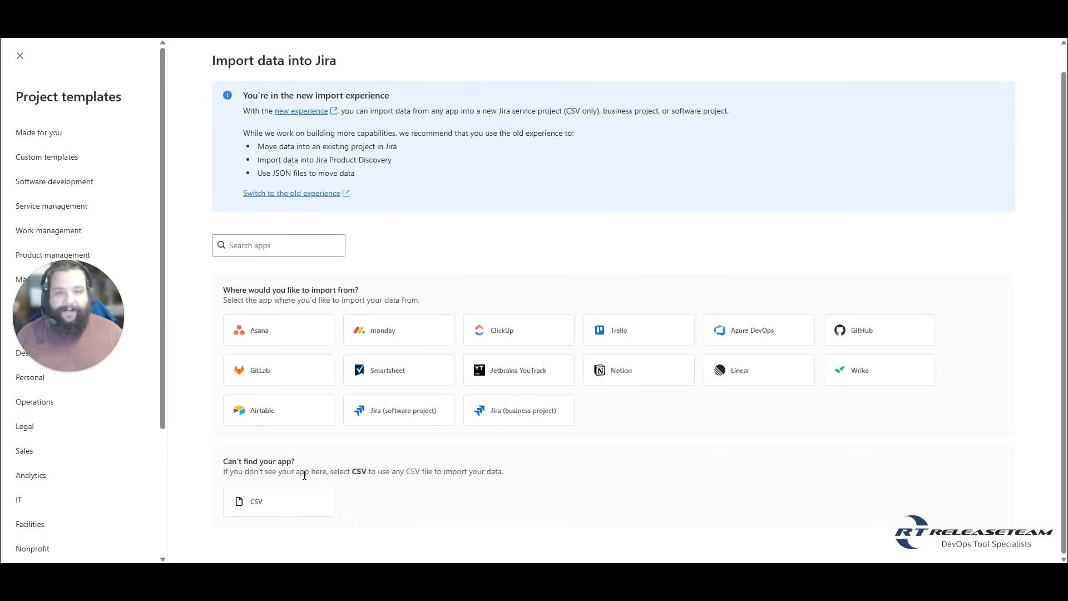
{"action": "mouse_move", "coordinate": [543, 252]}
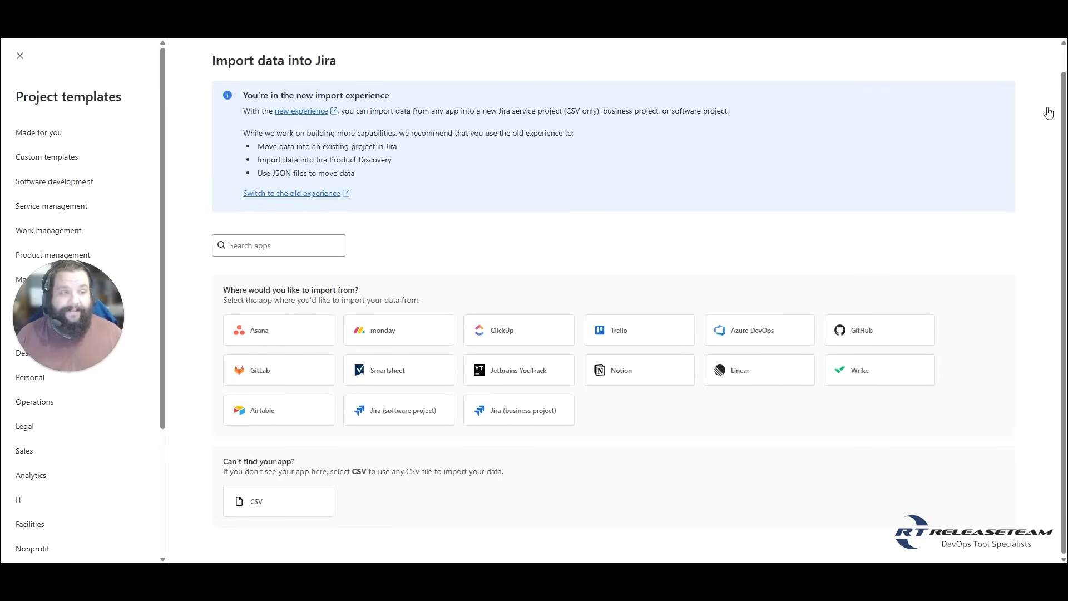
Return to the projects list and show the Commercial Legal Service Desk actions menu
{"action": "left_click", "coordinate": [20, 55]}
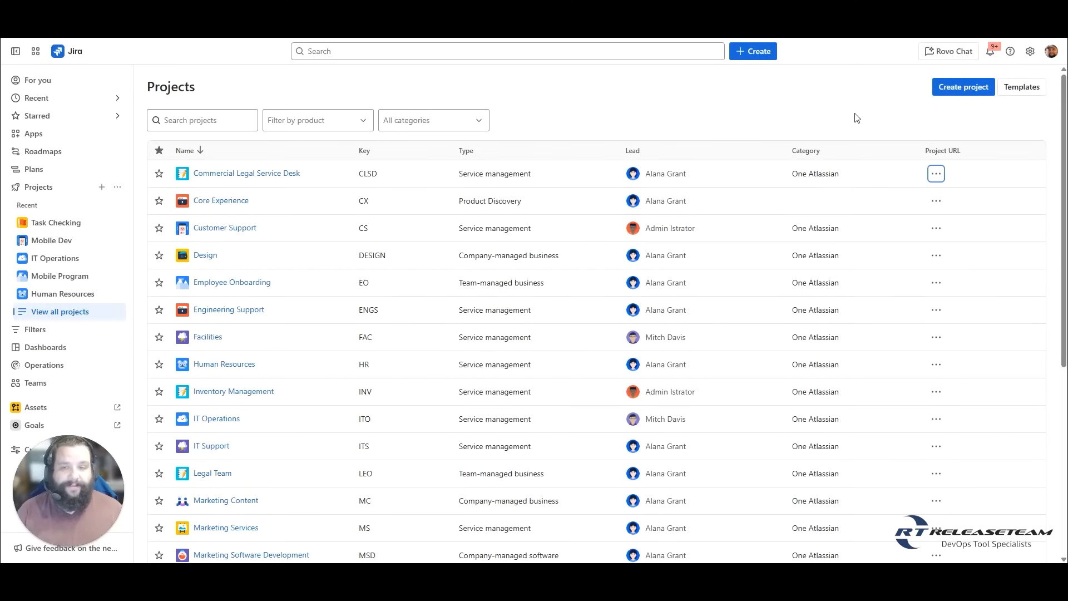
{"action": "left_click", "coordinate": [935, 173]}
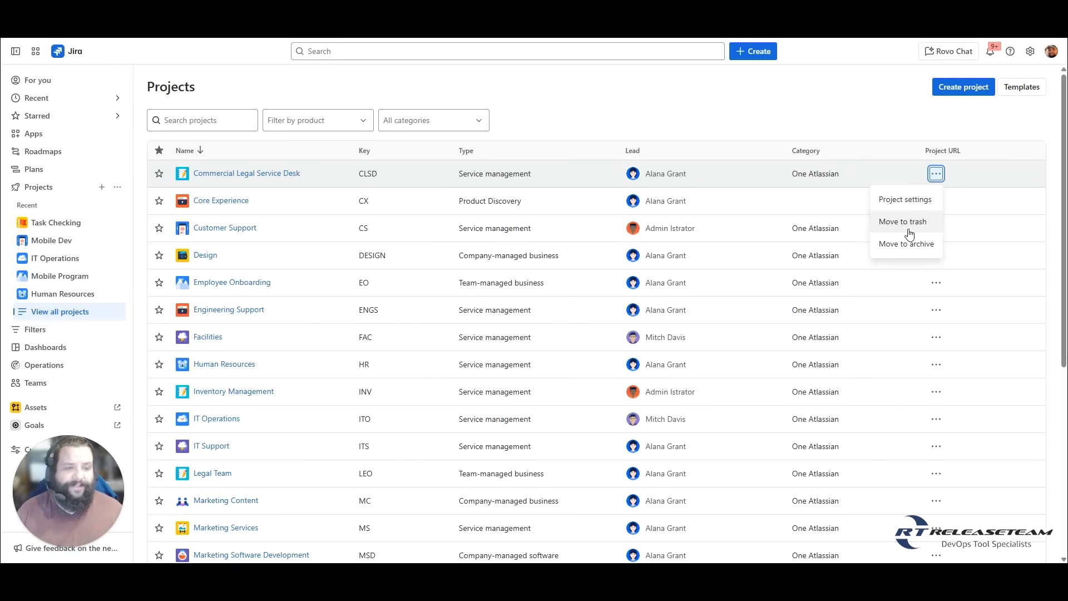
{"action": "mouse_move", "coordinate": [909, 244]}
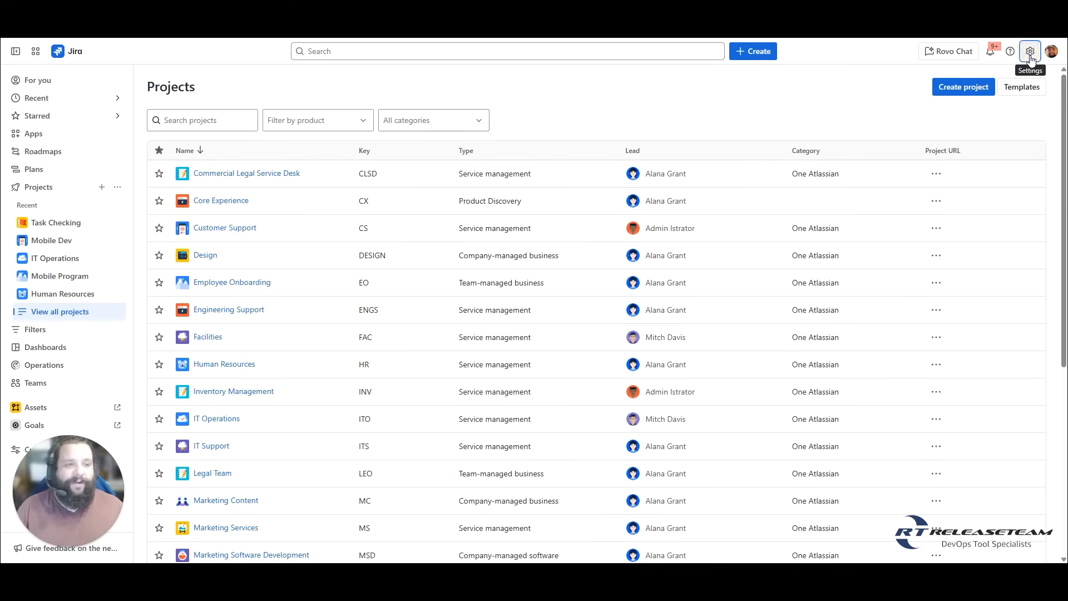
{"action": "left_click", "coordinate": [1029, 51]}
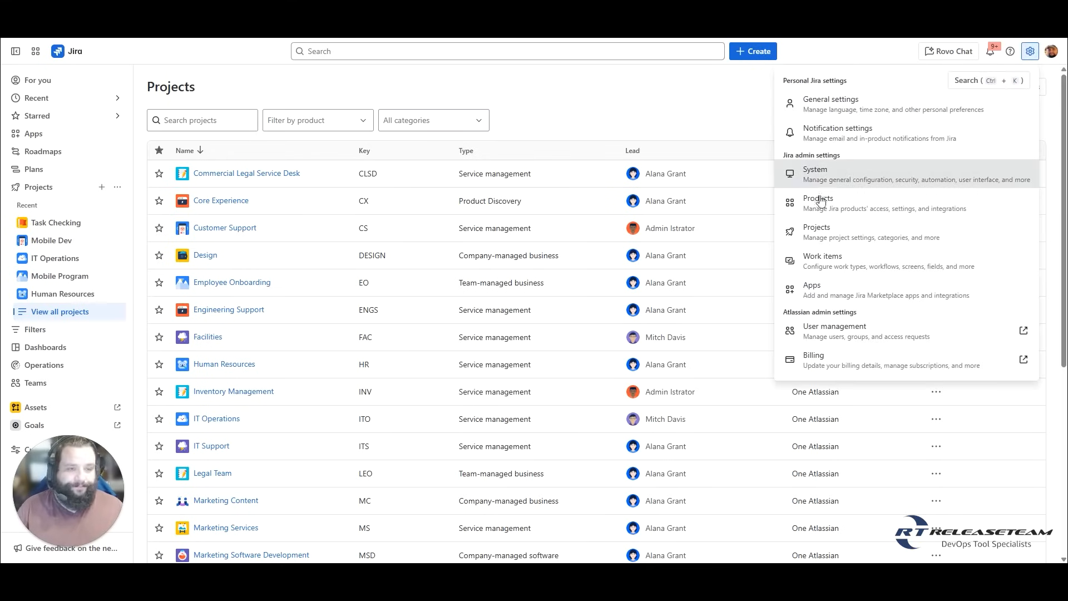
{"action": "left_click", "coordinate": [816, 227]}
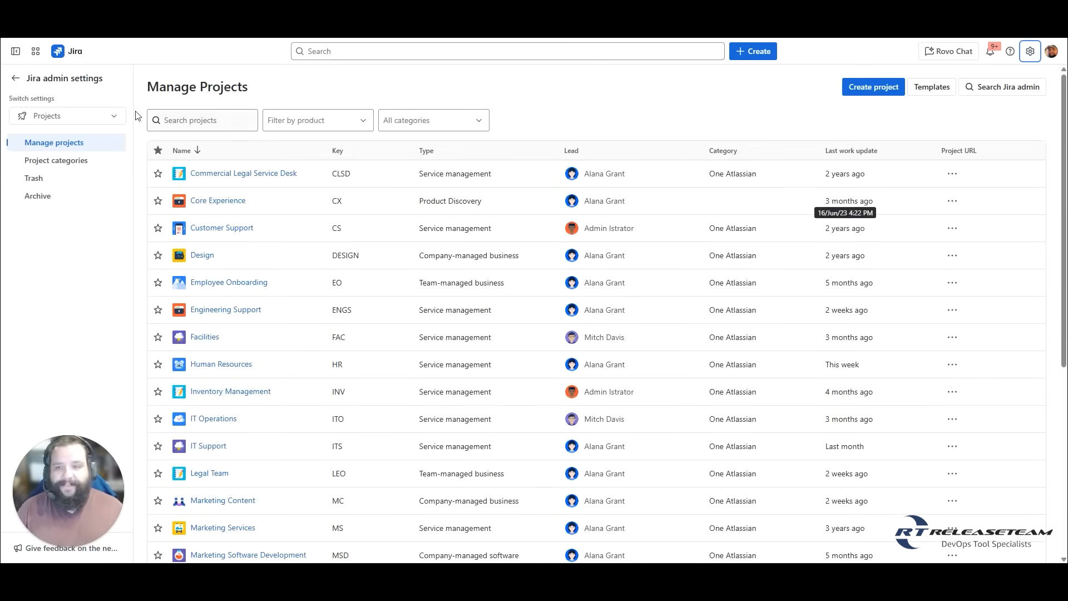
{"action": "mouse_move", "coordinate": [770, 133]}
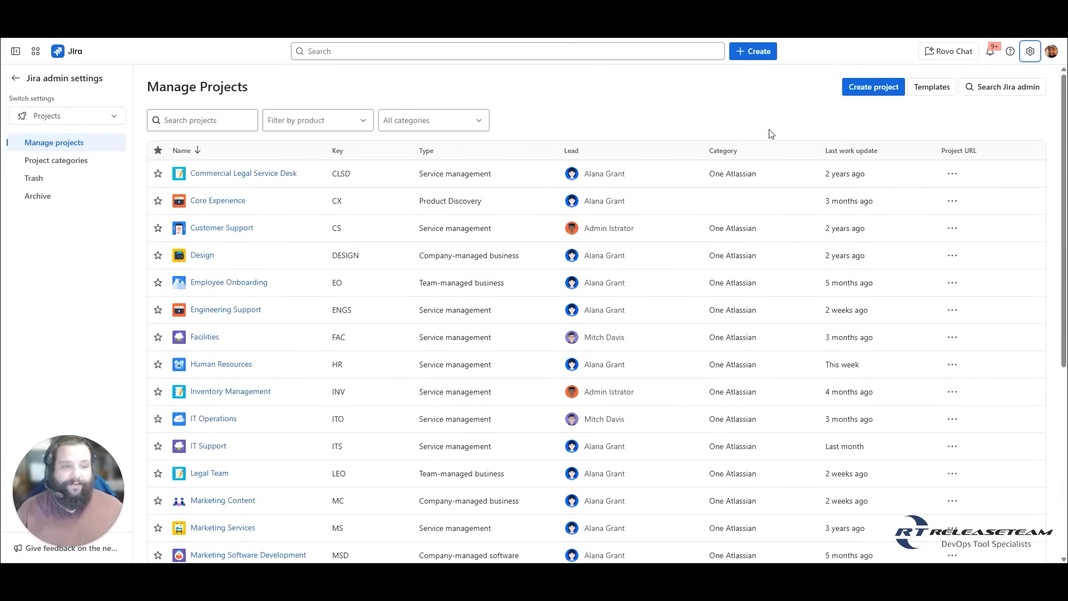
{"action": "mouse_move", "coordinate": [776, 123]}
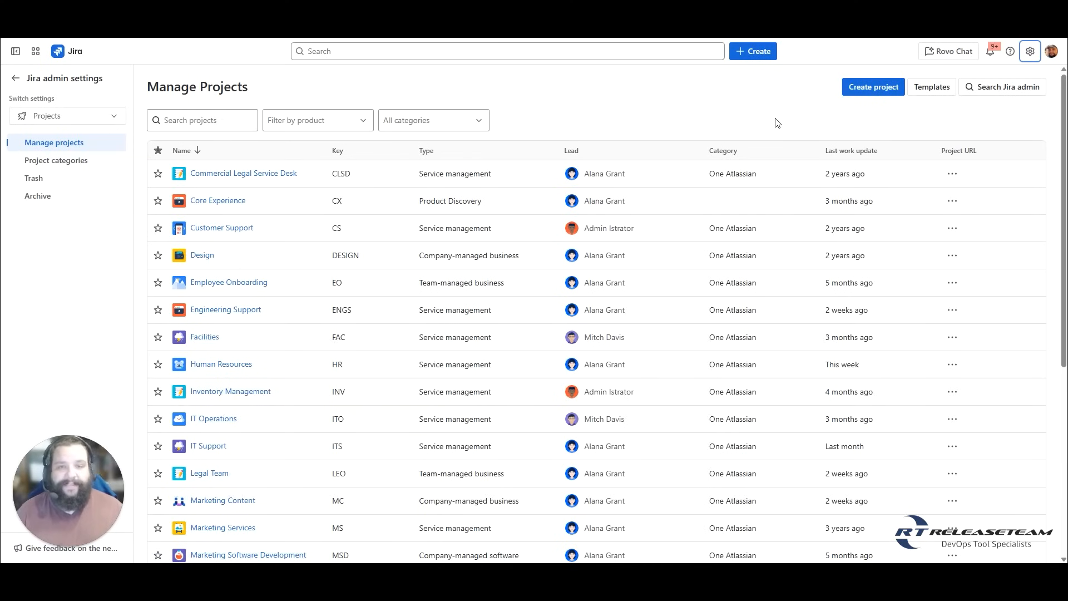
{"action": "mouse_move", "coordinate": [838, 133]}
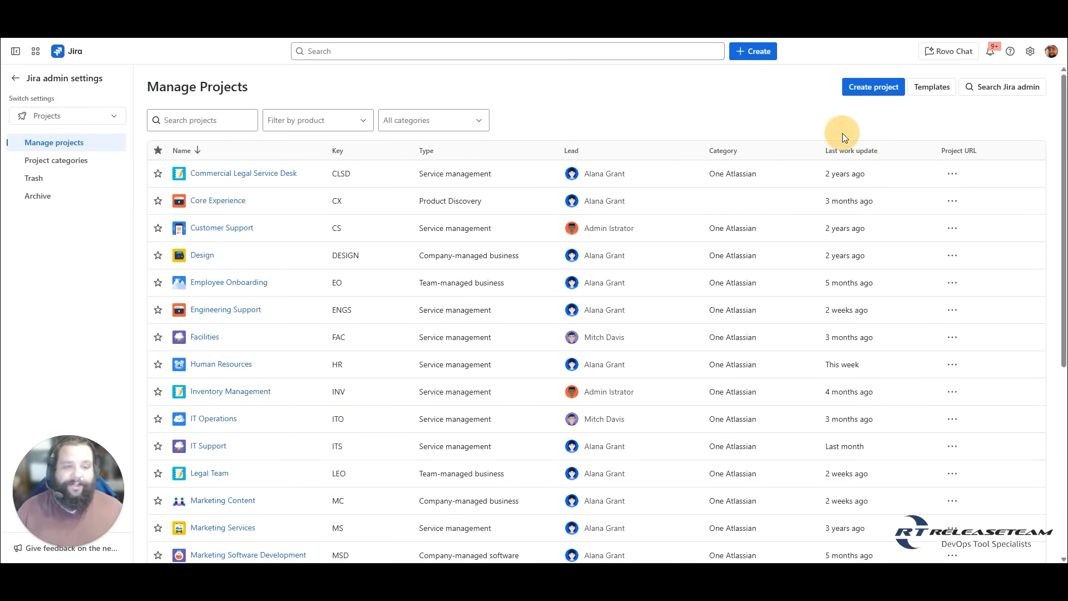
{"action": "mouse_move", "coordinate": [843, 139]}
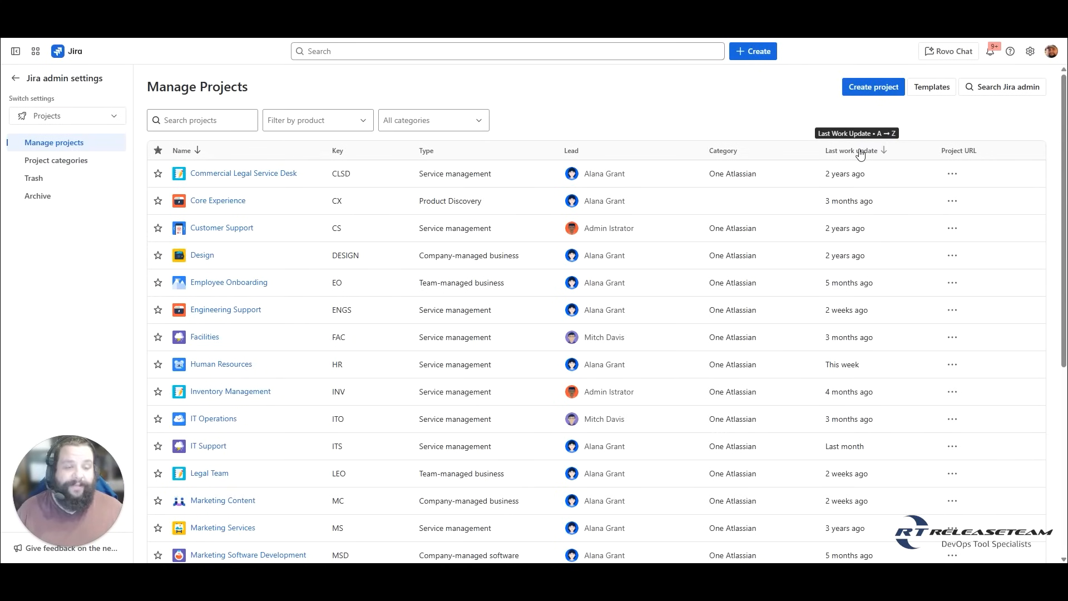
{"action": "mouse_move", "coordinate": [820, 125]}
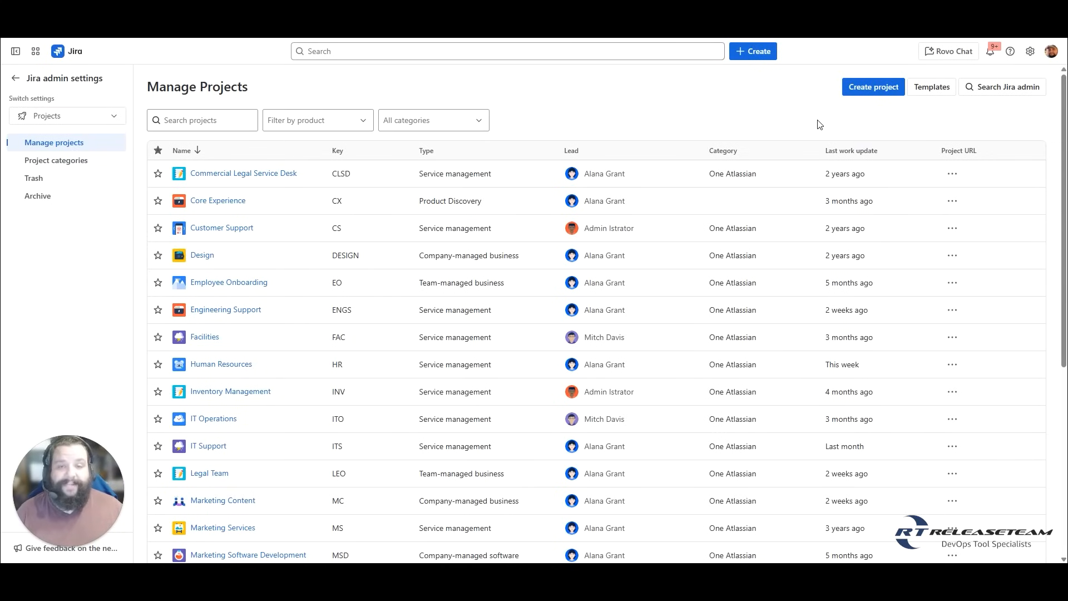
{"action": "mouse_move", "coordinate": [935, 178]}
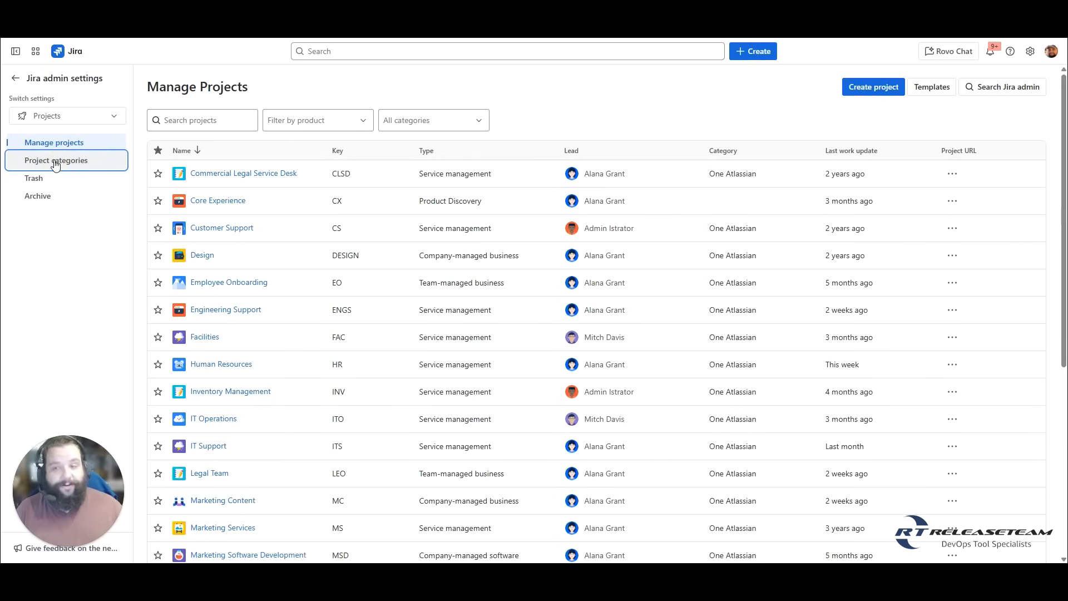
Add the 'External Customer Portal' project category, described as a JSM portal for external customers
{"action": "left_click", "coordinate": [57, 160]}
{"action": "type", "text": "JSM Portal for external facing customers"}
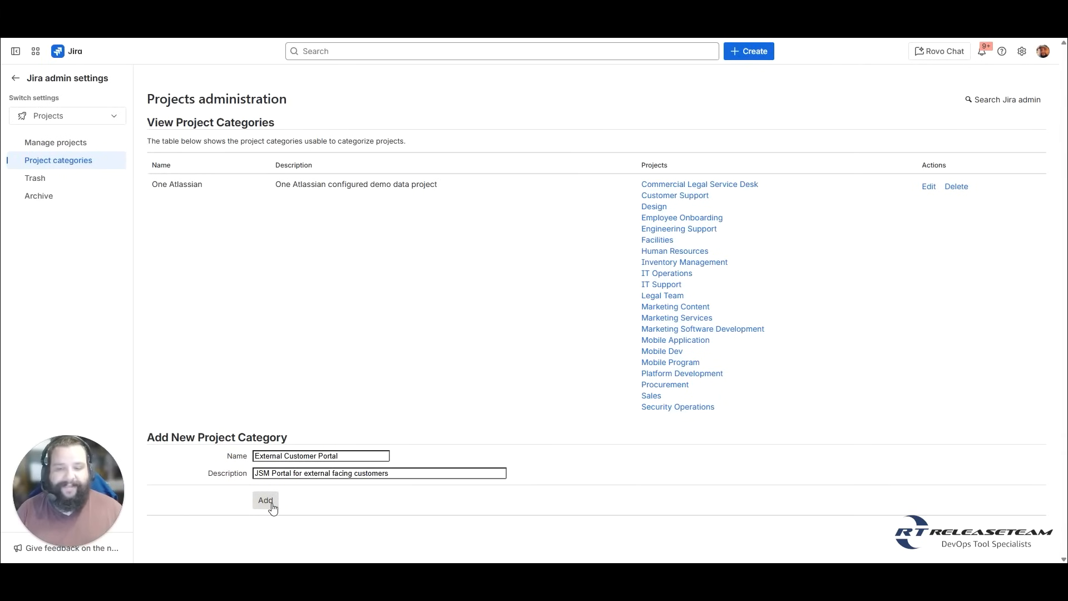
{"action": "left_click", "coordinate": [264, 500]}
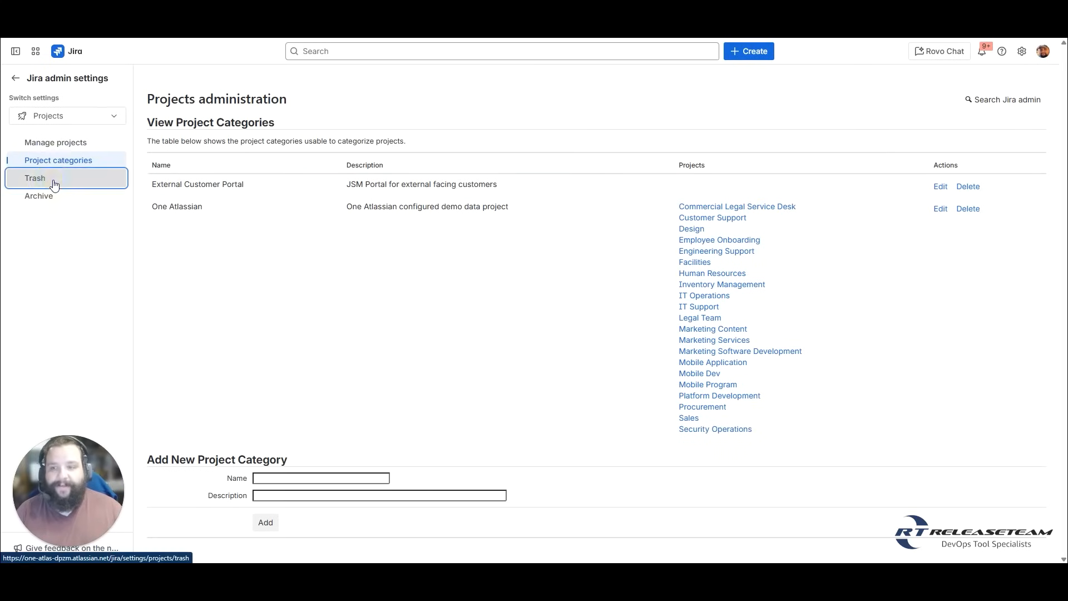
Check the Trash and Archive project lists for deleted or archived projects
{"action": "left_click", "coordinate": [35, 178]}
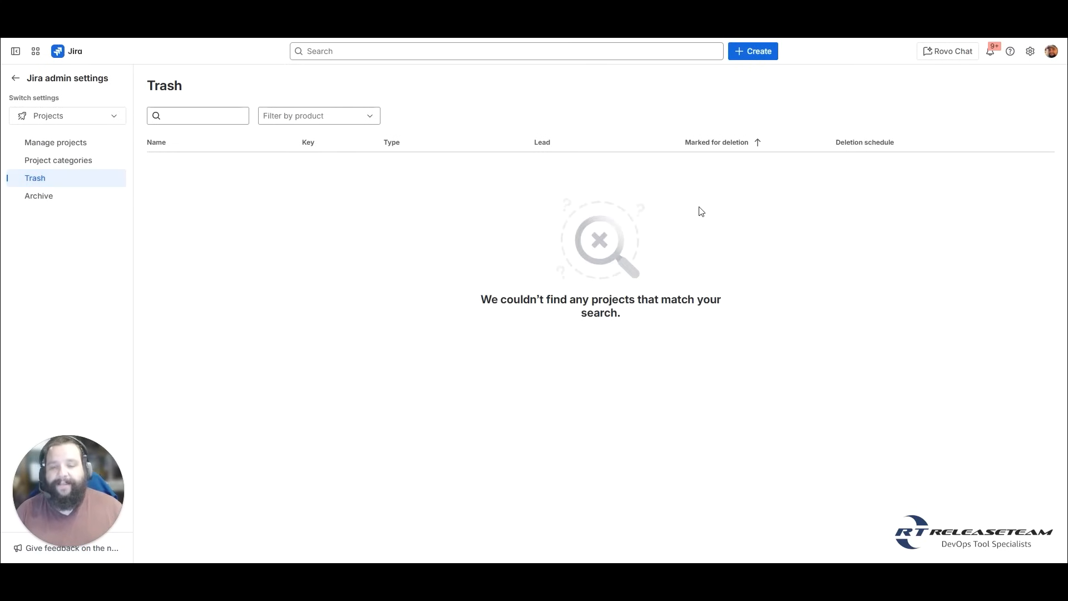
{"action": "mouse_move", "coordinate": [699, 111]}
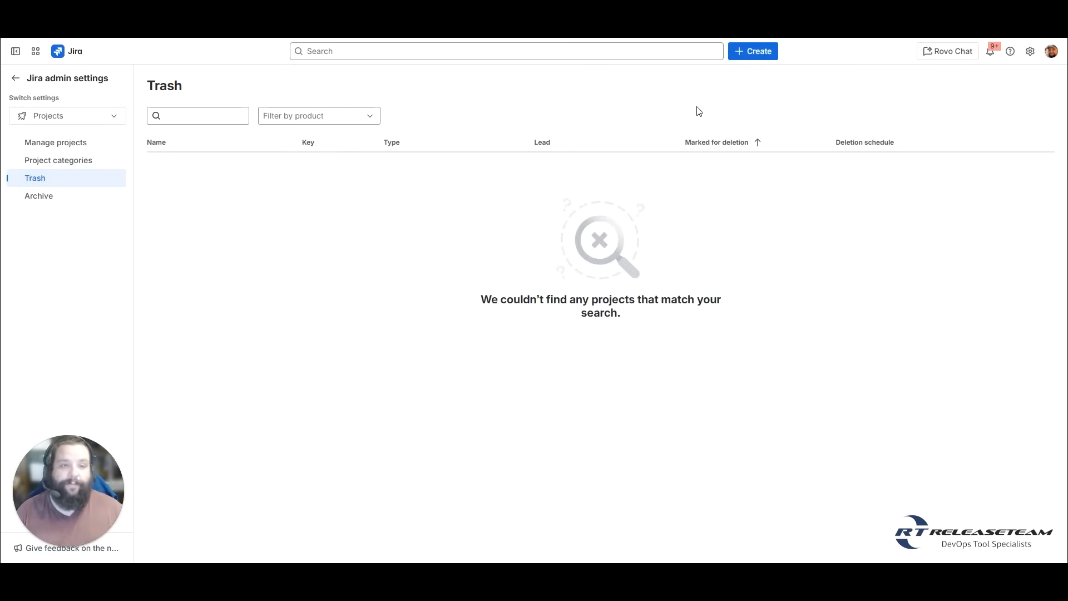
{"action": "mouse_move", "coordinate": [38, 197]}
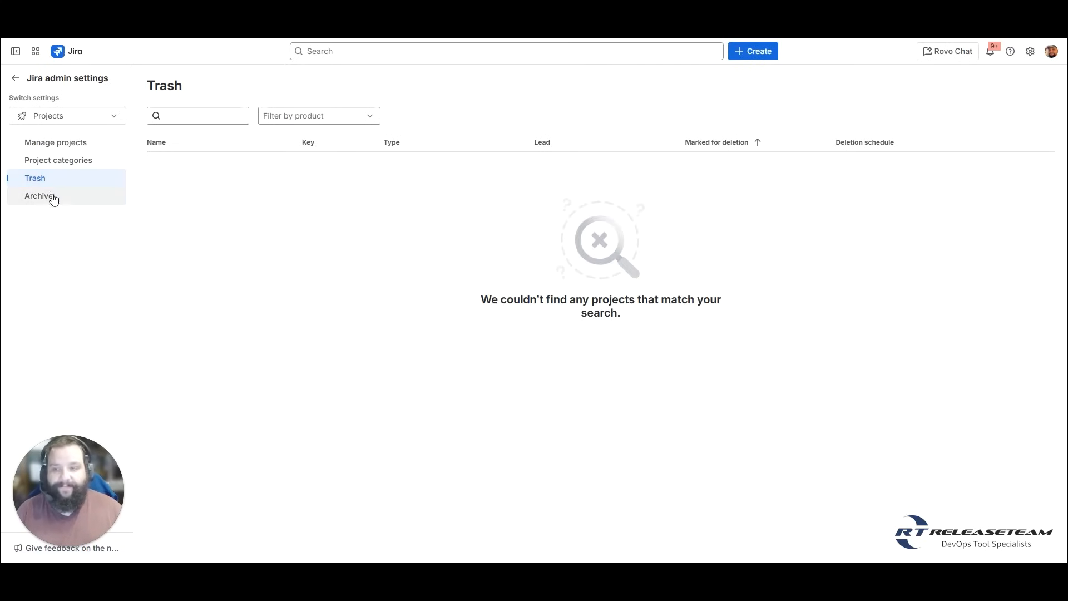
{"action": "left_click", "coordinate": [40, 197]}
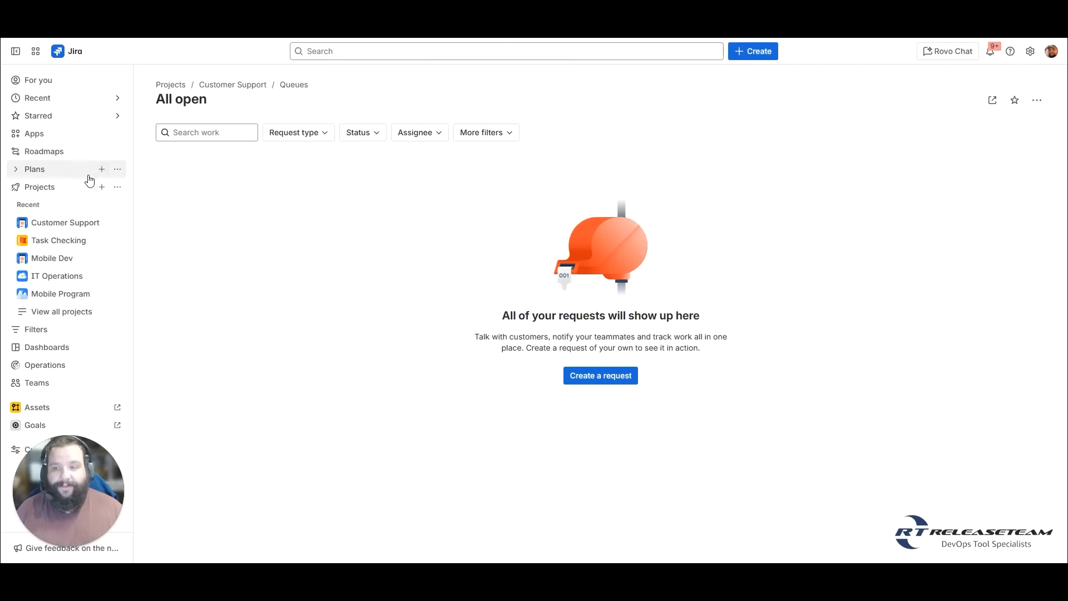
Expand Customer Support in the sidebar and show its More actions menu
{"action": "left_click", "coordinate": [39, 187]}
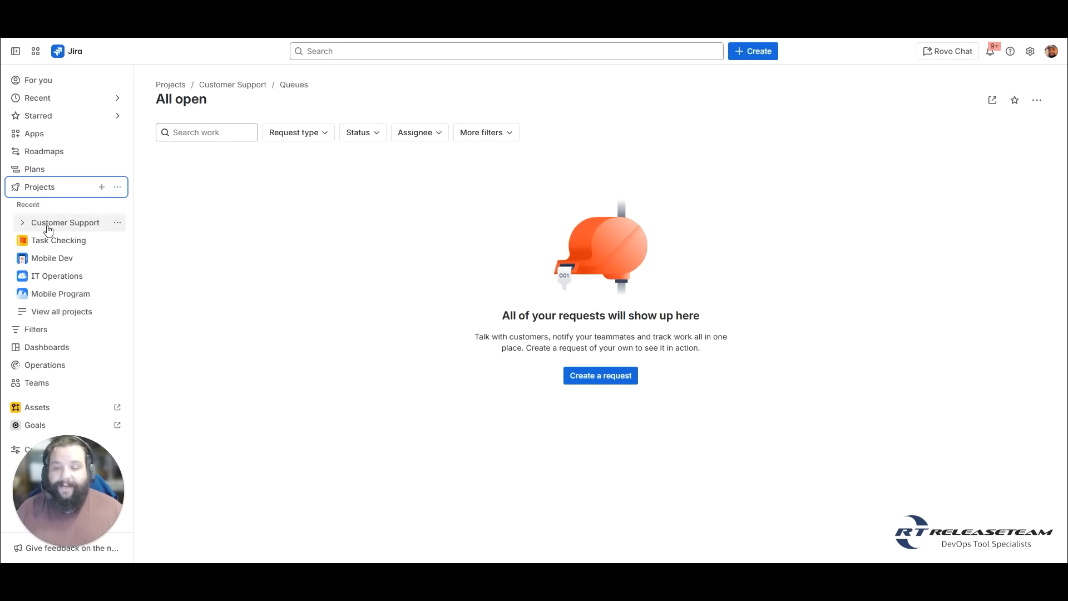
{"action": "left_click", "coordinate": [66, 223]}
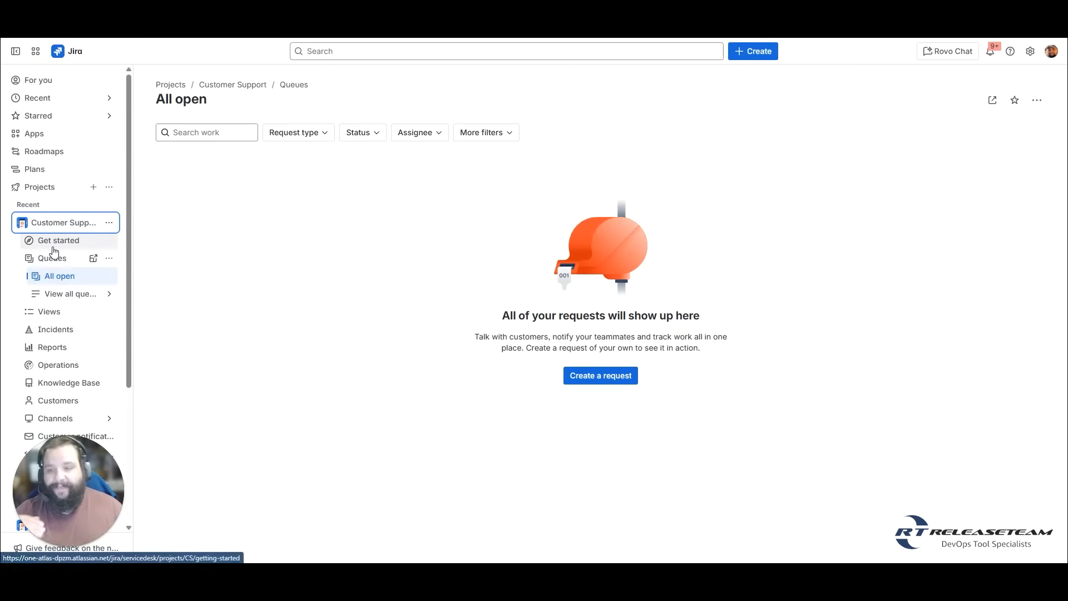
{"action": "scroll", "scroll_direction": "down", "scroll_amount": 3}
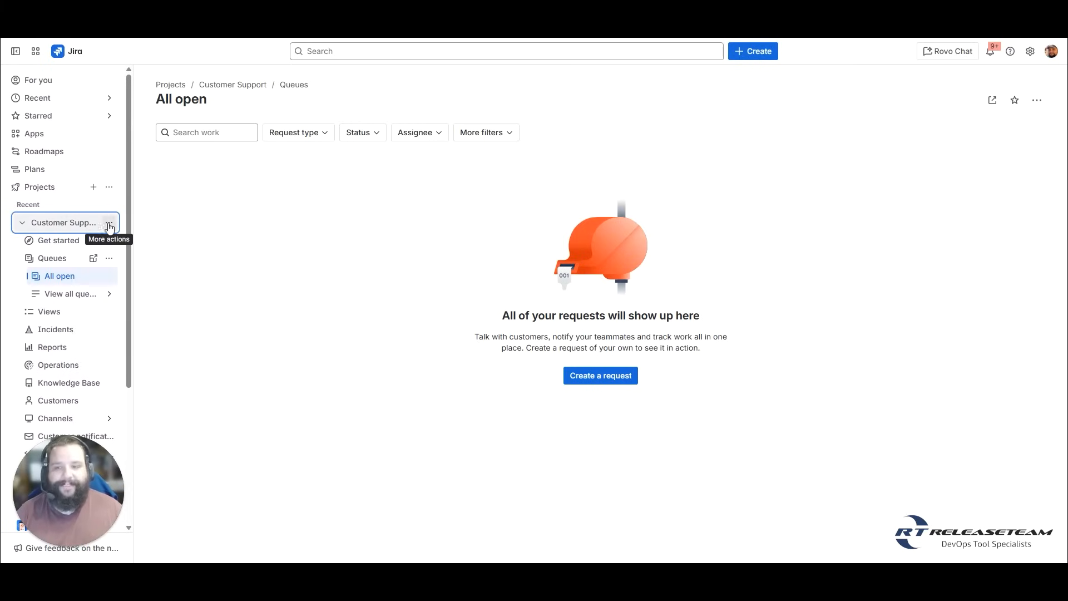
{"action": "left_click", "coordinate": [109, 223]}
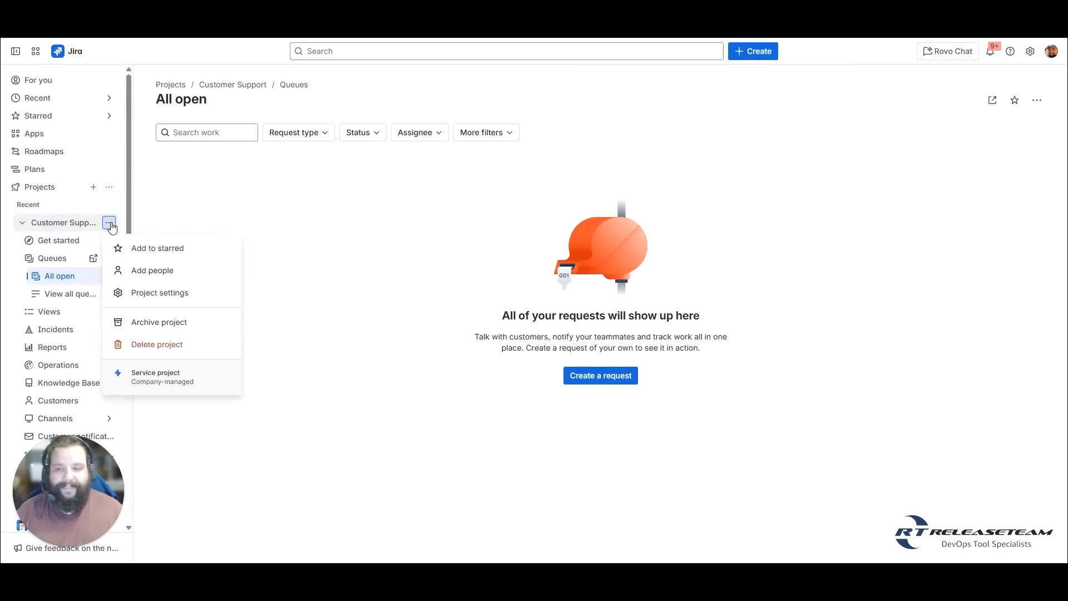
{"action": "mouse_move", "coordinate": [157, 252]}
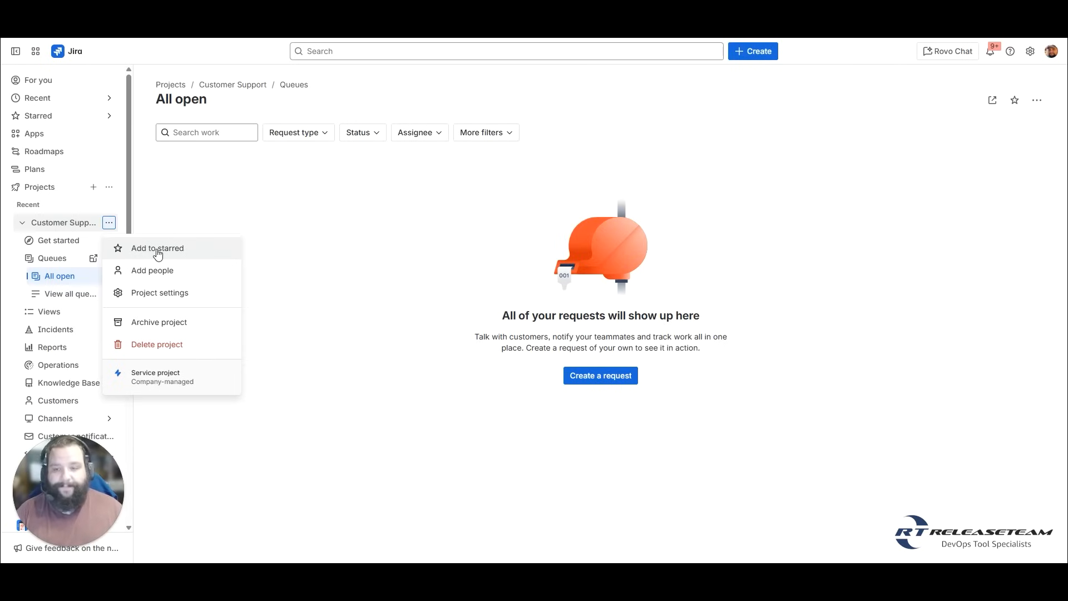
{"action": "mouse_move", "coordinate": [159, 322]}
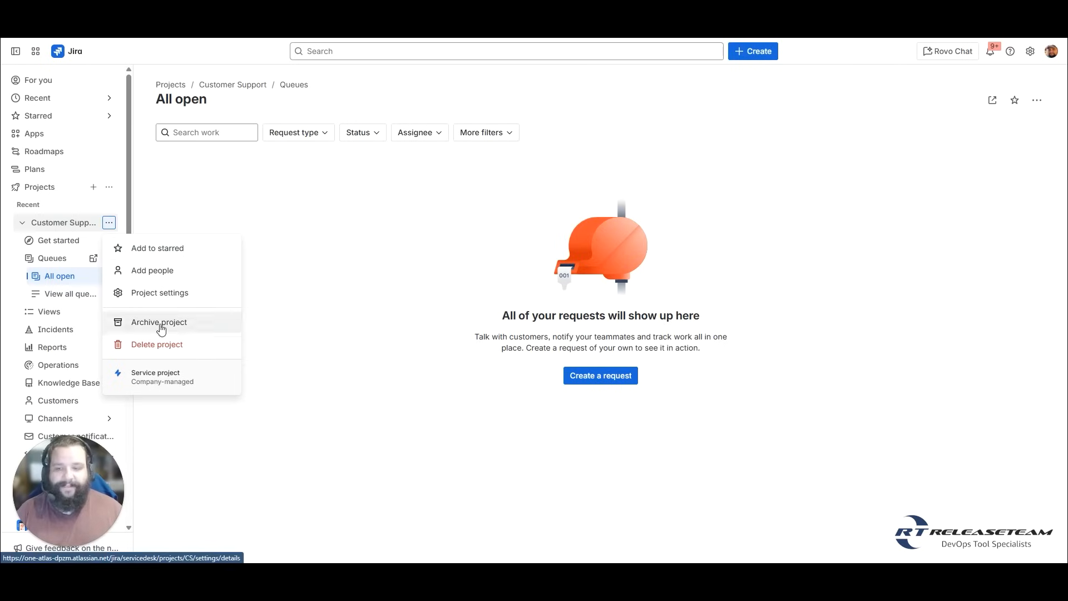
{"action": "mouse_move", "coordinate": [181, 354]}
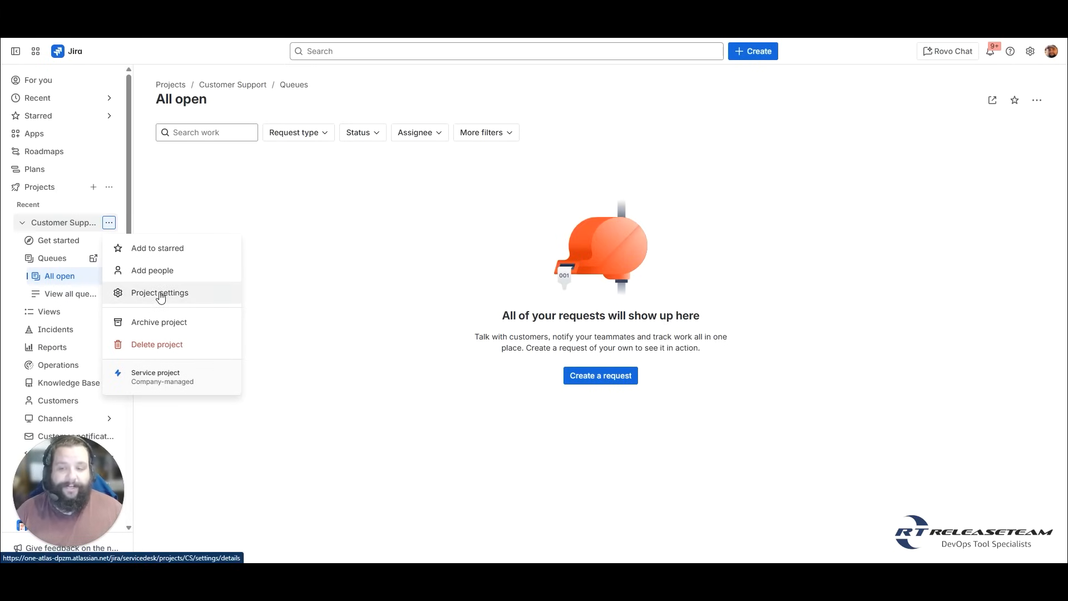
Change Customer Support's category to External Customer Portal, save, and verify in all projects
{"action": "left_click", "coordinate": [160, 292]}
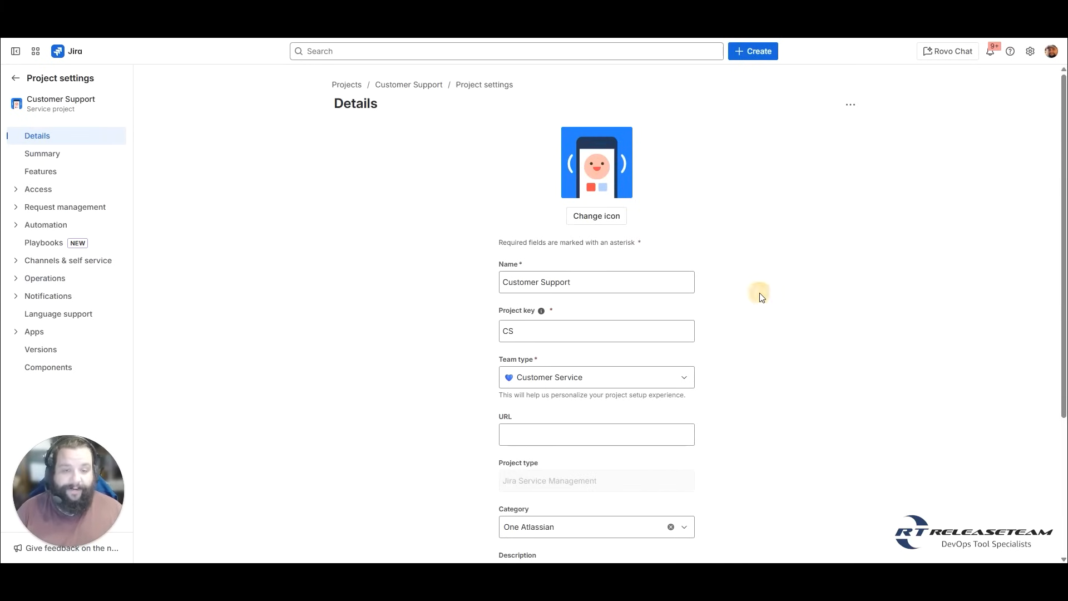
{"action": "scroll", "scroll_direction": "down", "scroll_amount": 3}
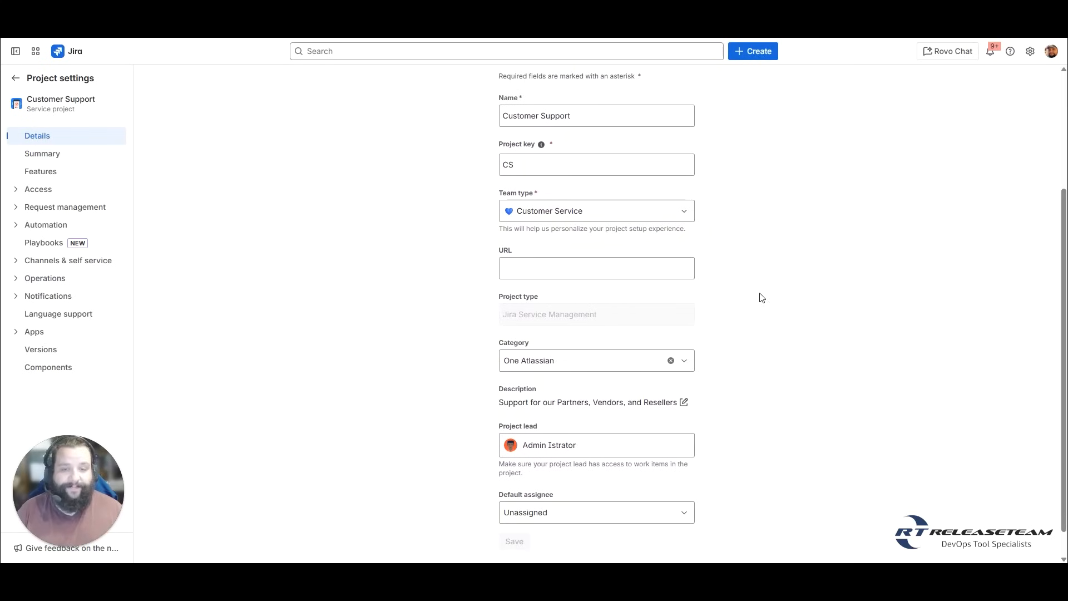
{"action": "scroll", "scroll_direction": "down", "scroll_amount": 3}
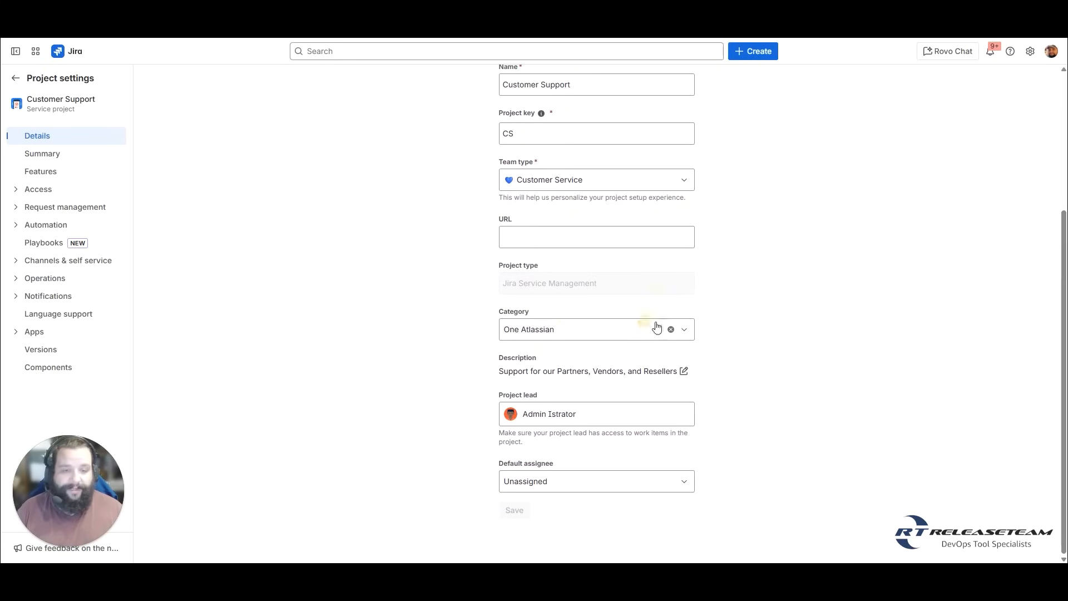
{"action": "left_click", "coordinate": [585, 329]}
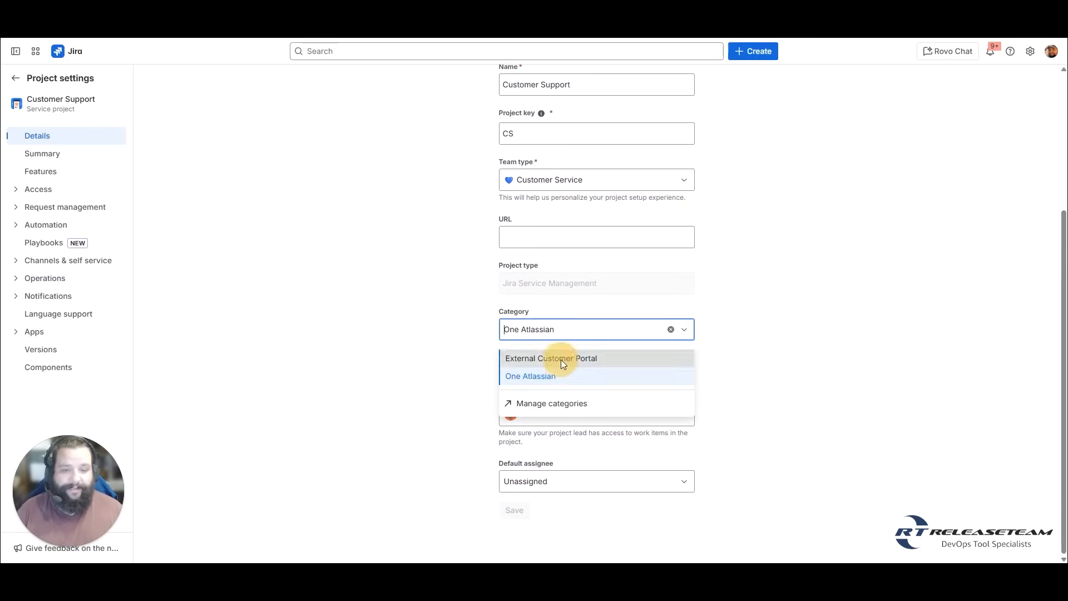
{"action": "left_click", "coordinate": [550, 358]}
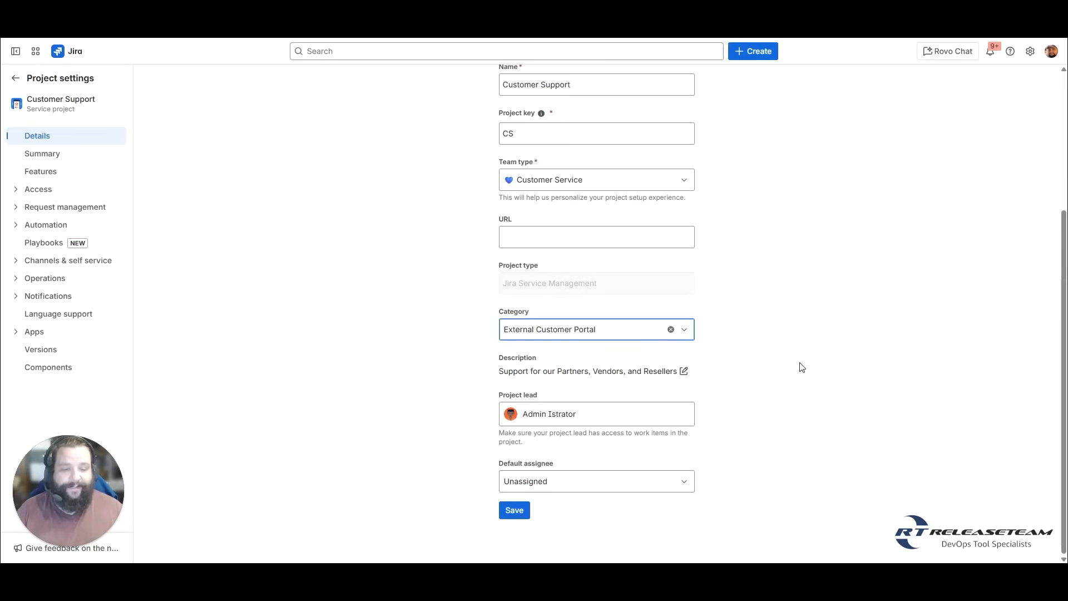
{"action": "left_click", "coordinate": [514, 509]}
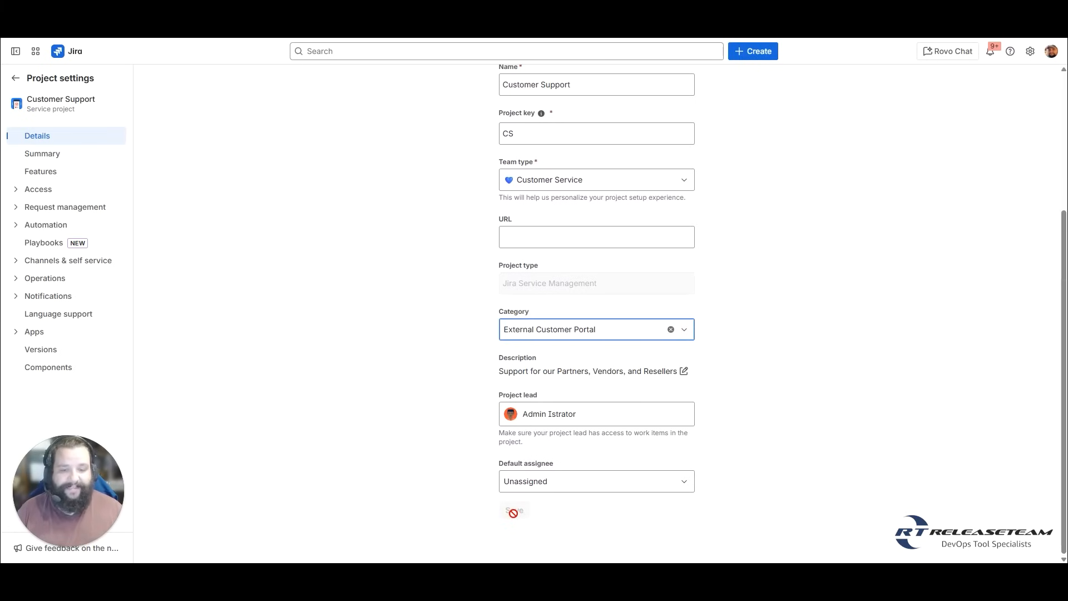
{"action": "left_click", "coordinate": [513, 511]}
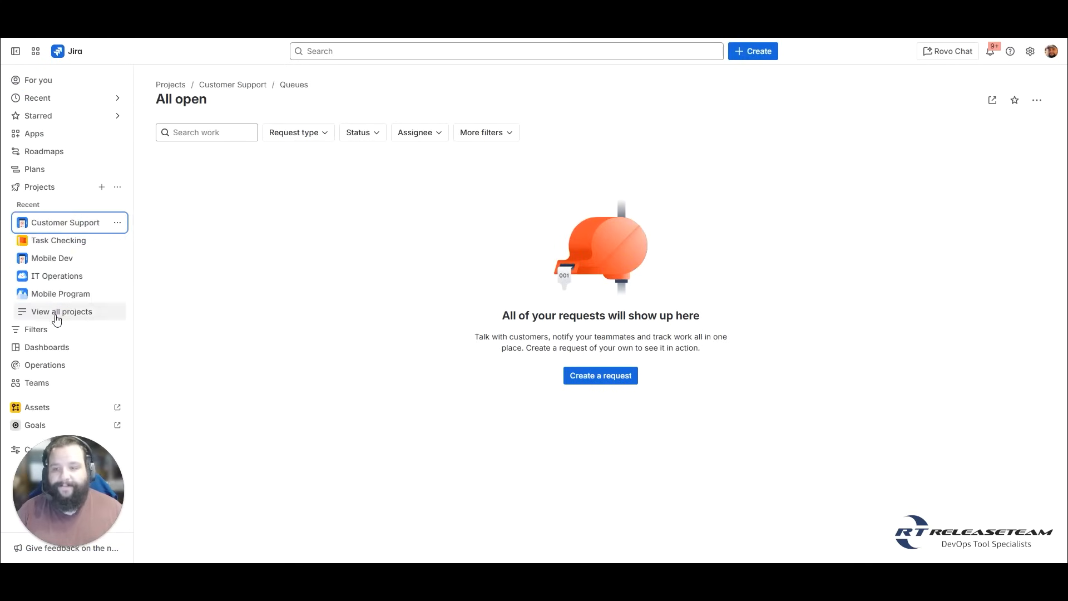
{"action": "left_click", "coordinate": [61, 312]}
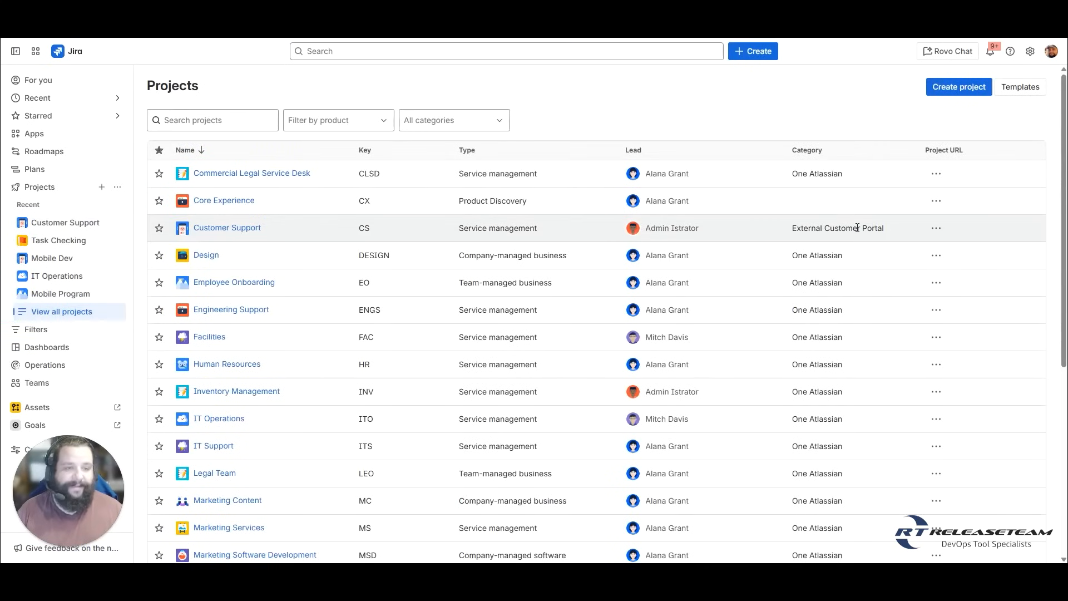